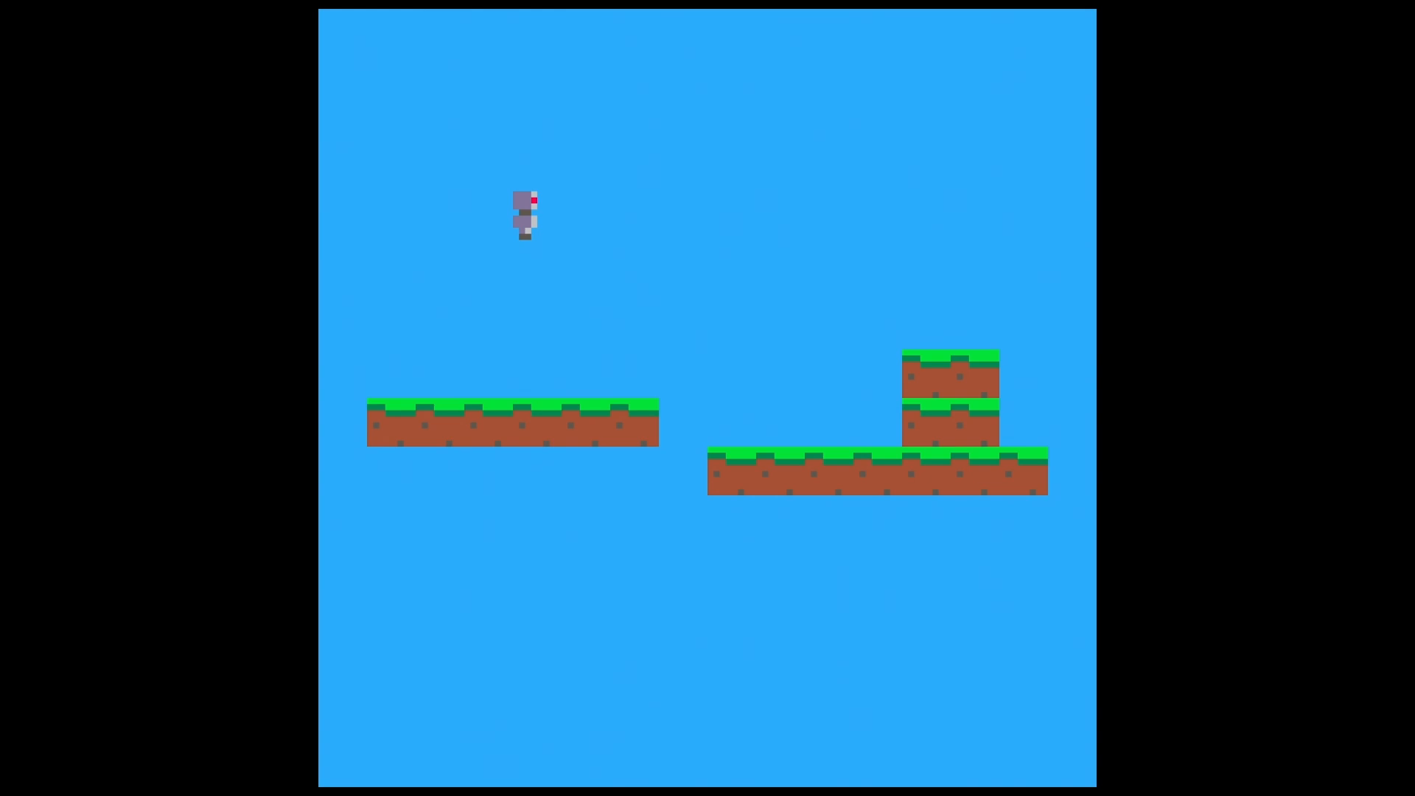
- Walk the robot right and then left across the level before checking tile coordinates
{"action": "key", "text": "Right"}
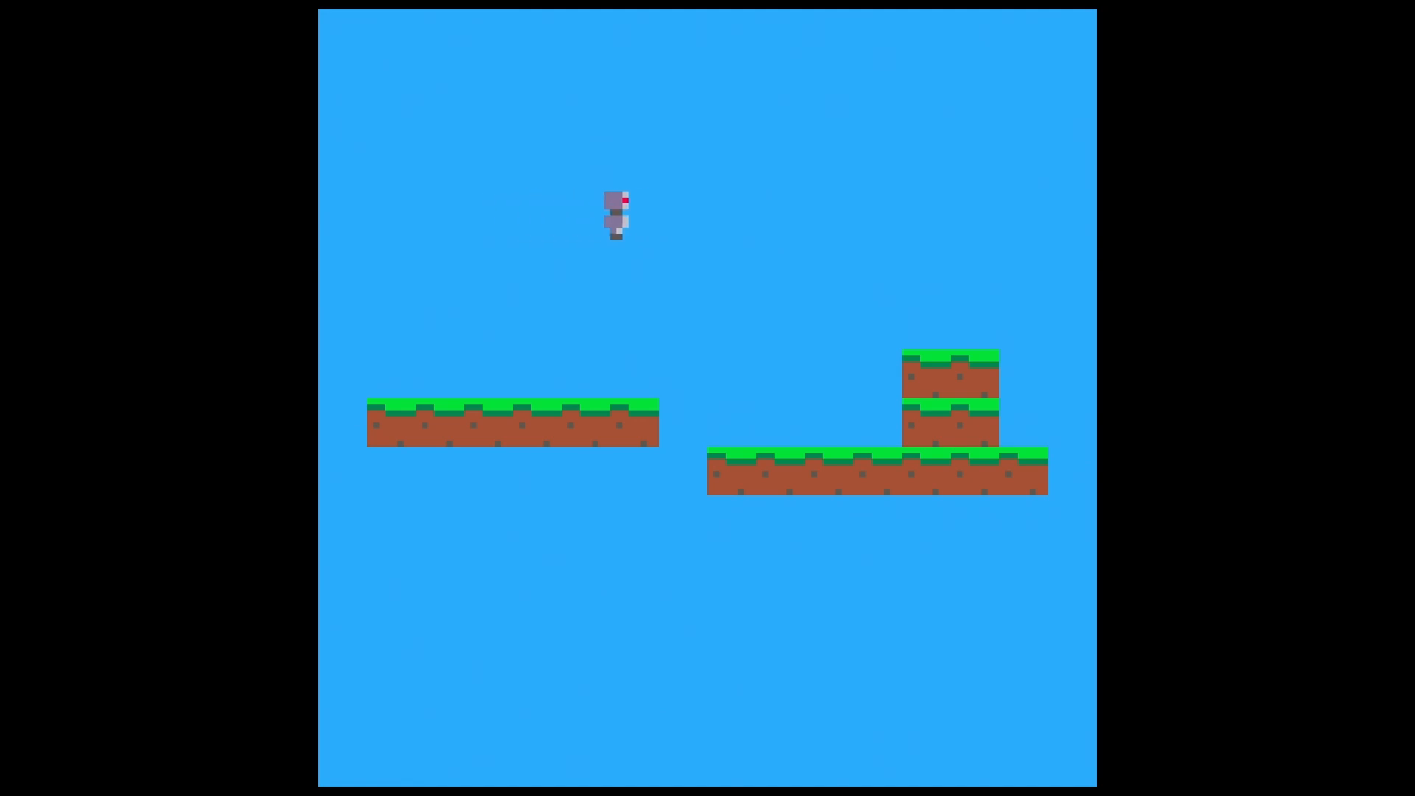
{"action": "key", "text": "Left"}
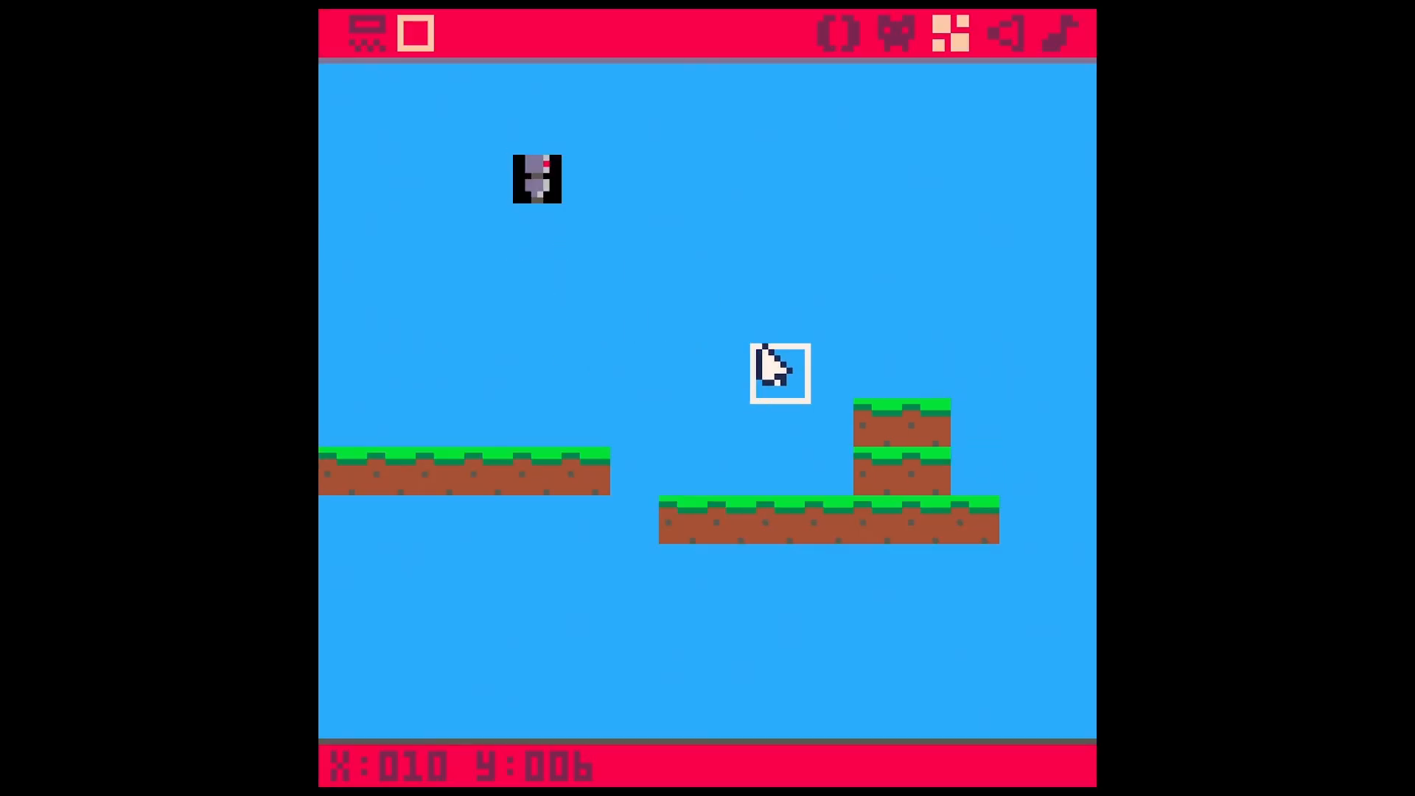
{"action": "mouse_move", "coordinate": [585, 224]}
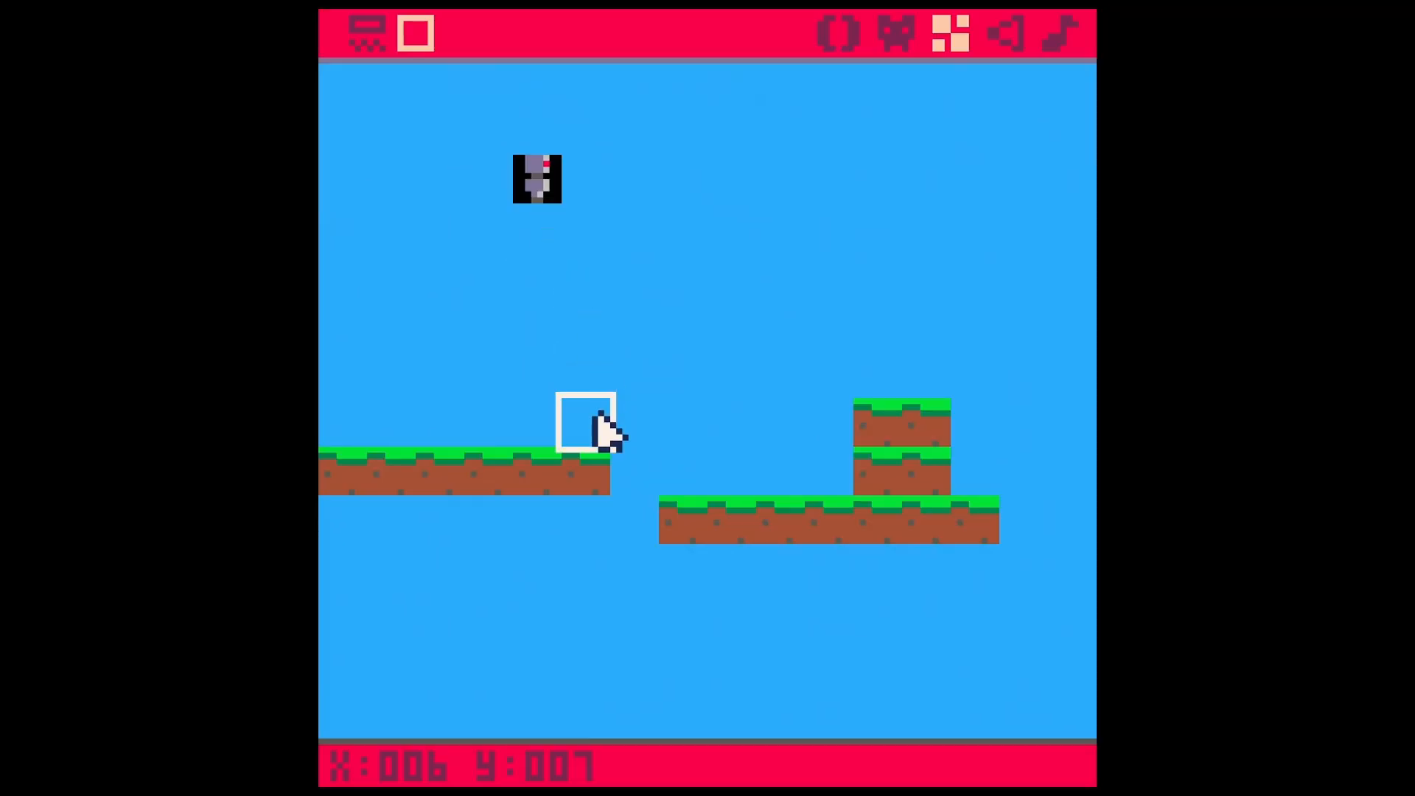
{"action": "mouse_move", "coordinate": [487, 473]}
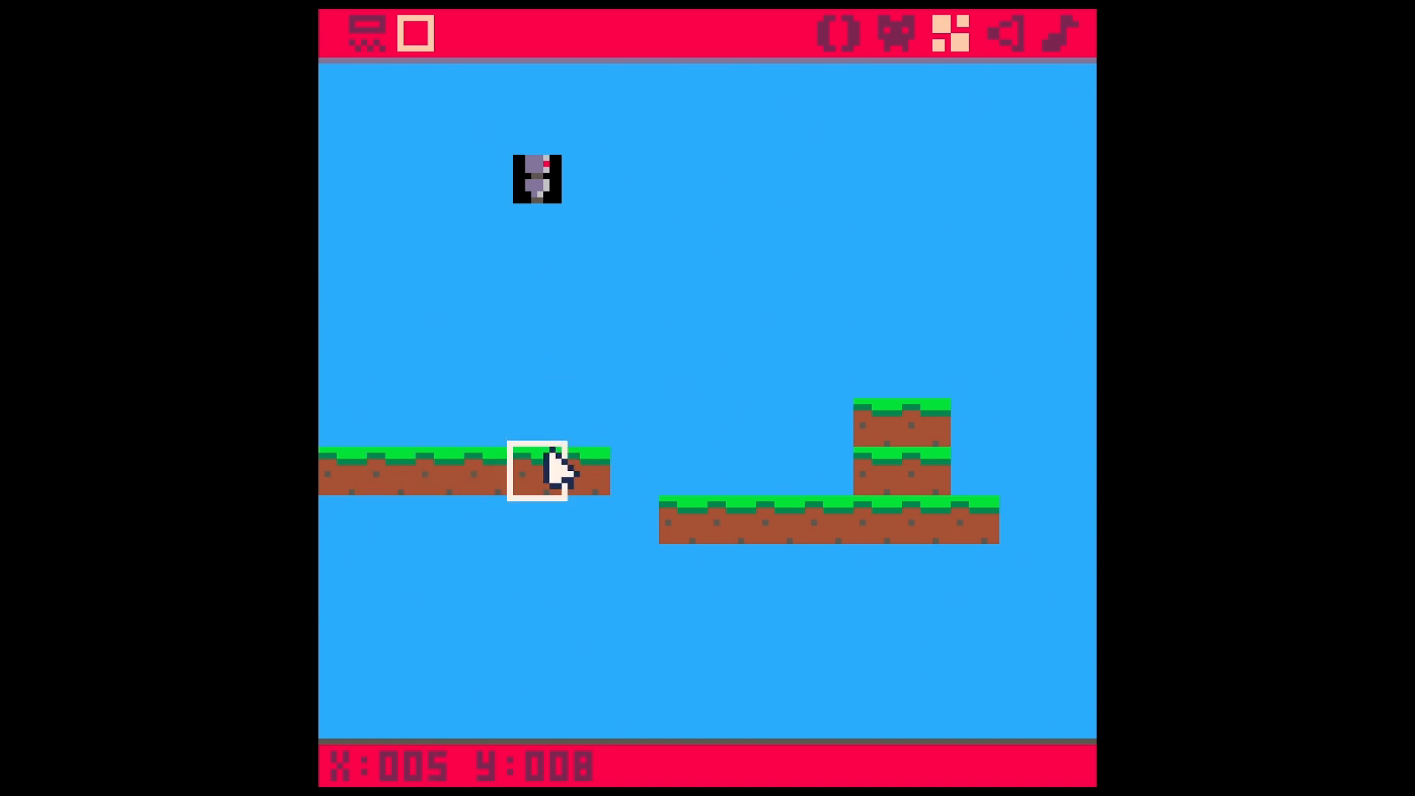
{"action": "mouse_move", "coordinate": [555, 478]}
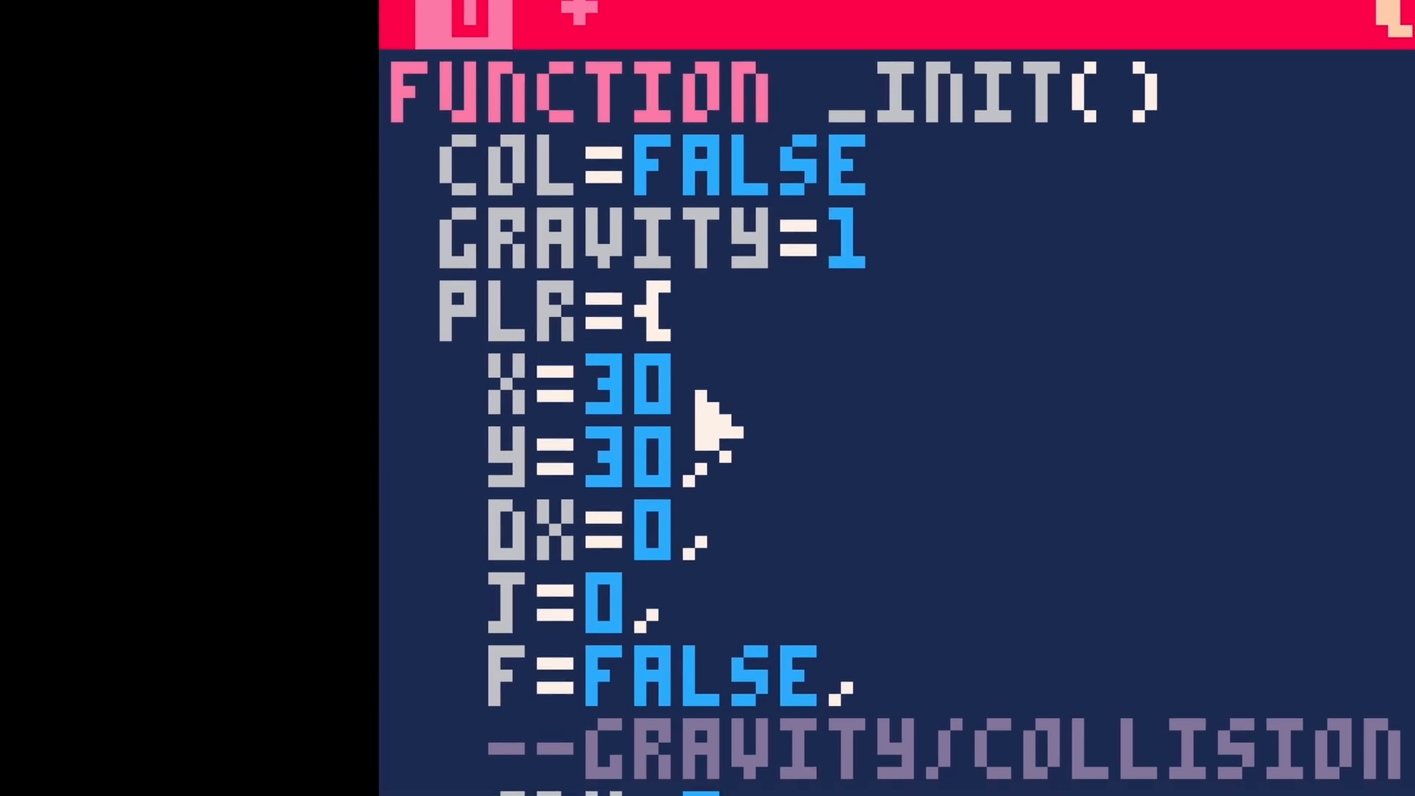
- Scroll through _init and _update and add blank lines after PLR.X+=PLR.DX
{"action": "scroll", "scroll_direction": "down", "scroll_amount": 3}
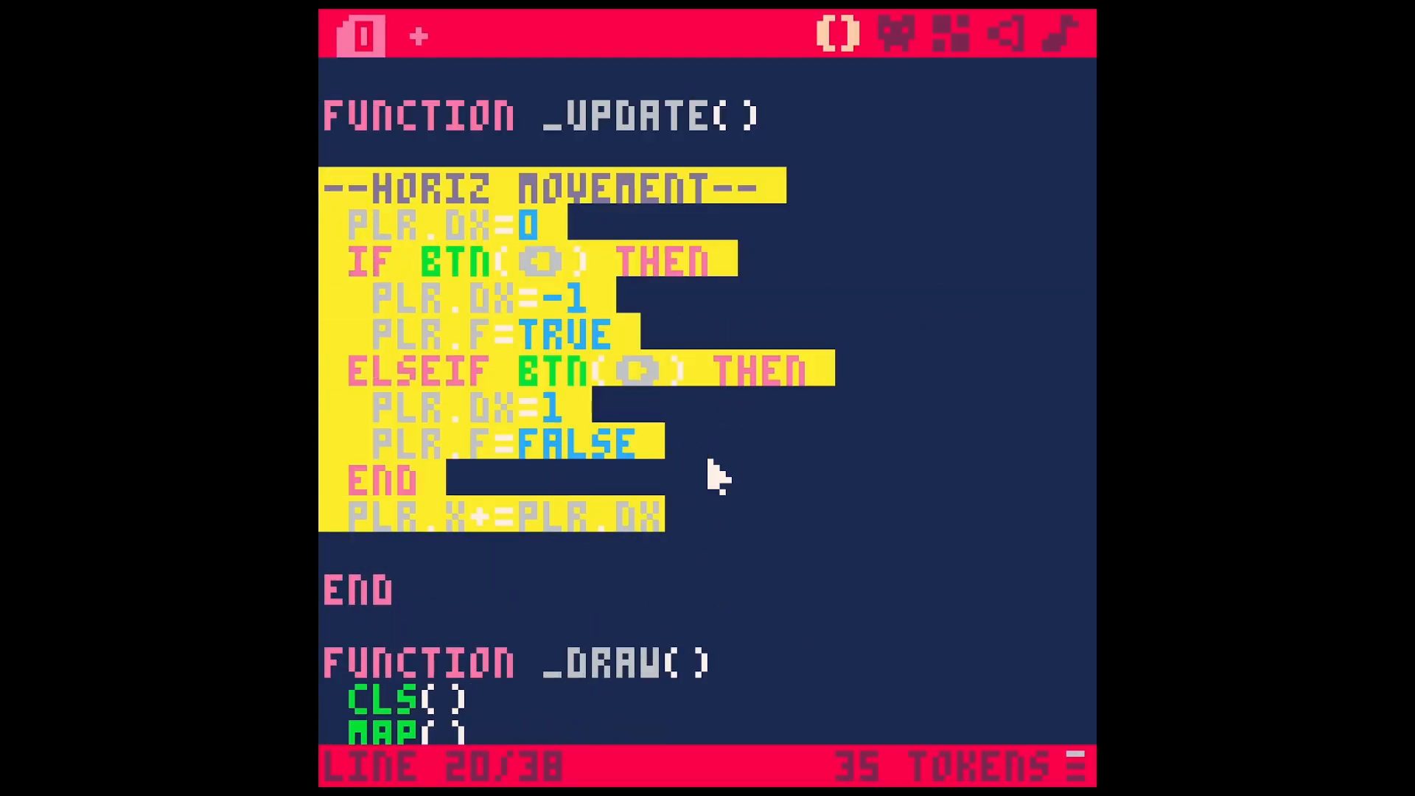
{"action": "scroll", "scroll_direction": "down", "scroll_amount": 3}
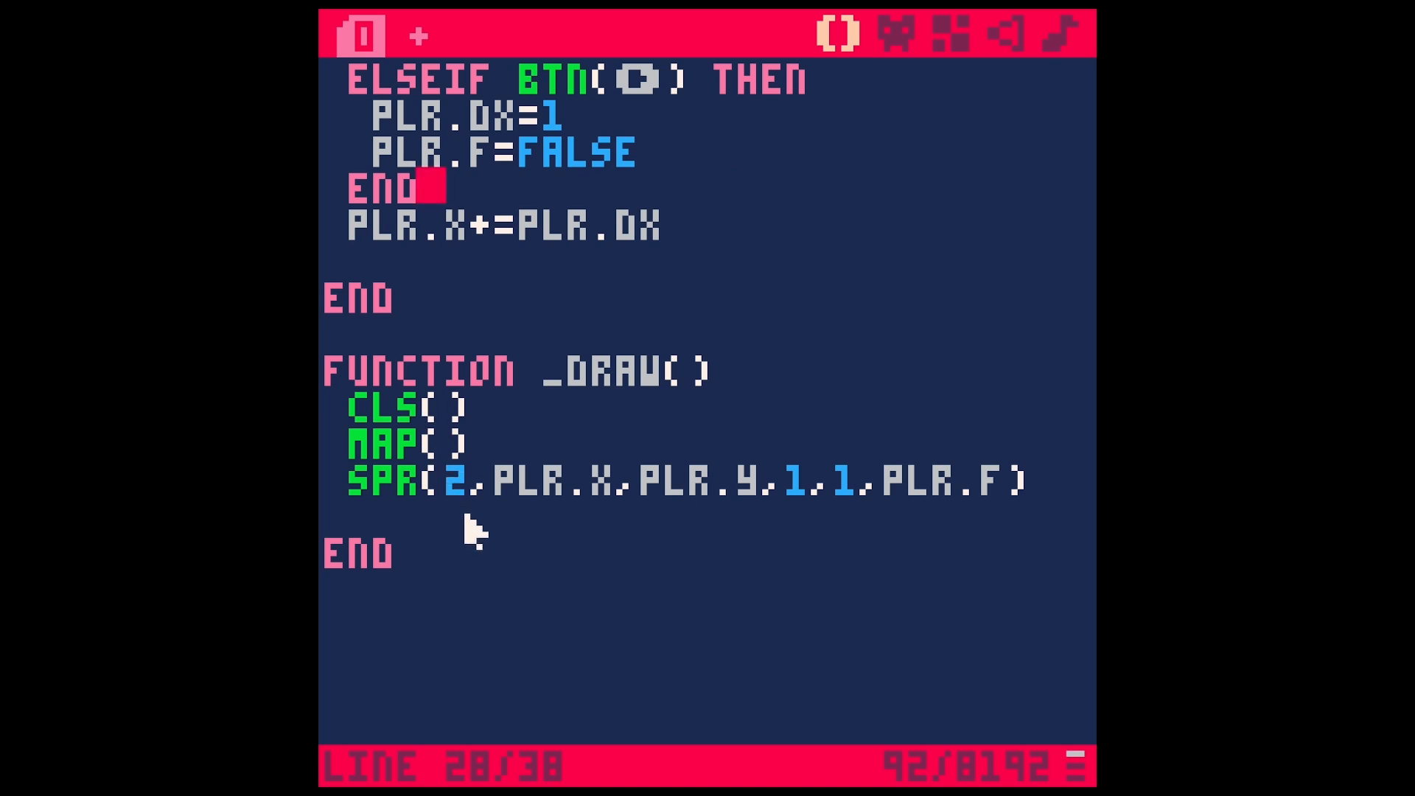
{"action": "key", "text": "ctrl+r"}
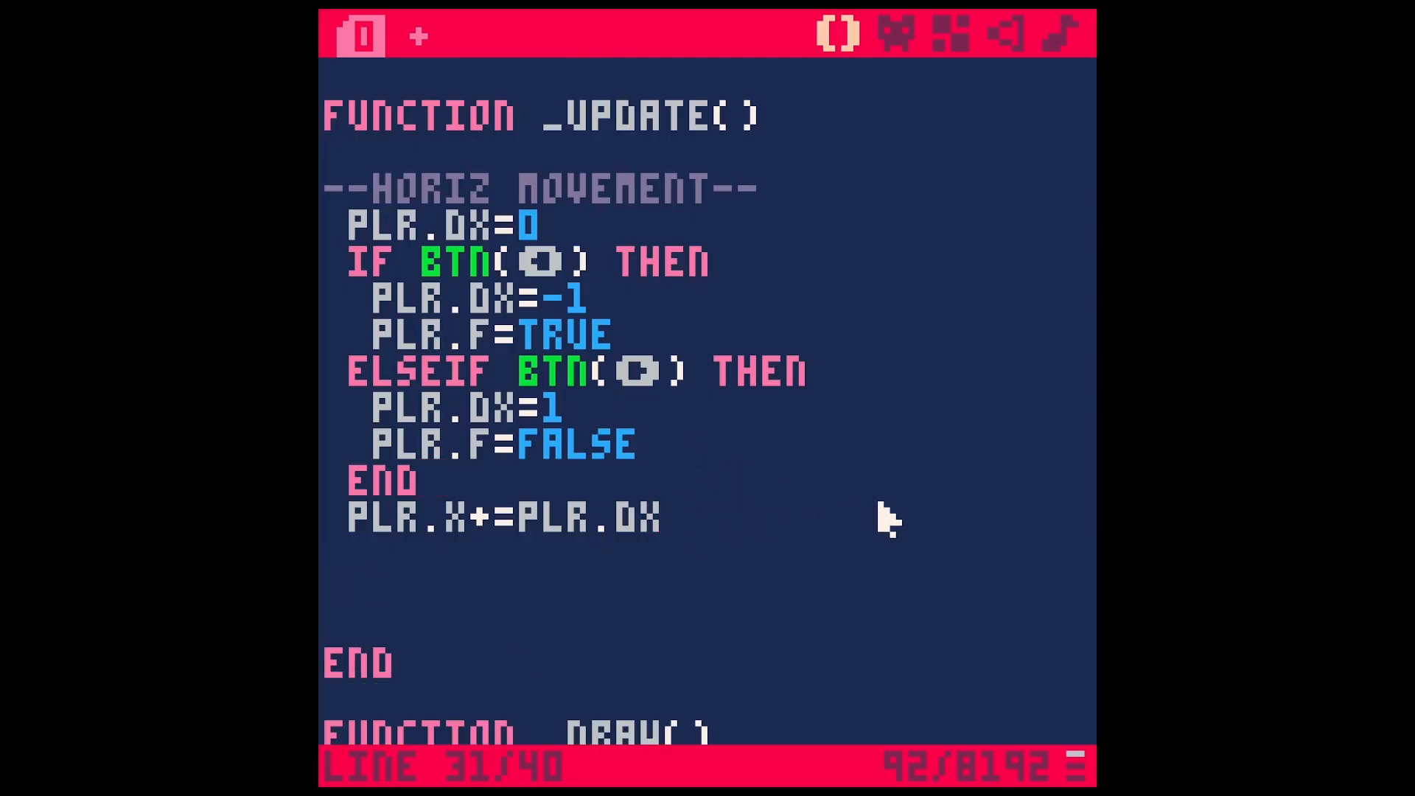
- Add --APPLY GRAVITY-- and PLR.Y+=GRAVITY, then check GRAVITY's definition in _init
{"action": "type", "text": "--apply ga"}
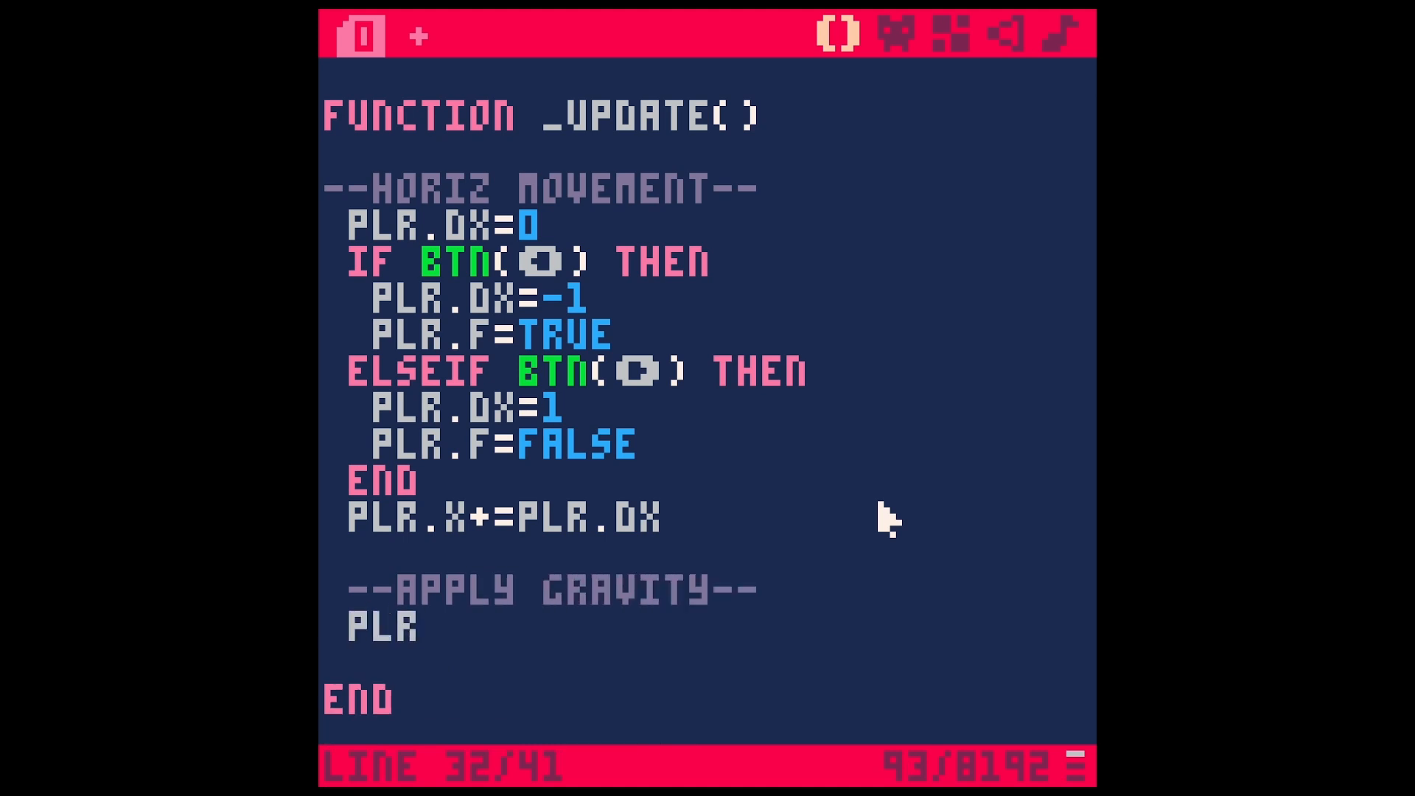
{"action": "type", "text": ".Y+"}
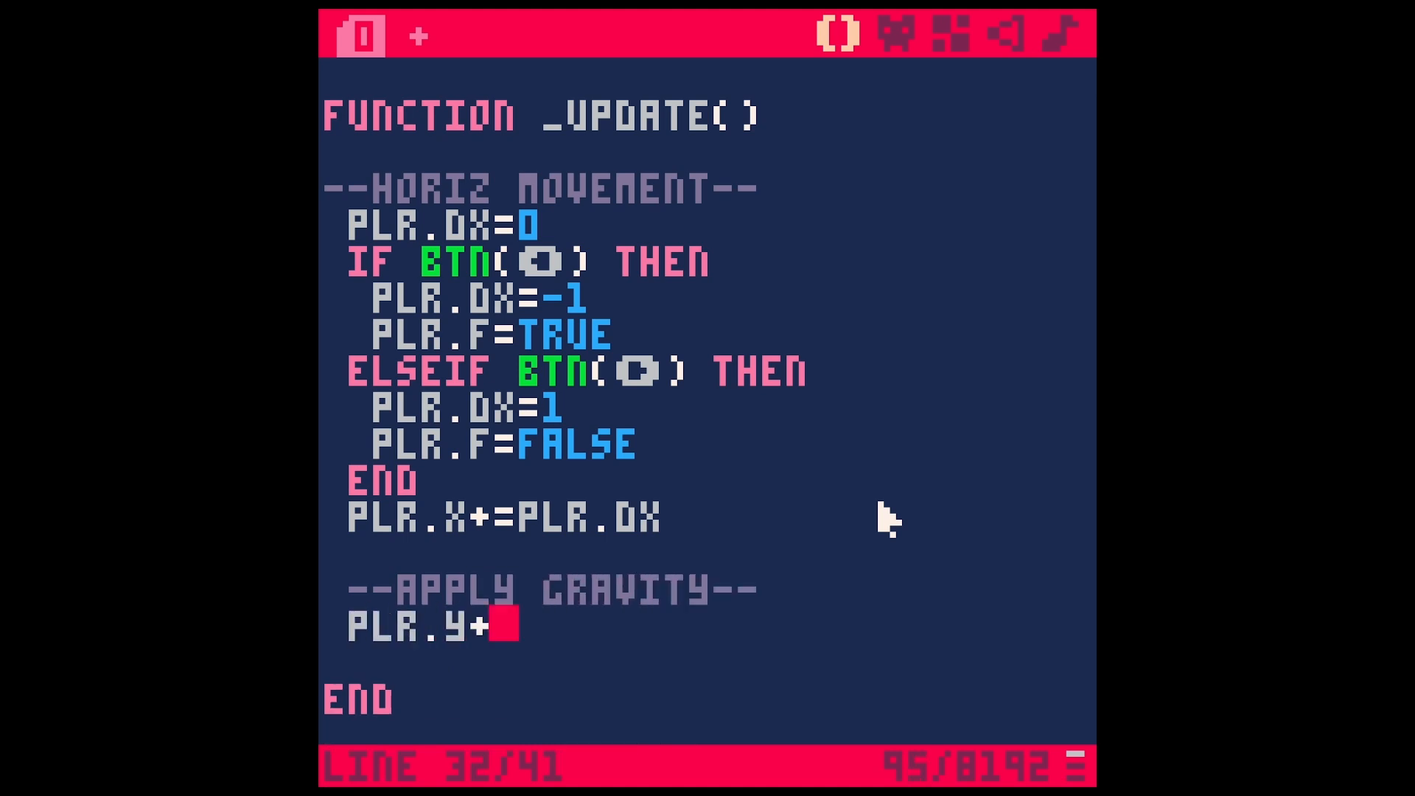
{"action": "type", "text": "GRAVITY"}
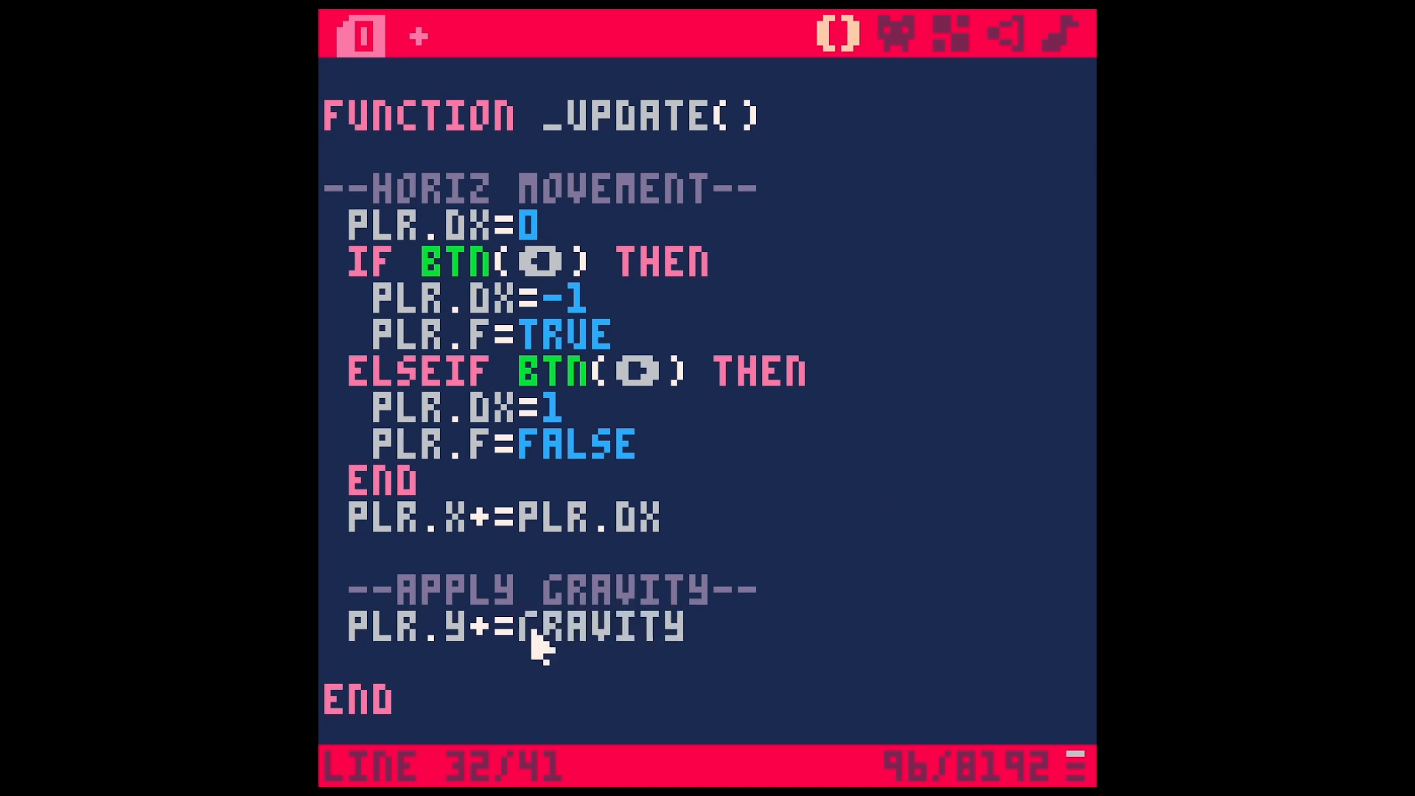
{"action": "double_click", "coordinate": [598, 625]}
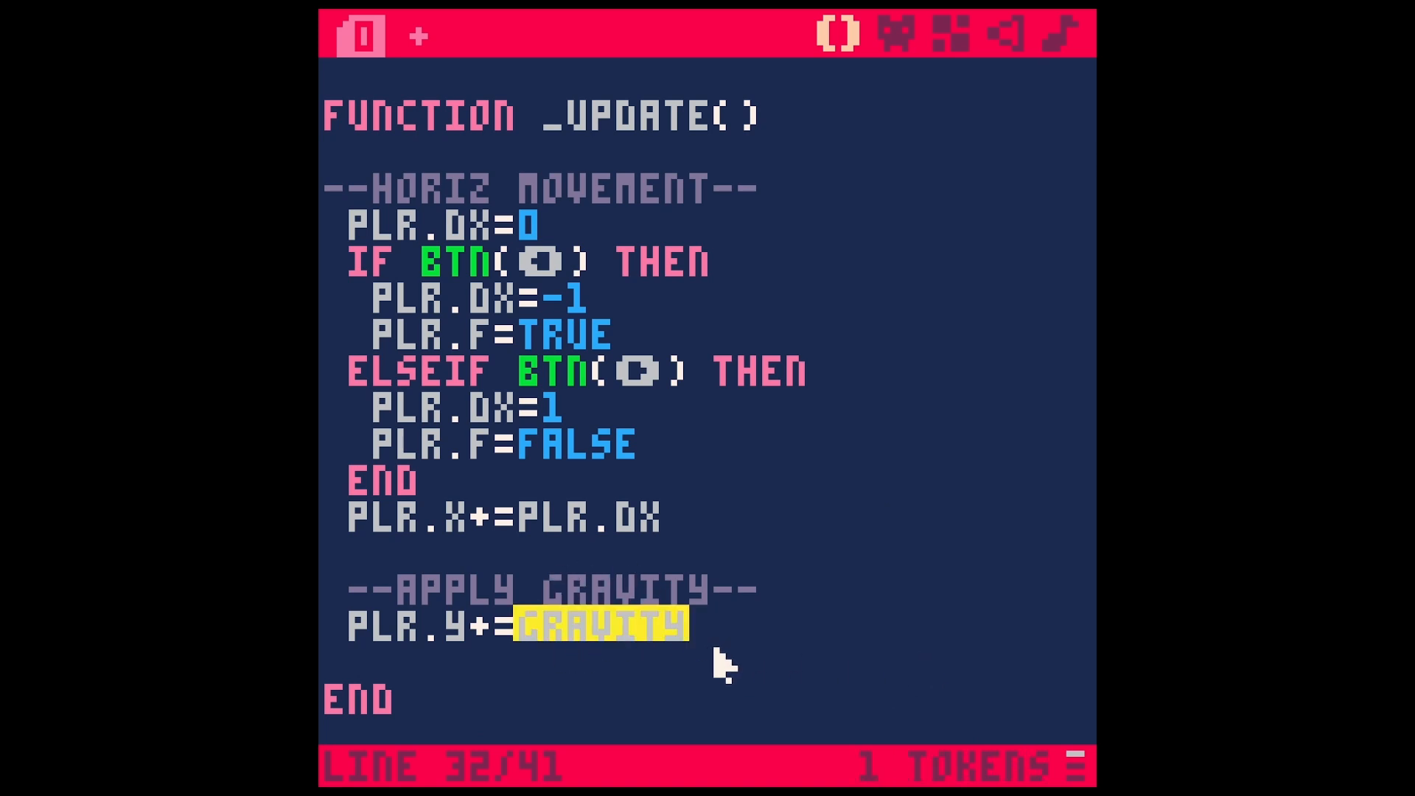
{"action": "scroll", "scroll_direction": "up", "scroll_amount": 3}
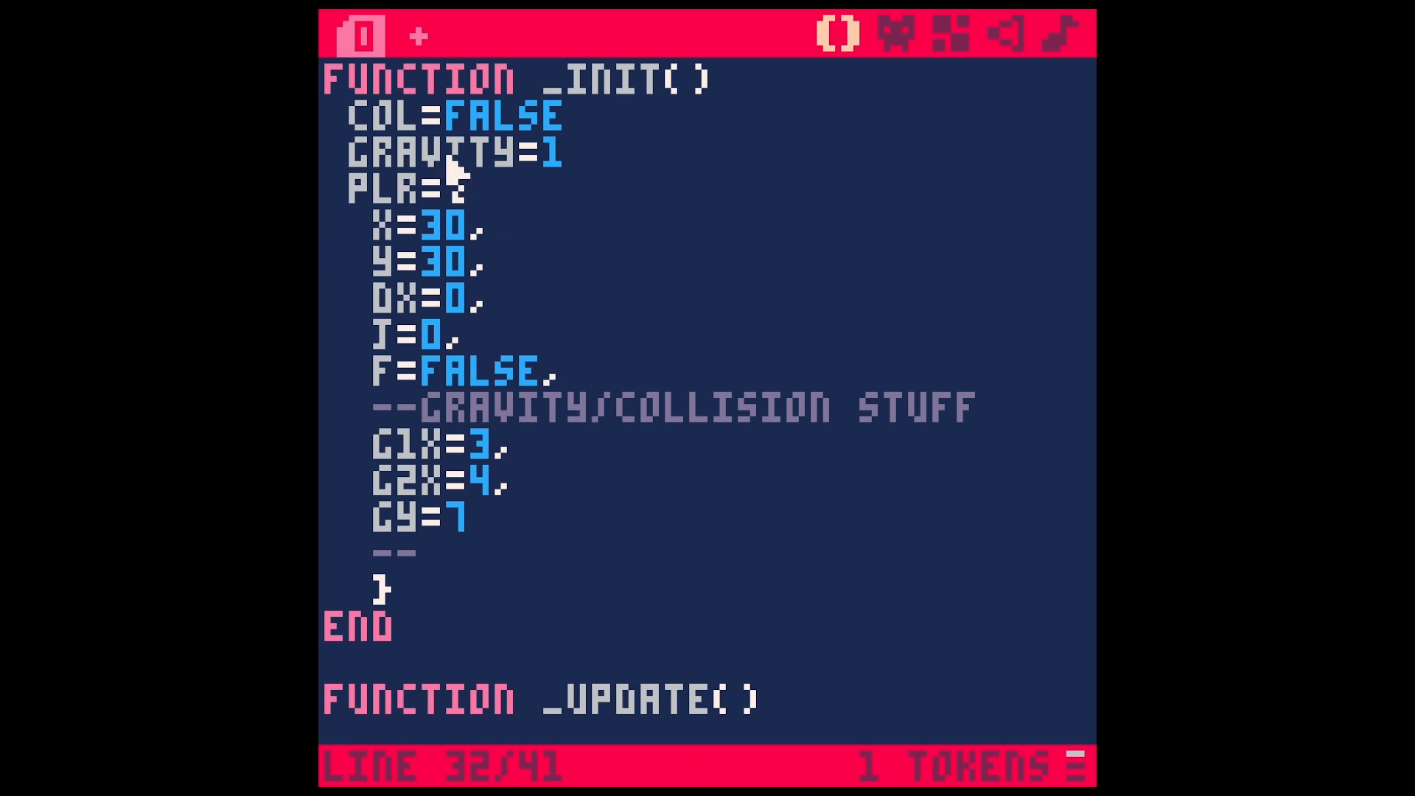
{"action": "scroll", "scroll_direction": "down", "scroll_amount": 3}
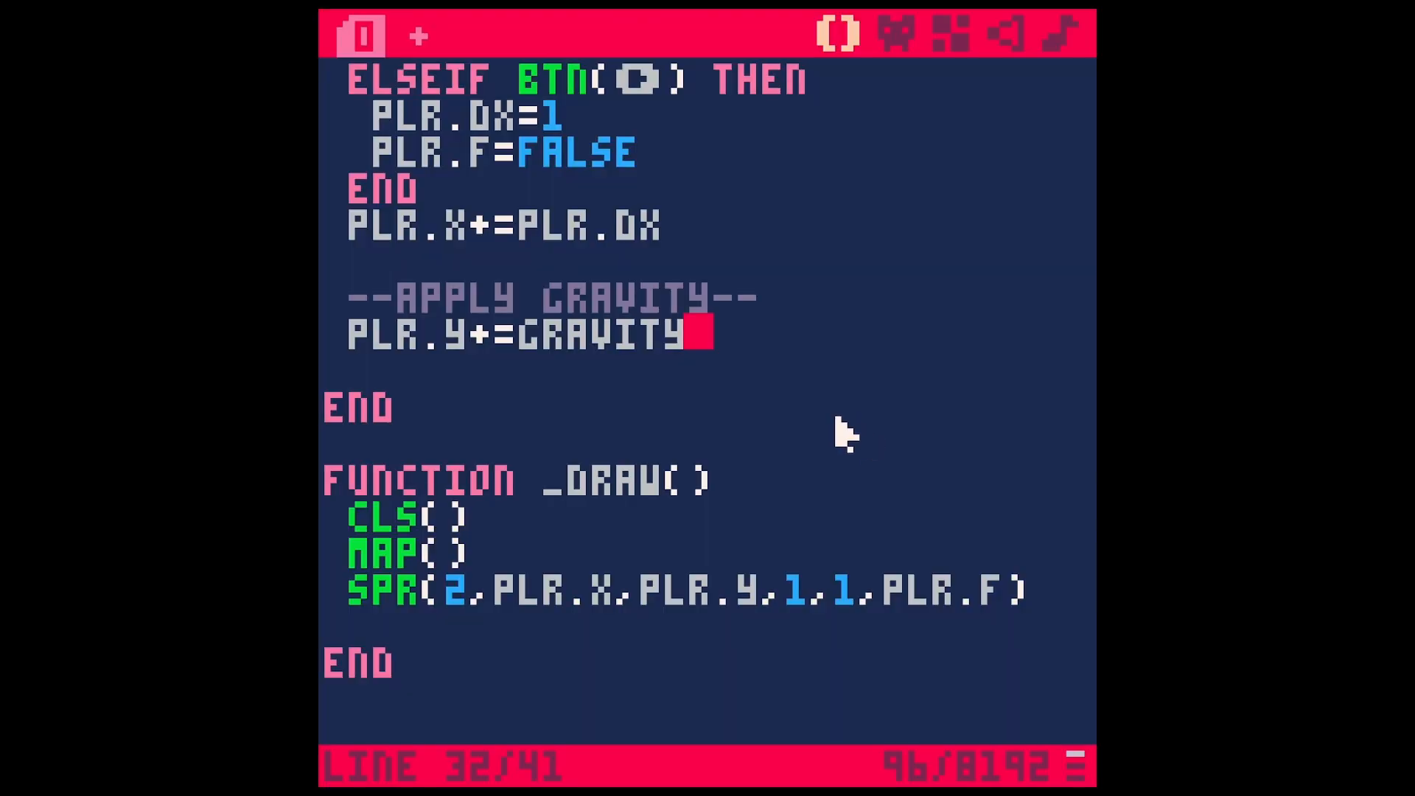
{"action": "mouse_move", "coordinate": [650, 415]}
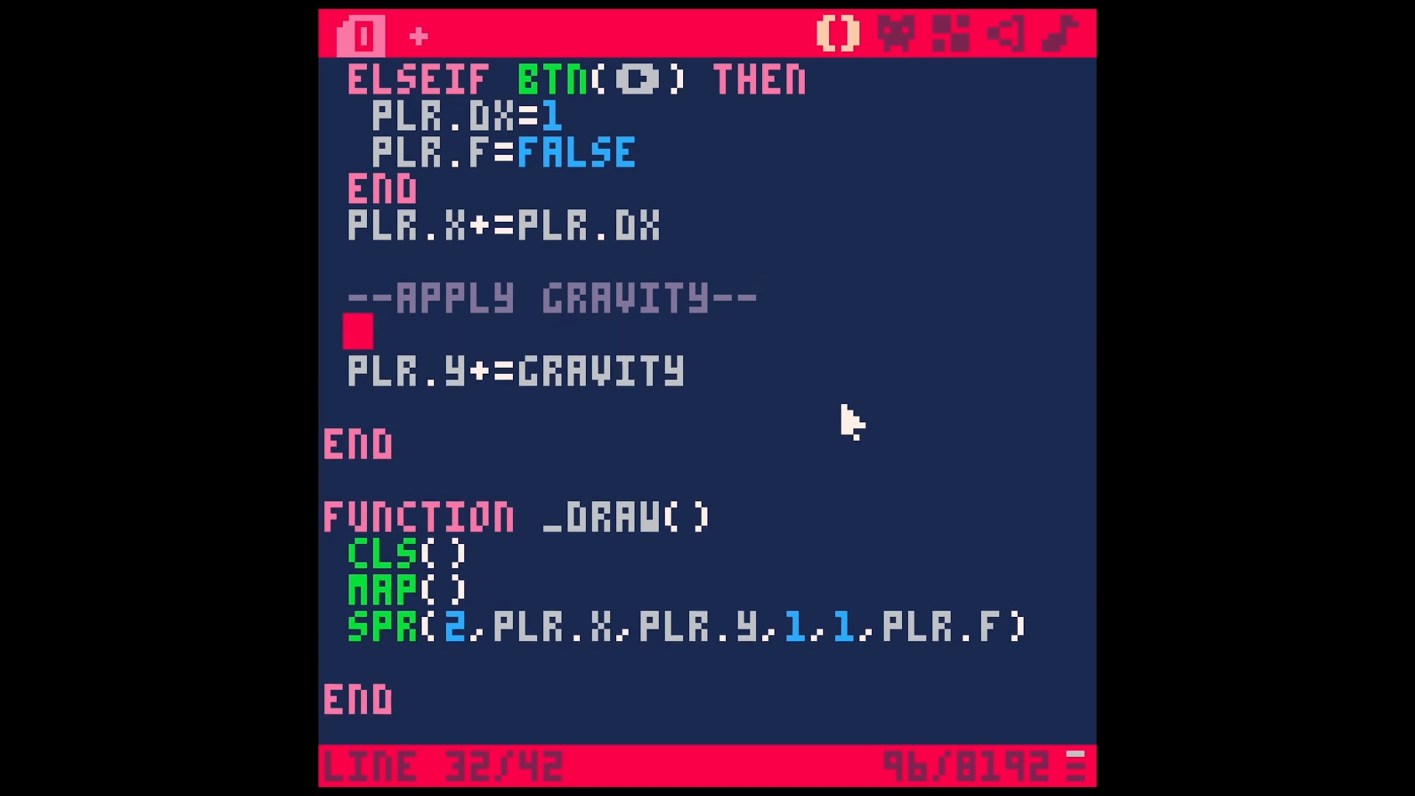
- Wrap the gravity line in an IF MGET tile check, reading the grass tile number from the sprite sheet
{"action": "type", "text": "IF MGET"}
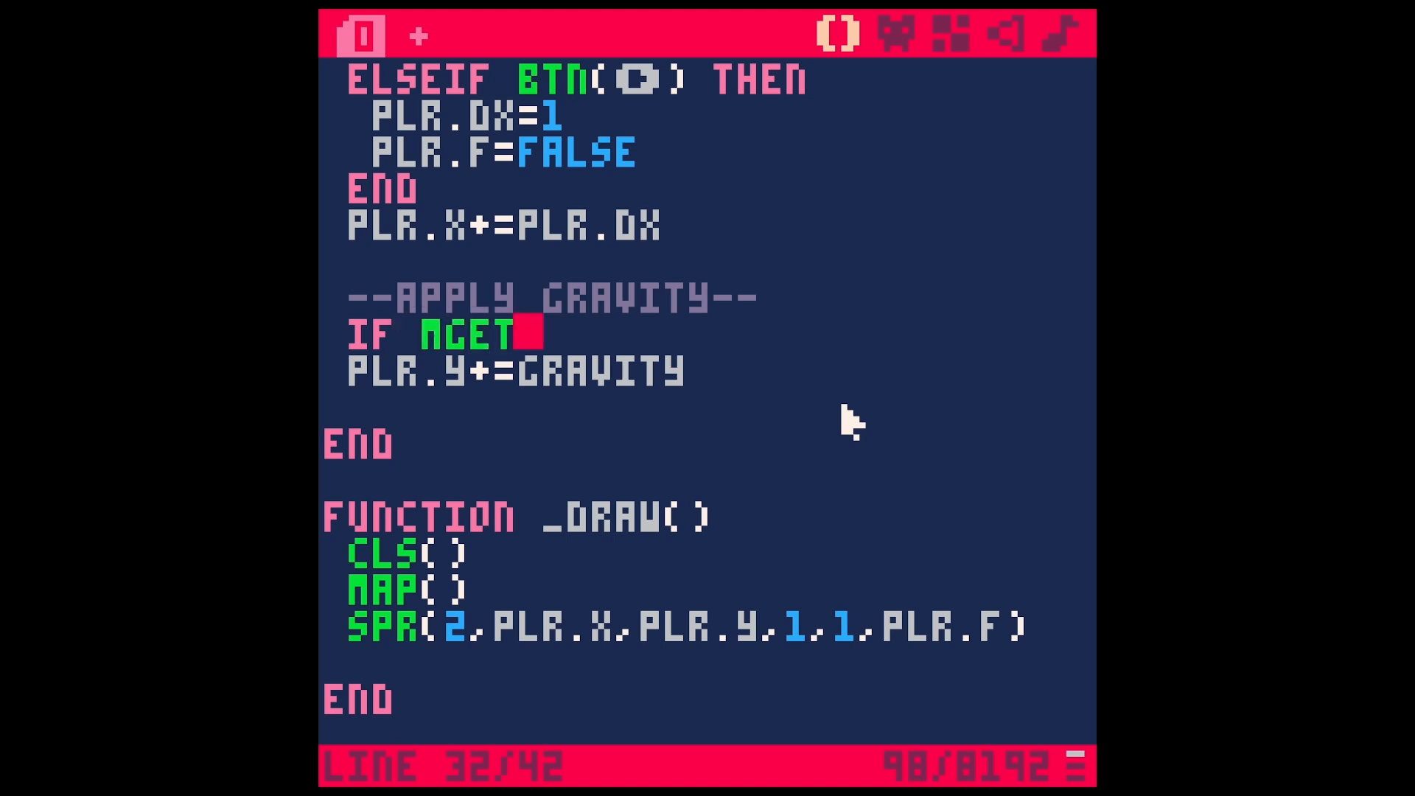
{"action": "mouse_move", "coordinate": [857, 361]}
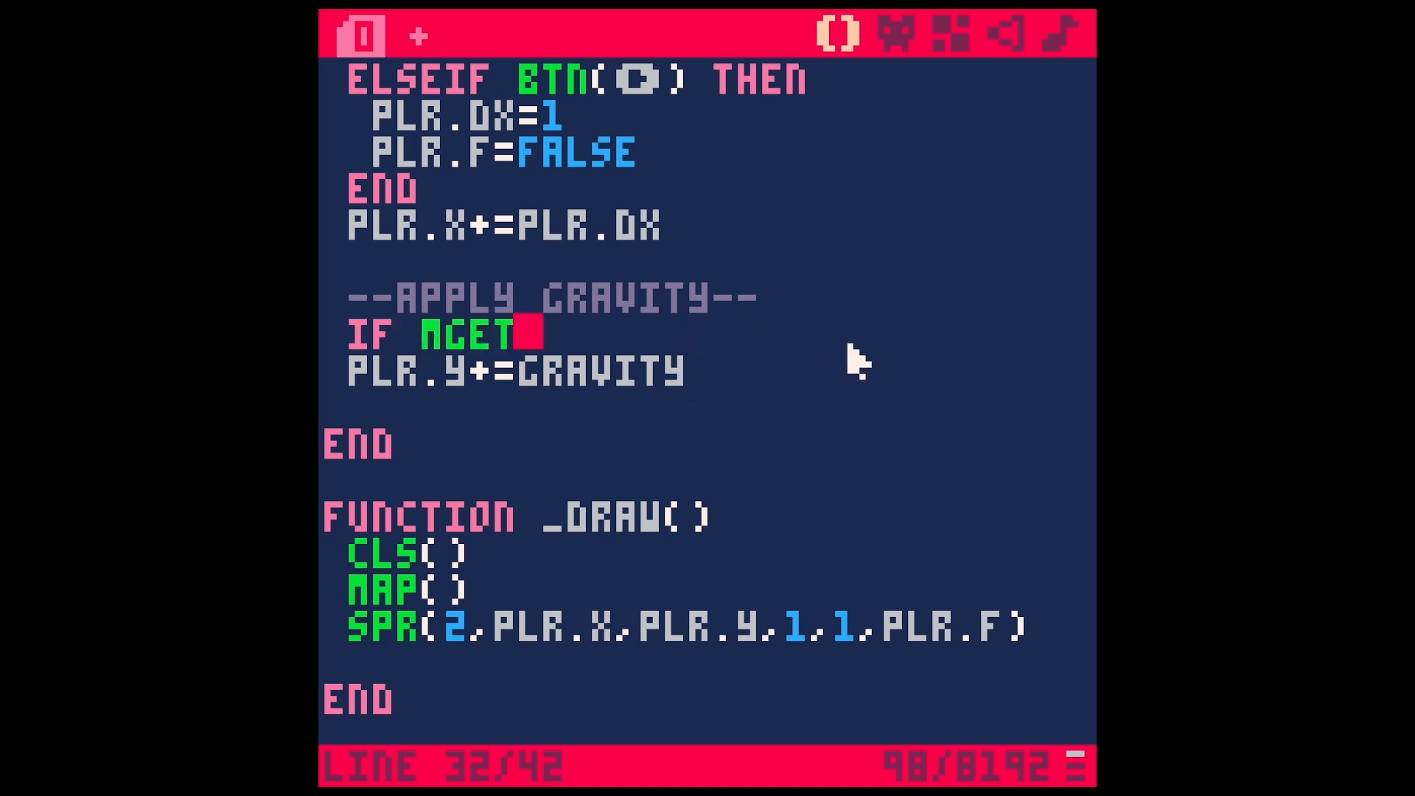
{"action": "type", "text": "("}
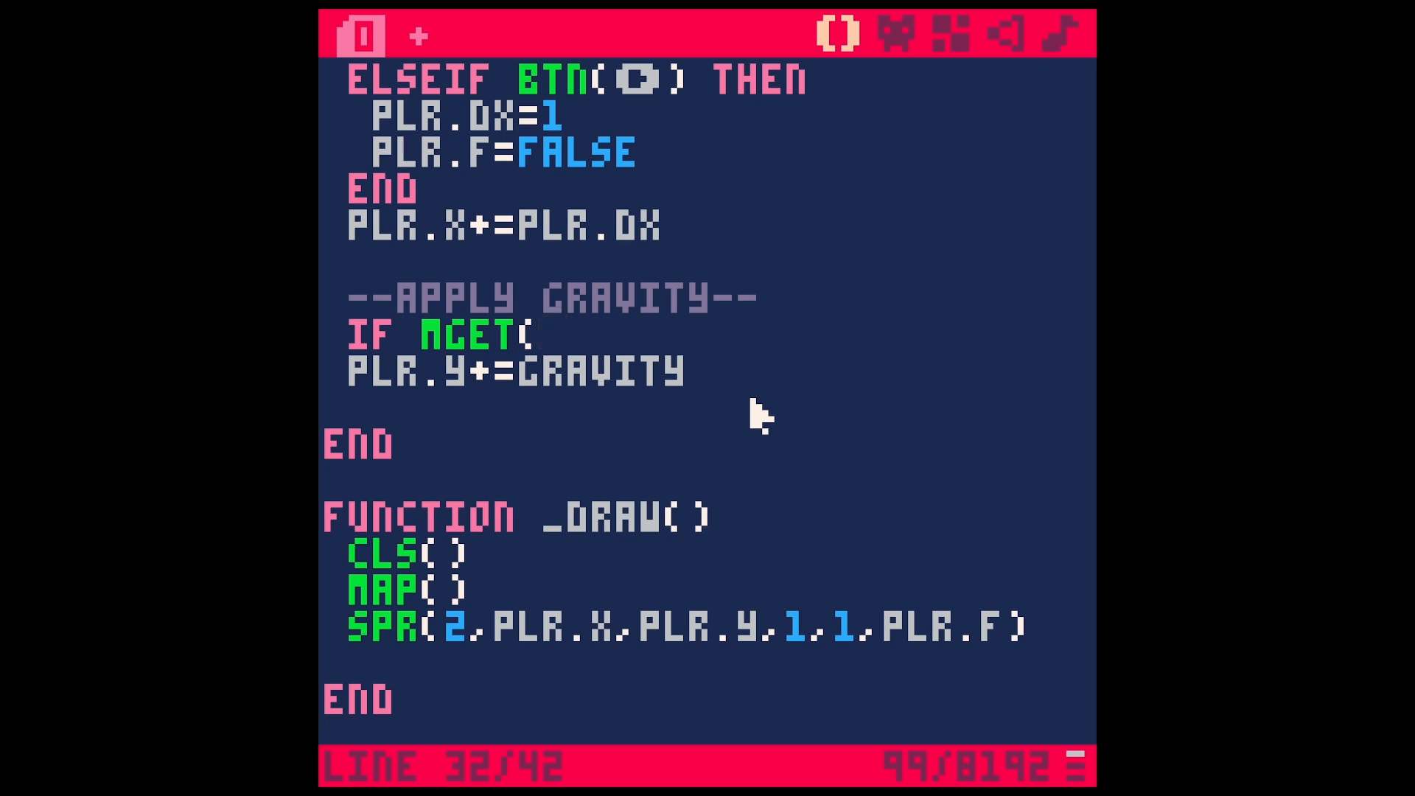
{"action": "type", "text": "PLR.X,PLR"}
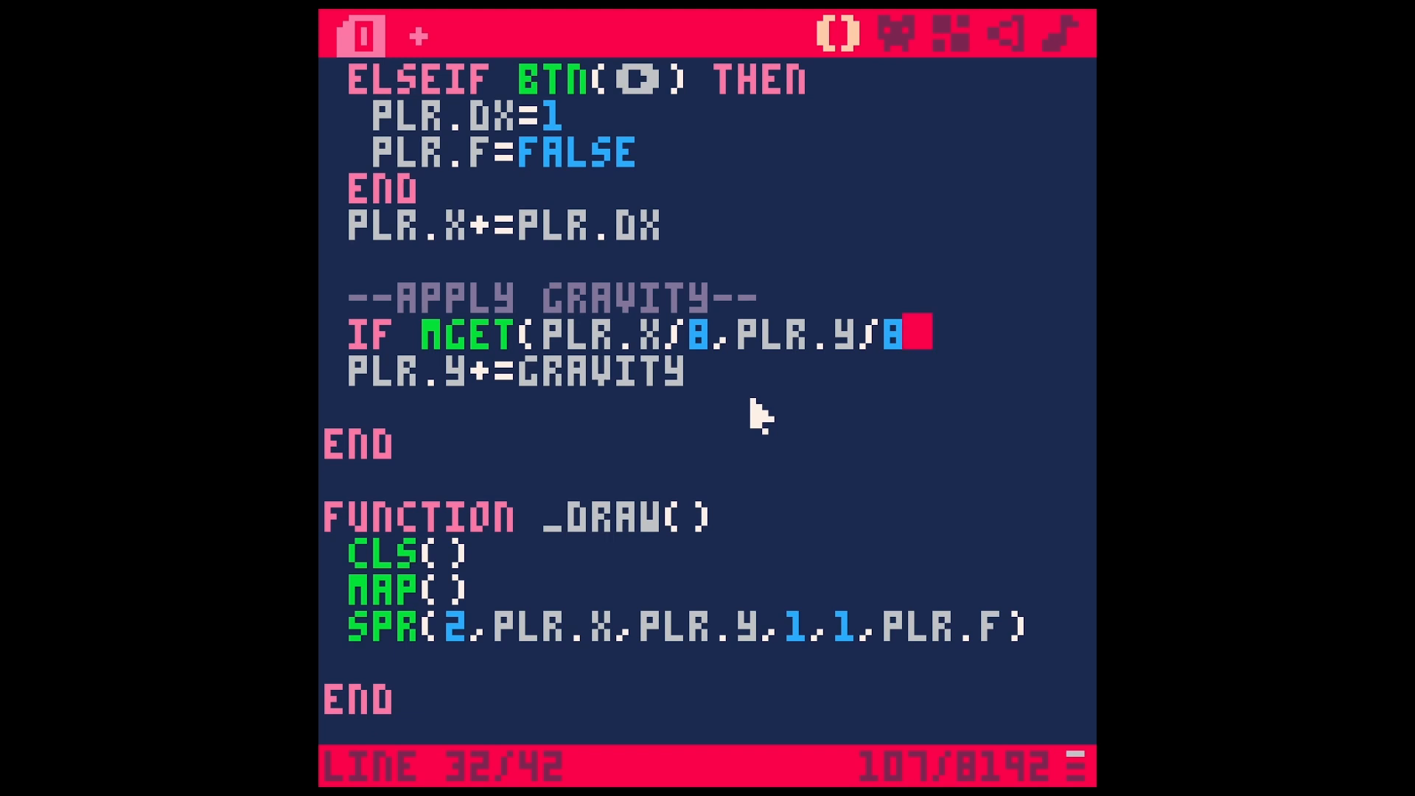
{"action": "type", "text": ")=="}
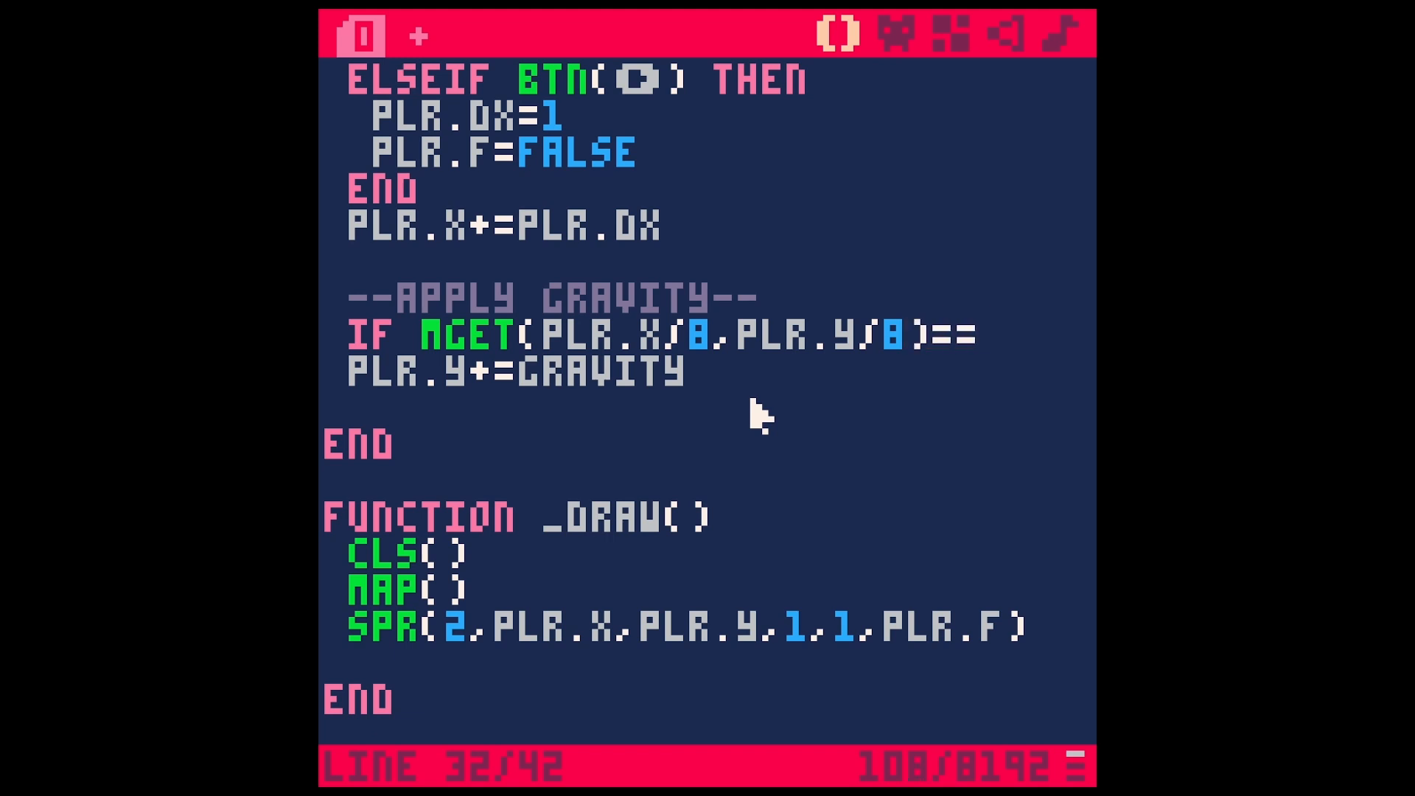
{"action": "left_click", "coordinate": [897, 35]}
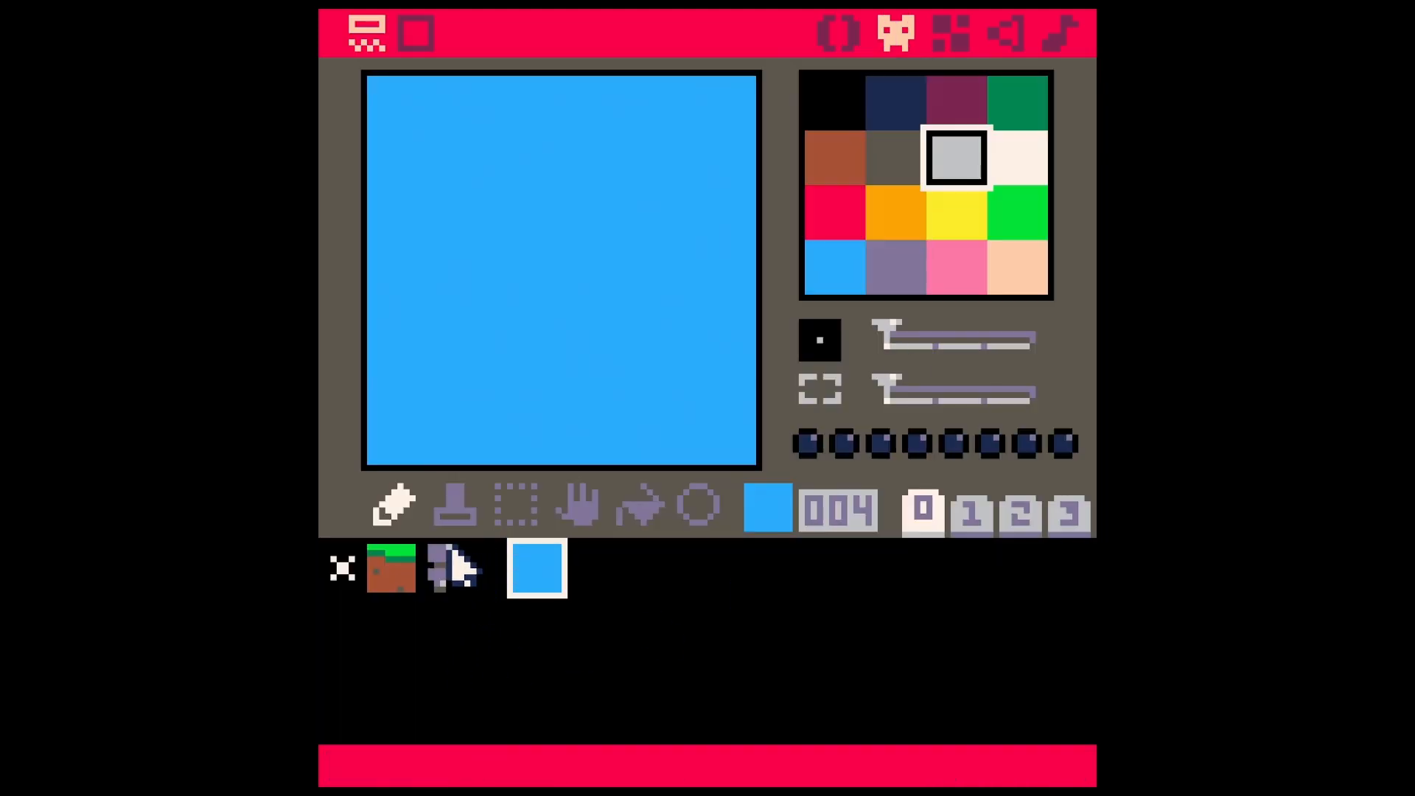
{"action": "left_click", "coordinate": [390, 569]}
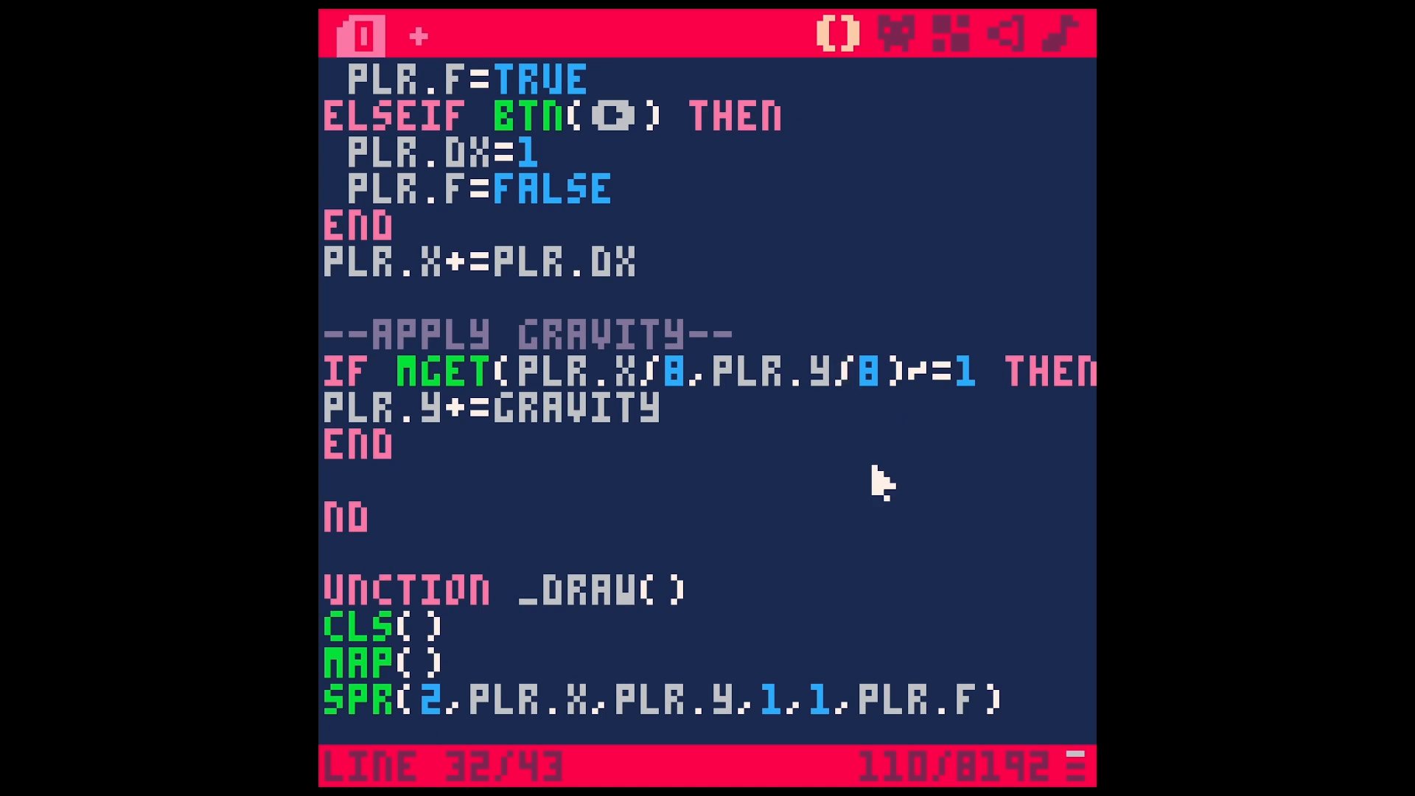
{"action": "type", "text": "+7"}
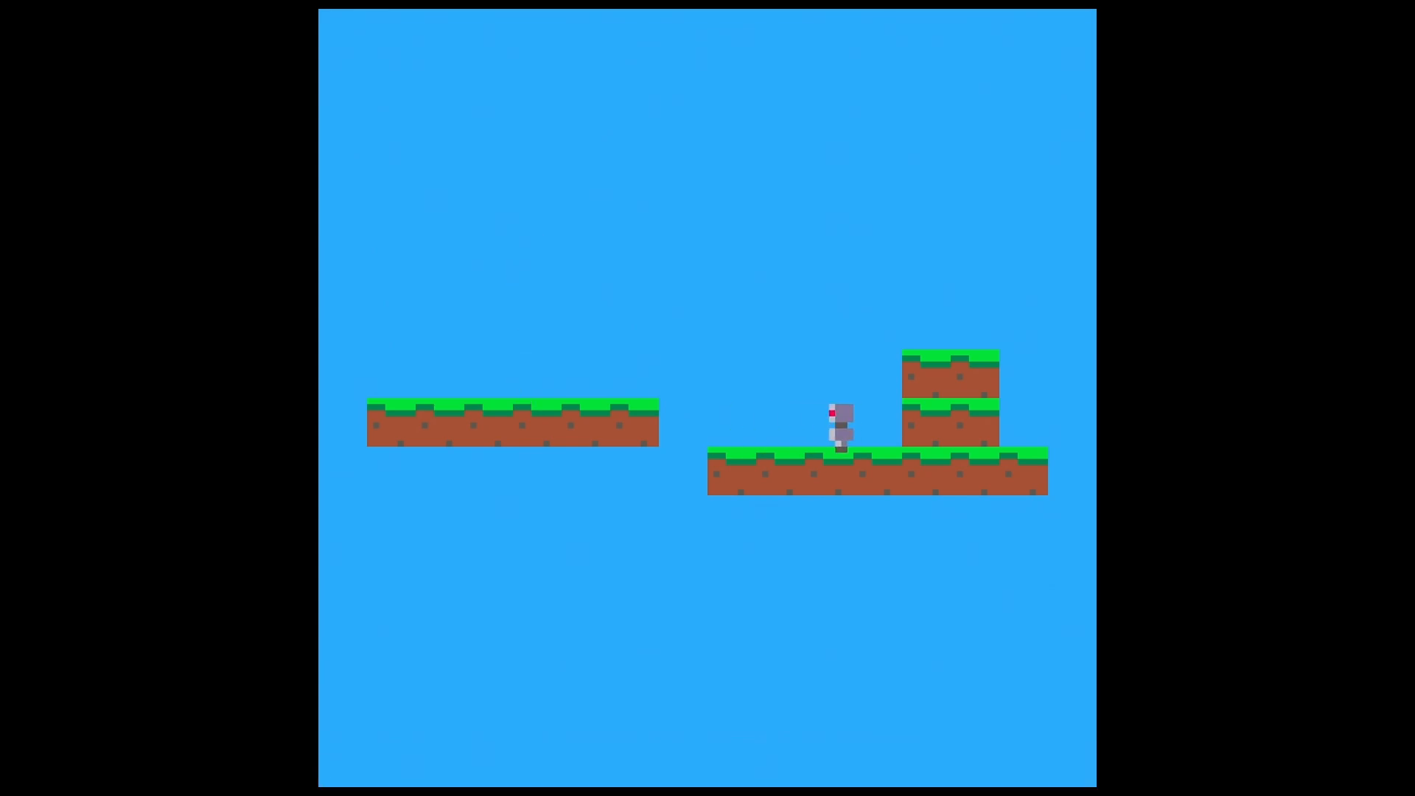
- Playtest by walking the robot left and right to the ledge, then open sprite 002
{"action": "key", "text": "Left"}
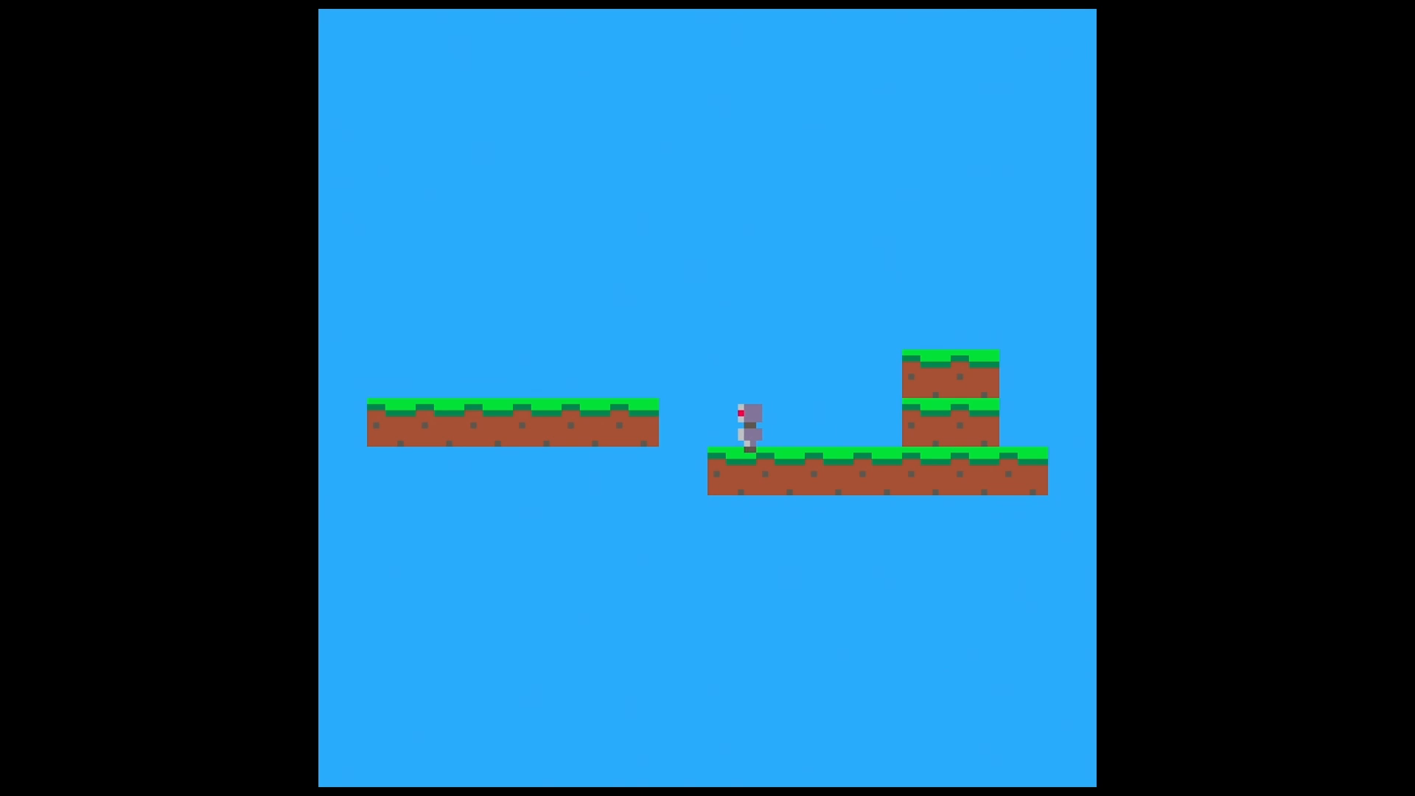
{"action": "key", "text": "Left"}
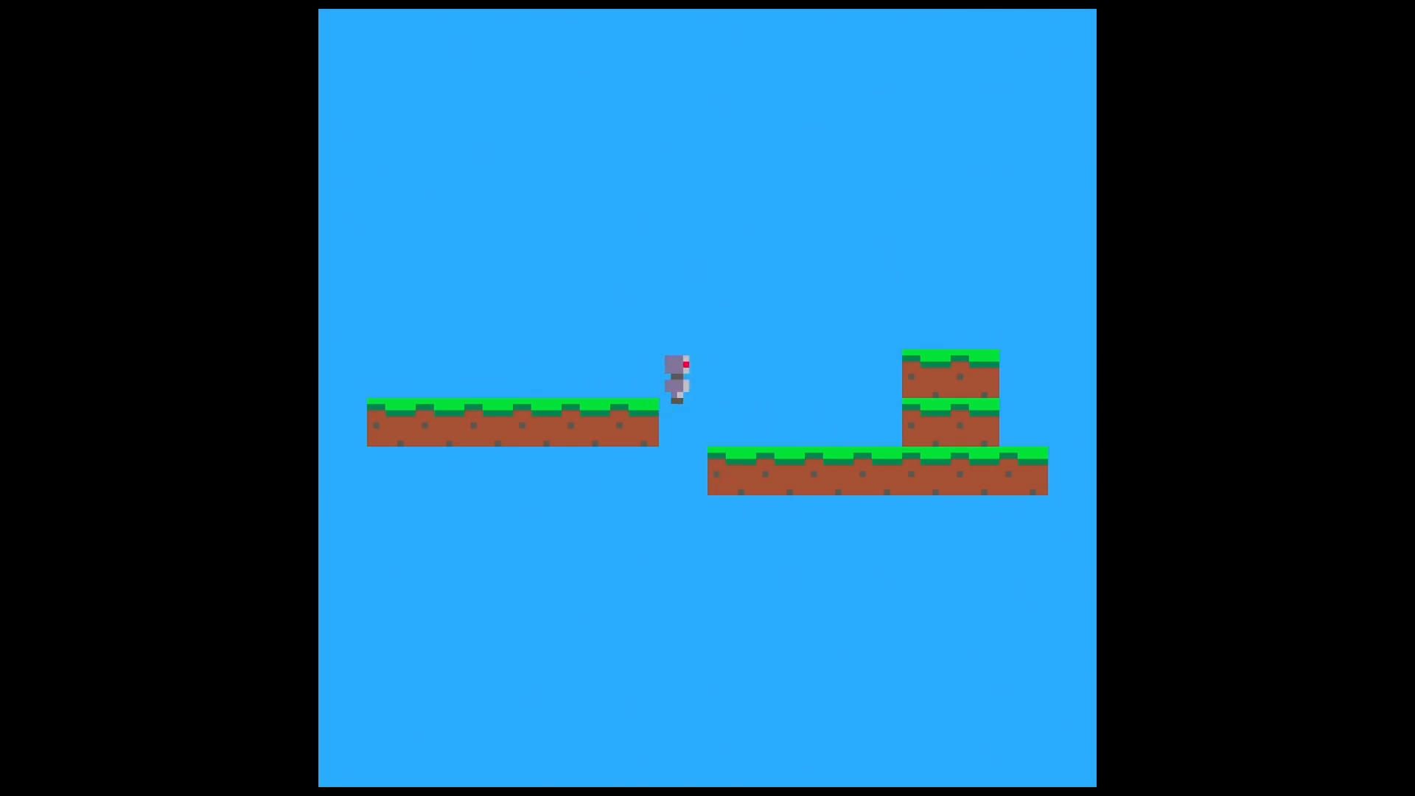
{"action": "key", "text": "Right"}
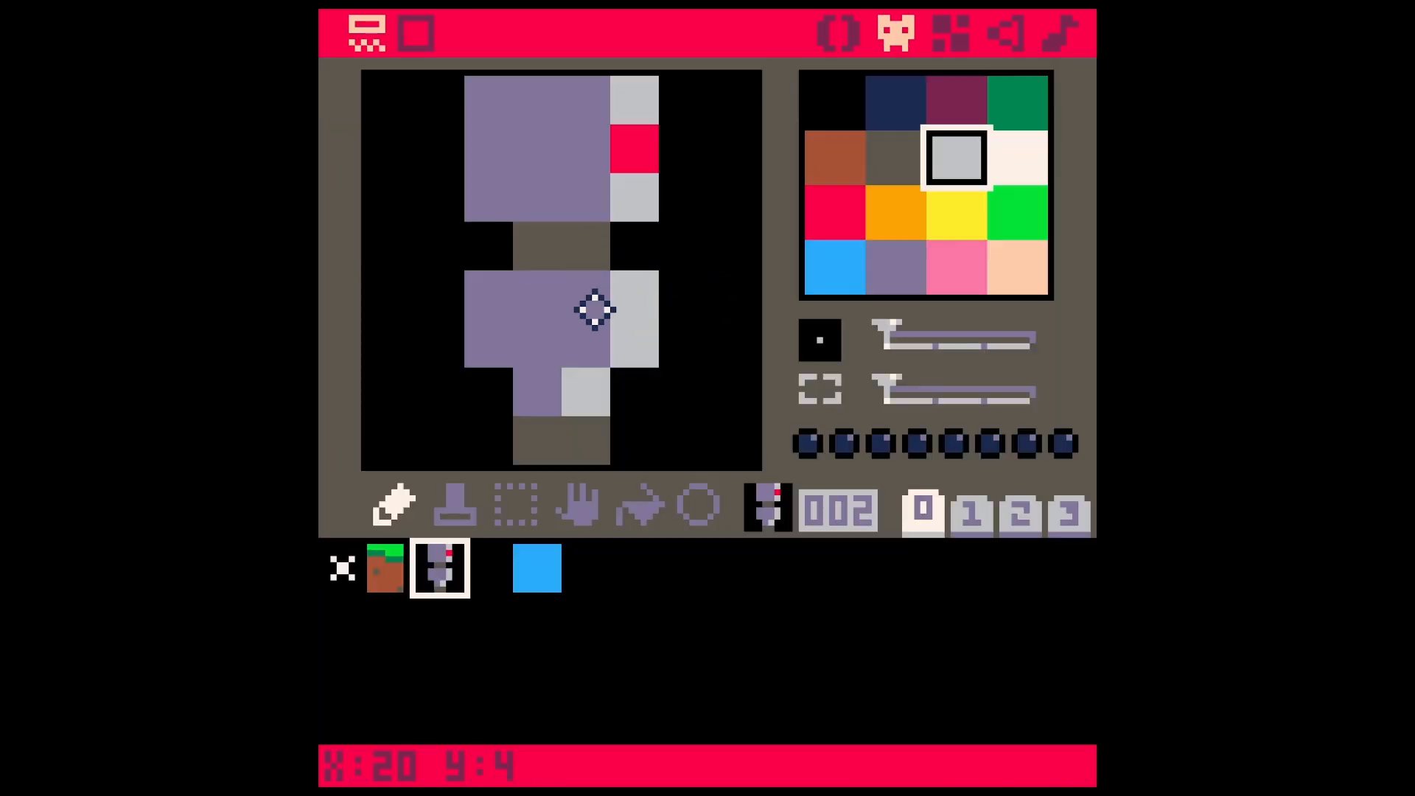
{"action": "mouse_move", "coordinate": [381, 90]}
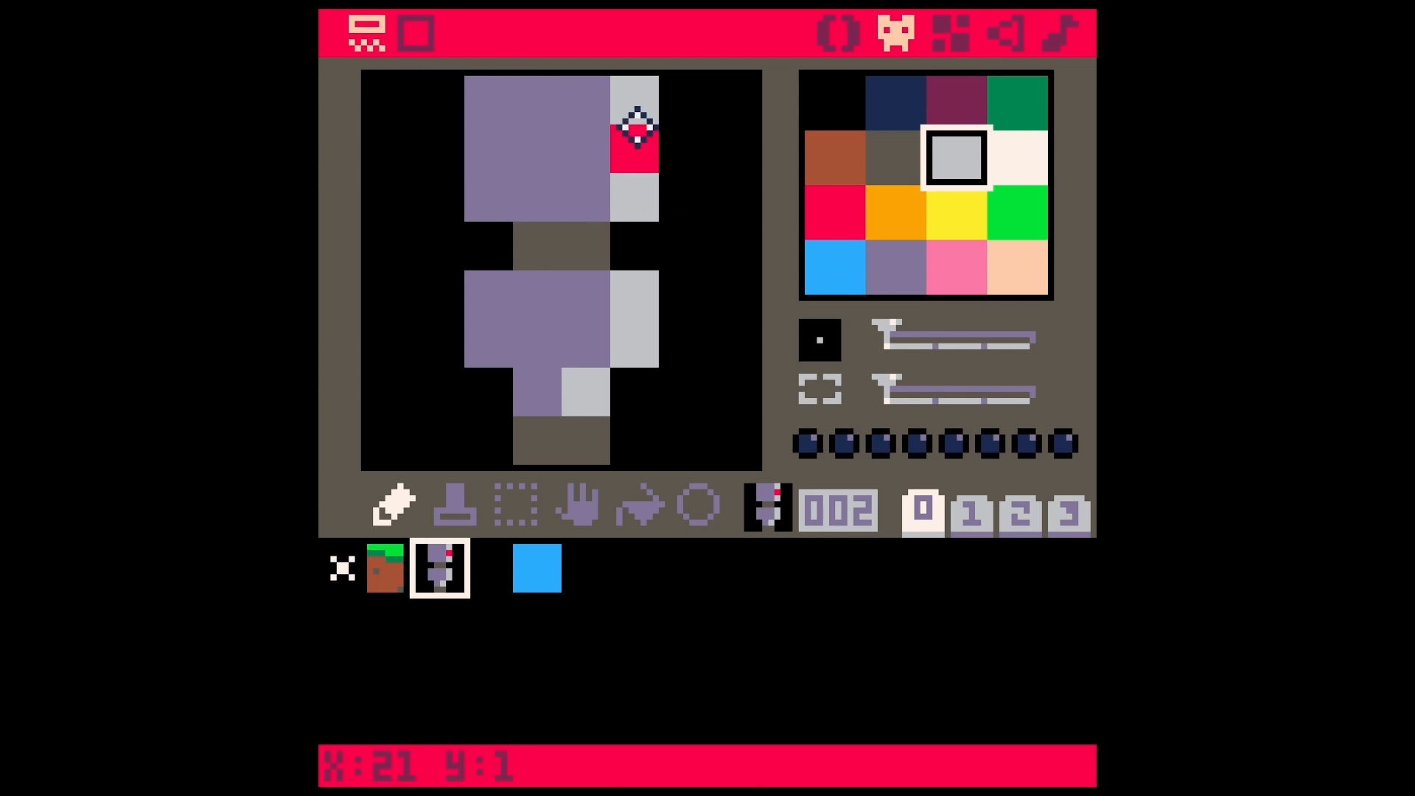
{"action": "mouse_move", "coordinate": [373, 90]}
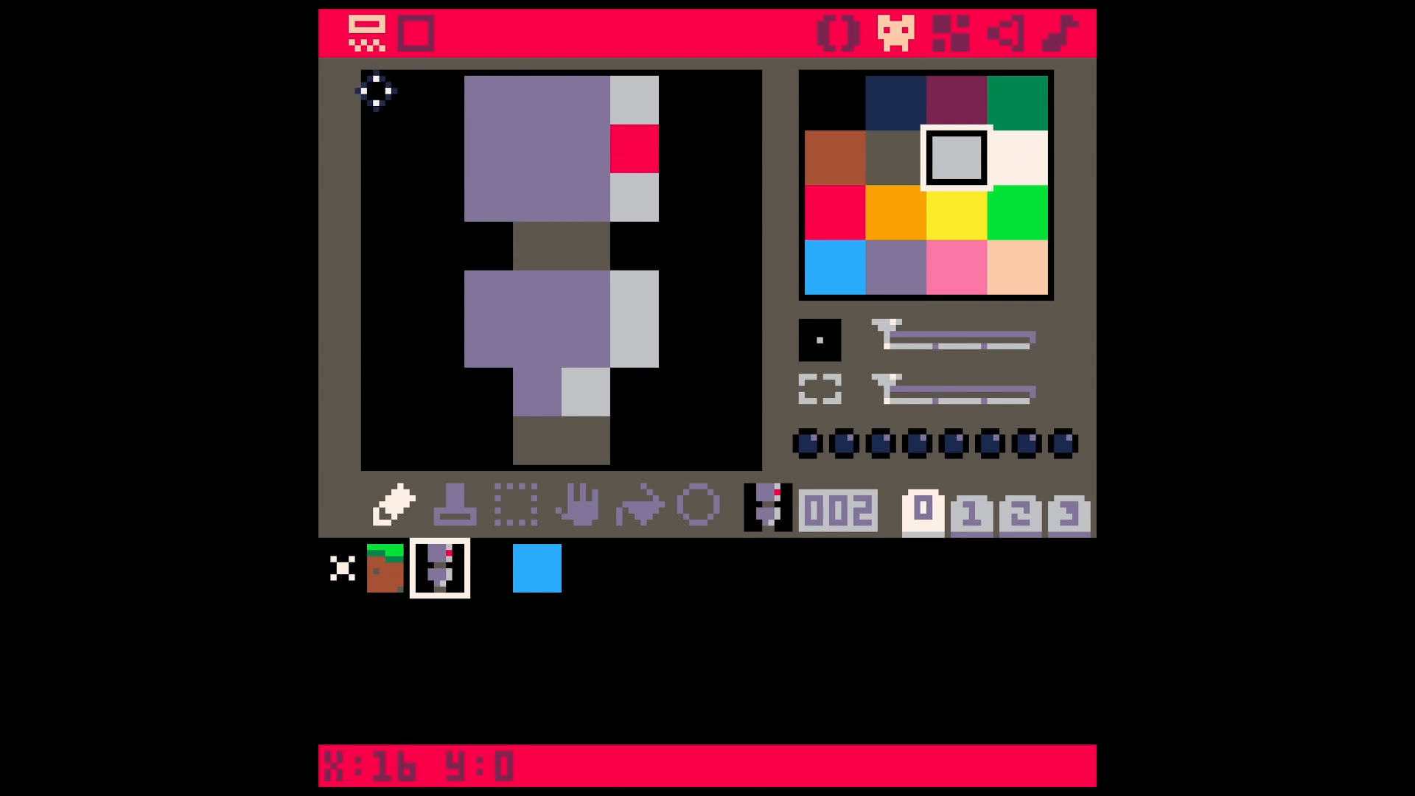
{"action": "left_click", "coordinate": [958, 267]}
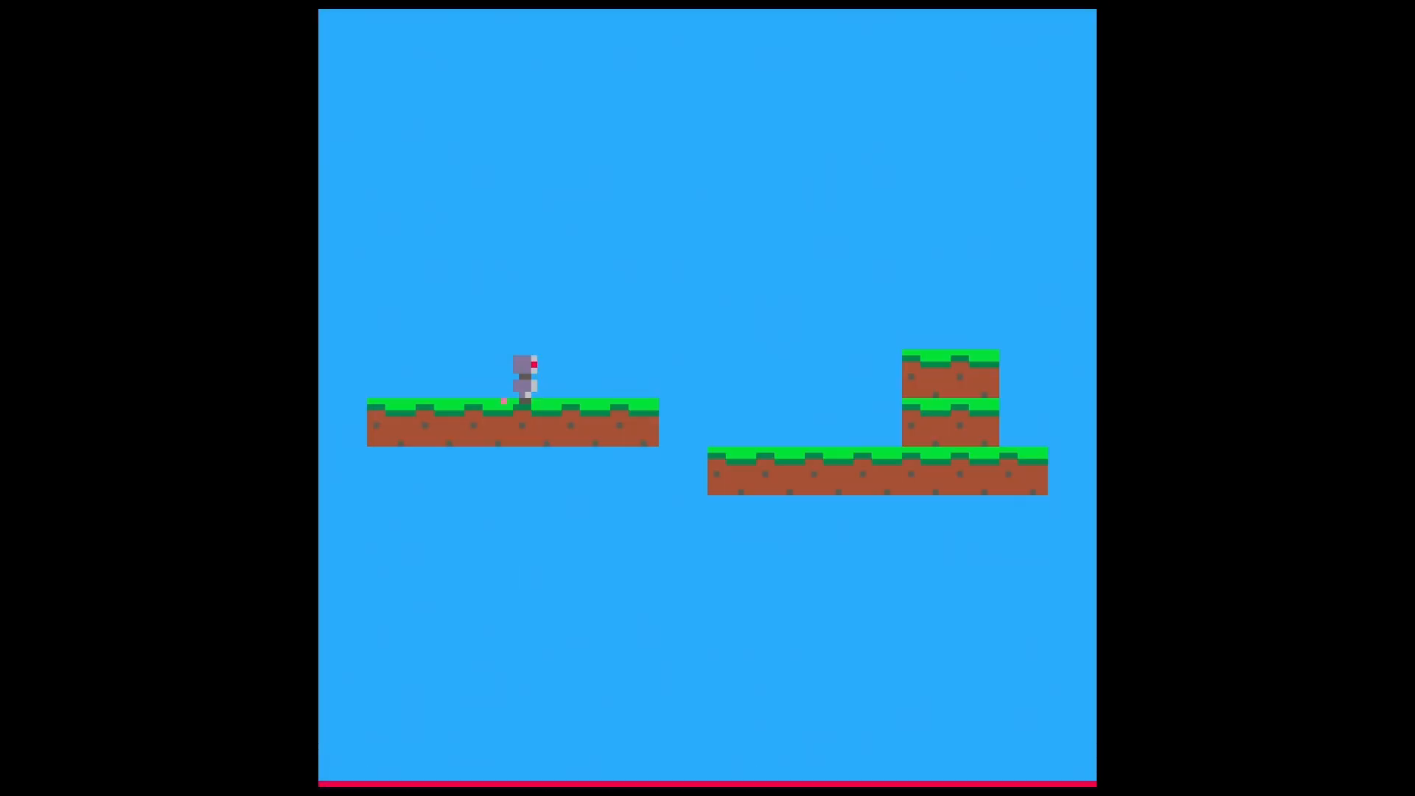
{"action": "key", "text": "Right"}
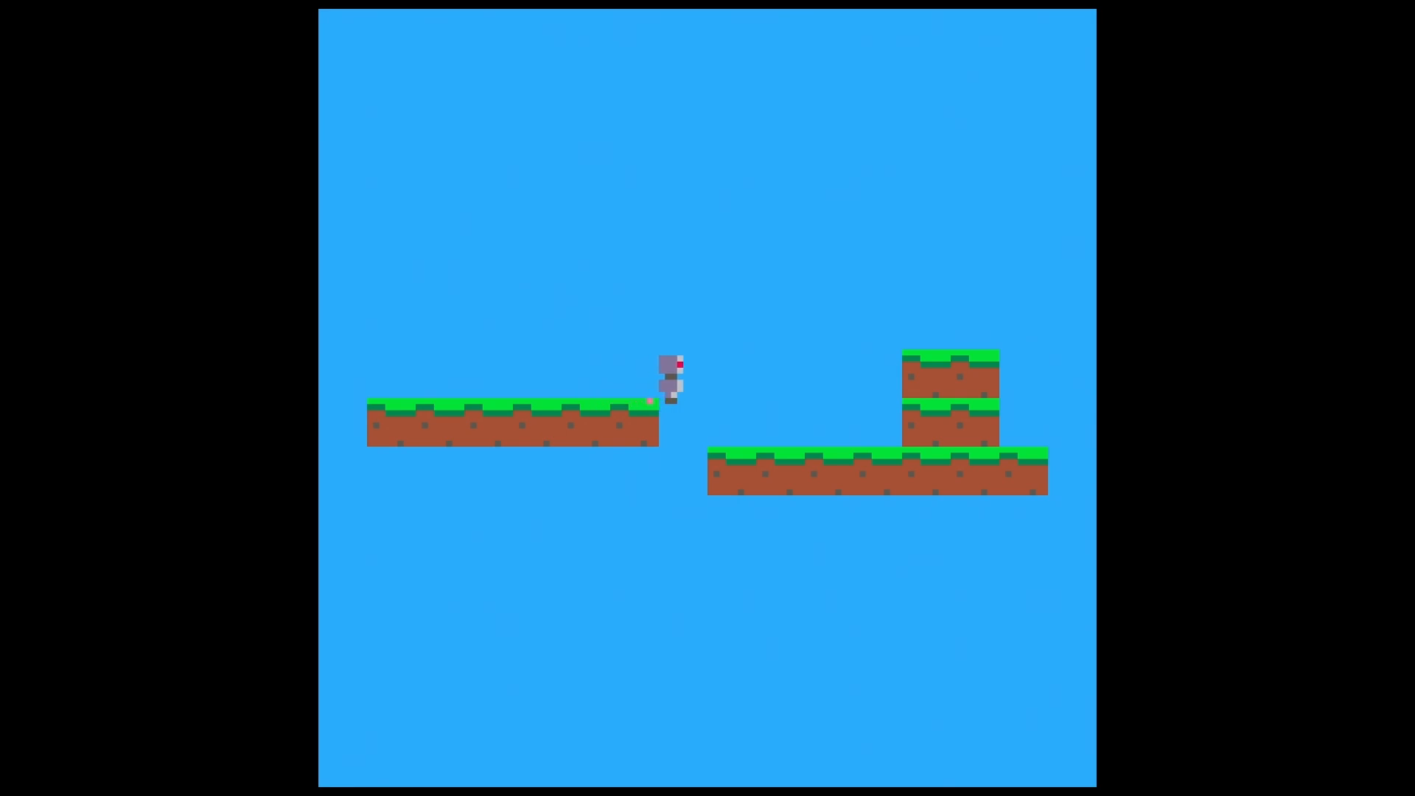
{"action": "key", "text": "Right"}
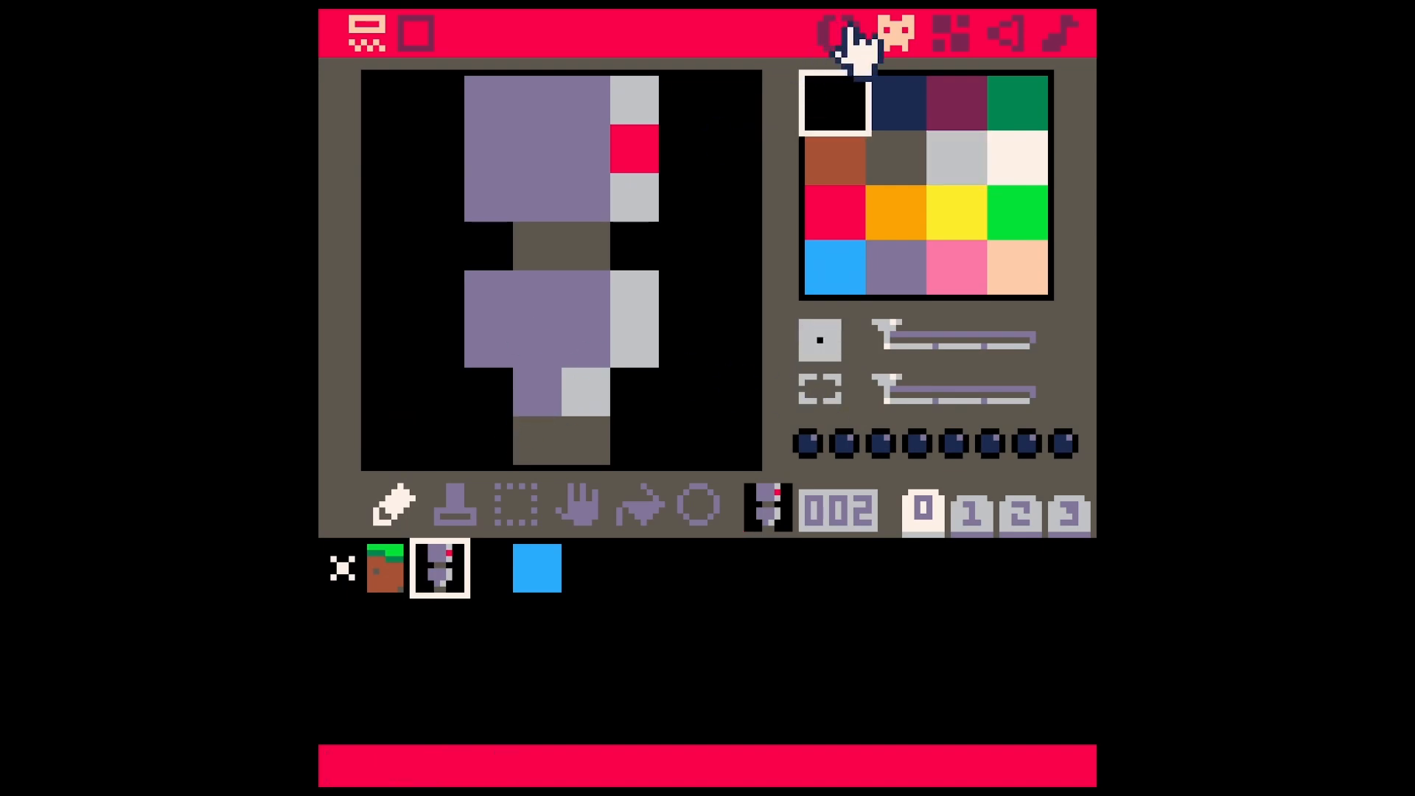
- Change the gravity check to sample mget((plr.x+3)/8,...)
{"action": "left_click", "coordinate": [366, 35]}
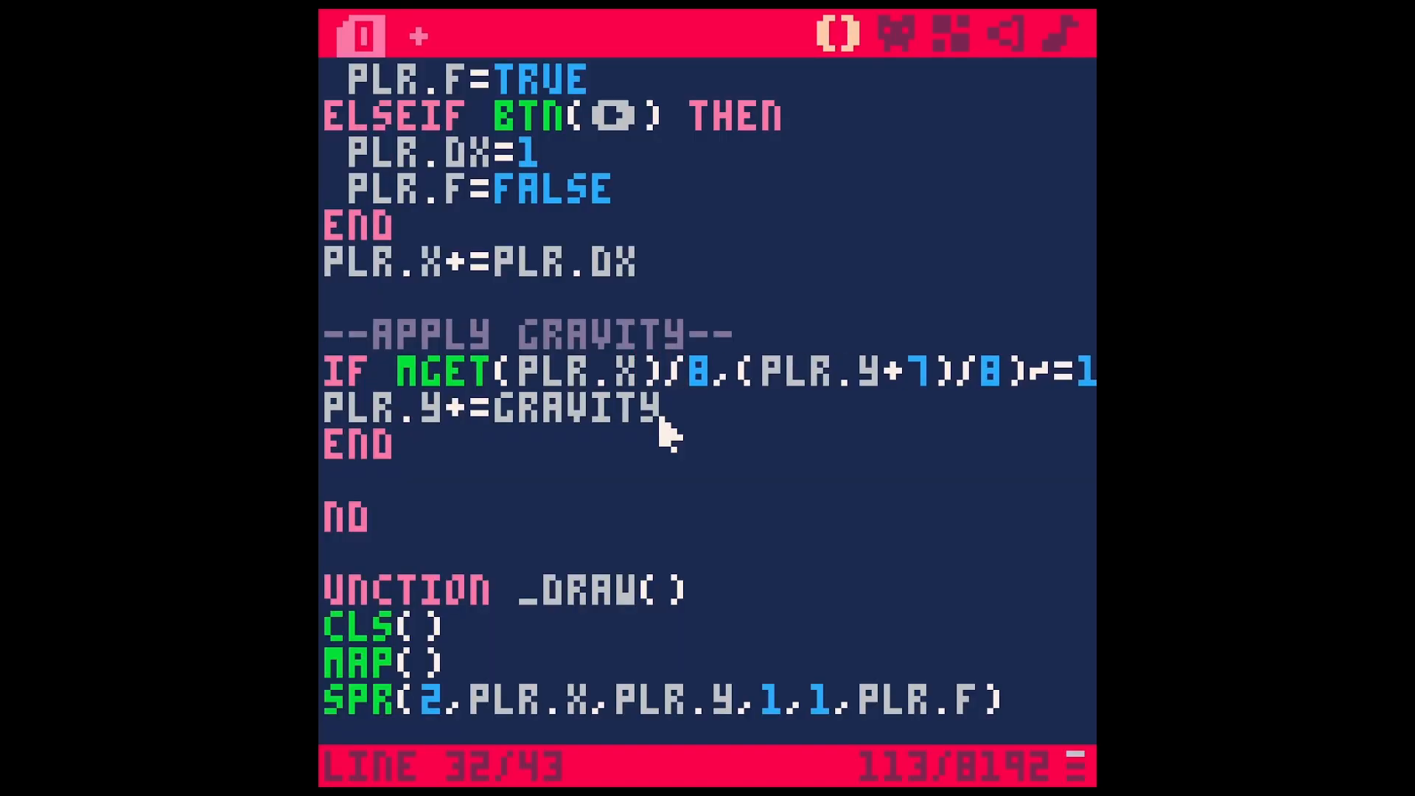
{"action": "type", "text": "("}
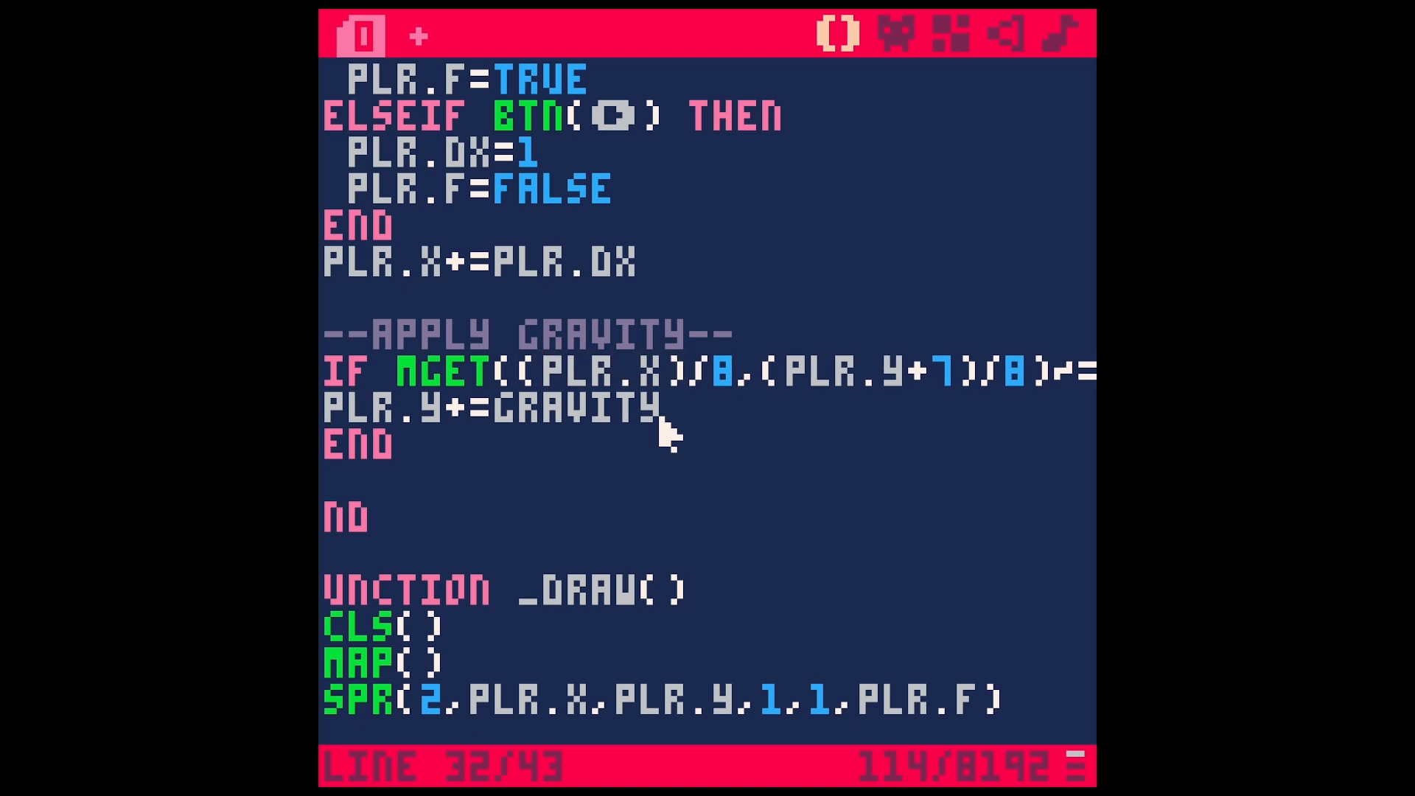
{"action": "type", "text": "+3"}
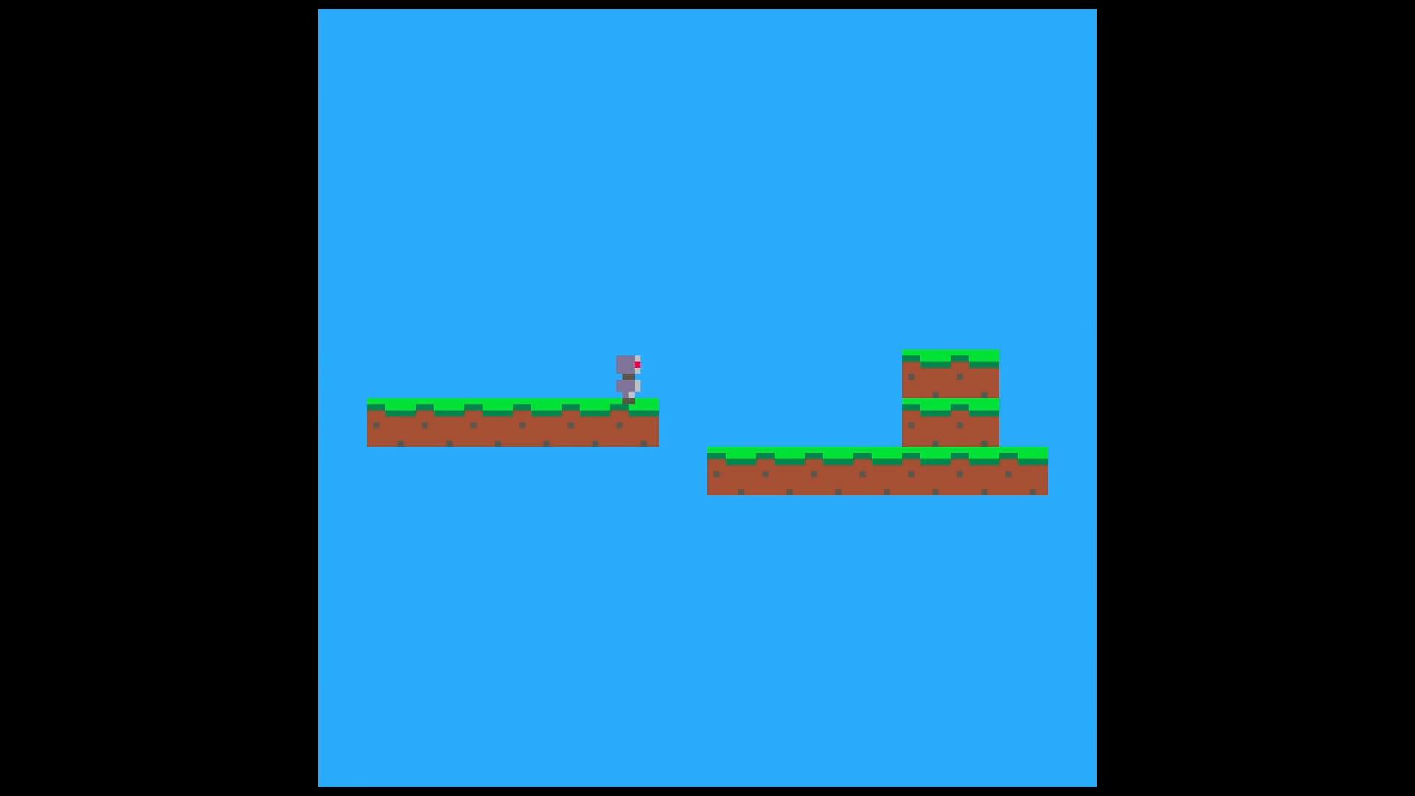
- Playtest the robot walking off the upper platform, then view the sprite editor
{"action": "key", "text": "right"}
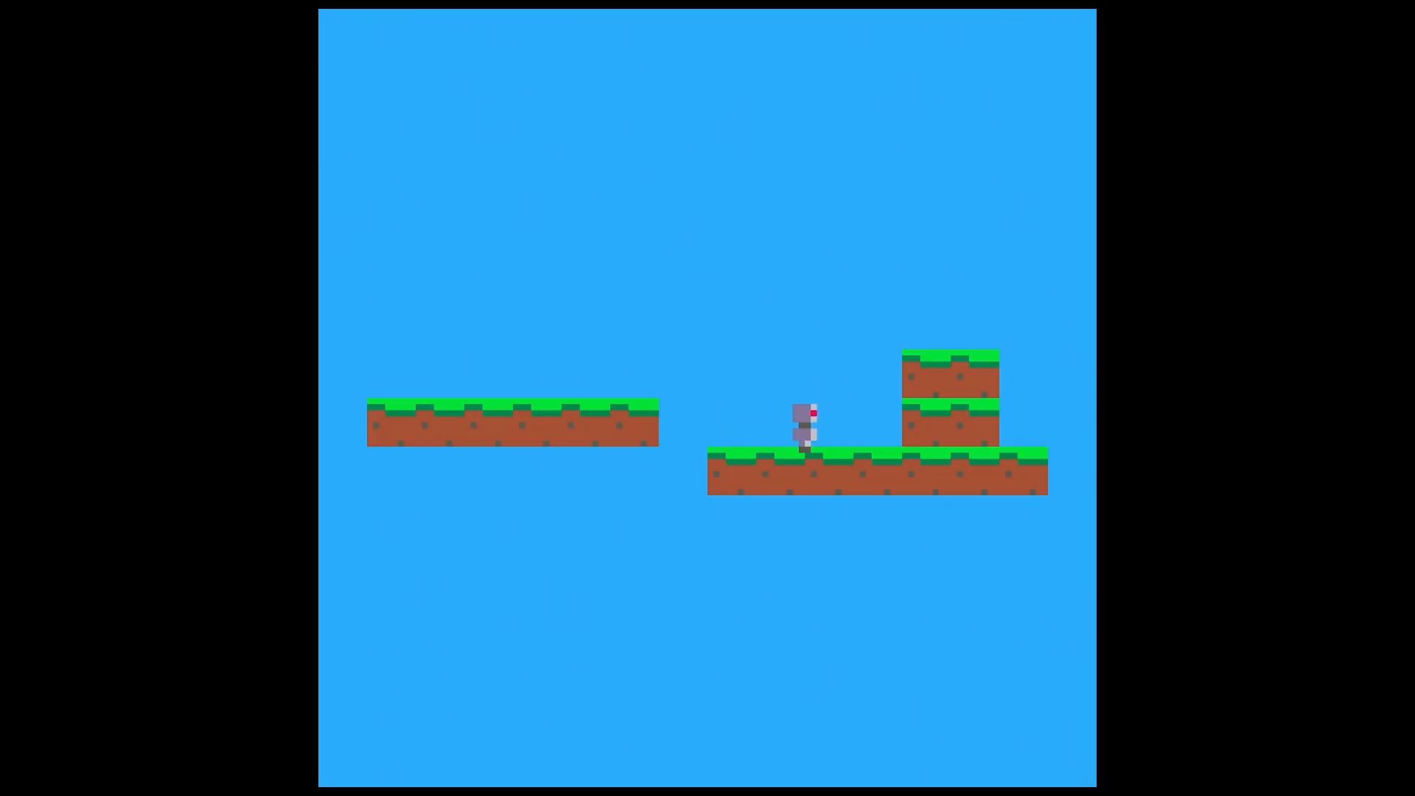
{"action": "key", "text": "Left"}
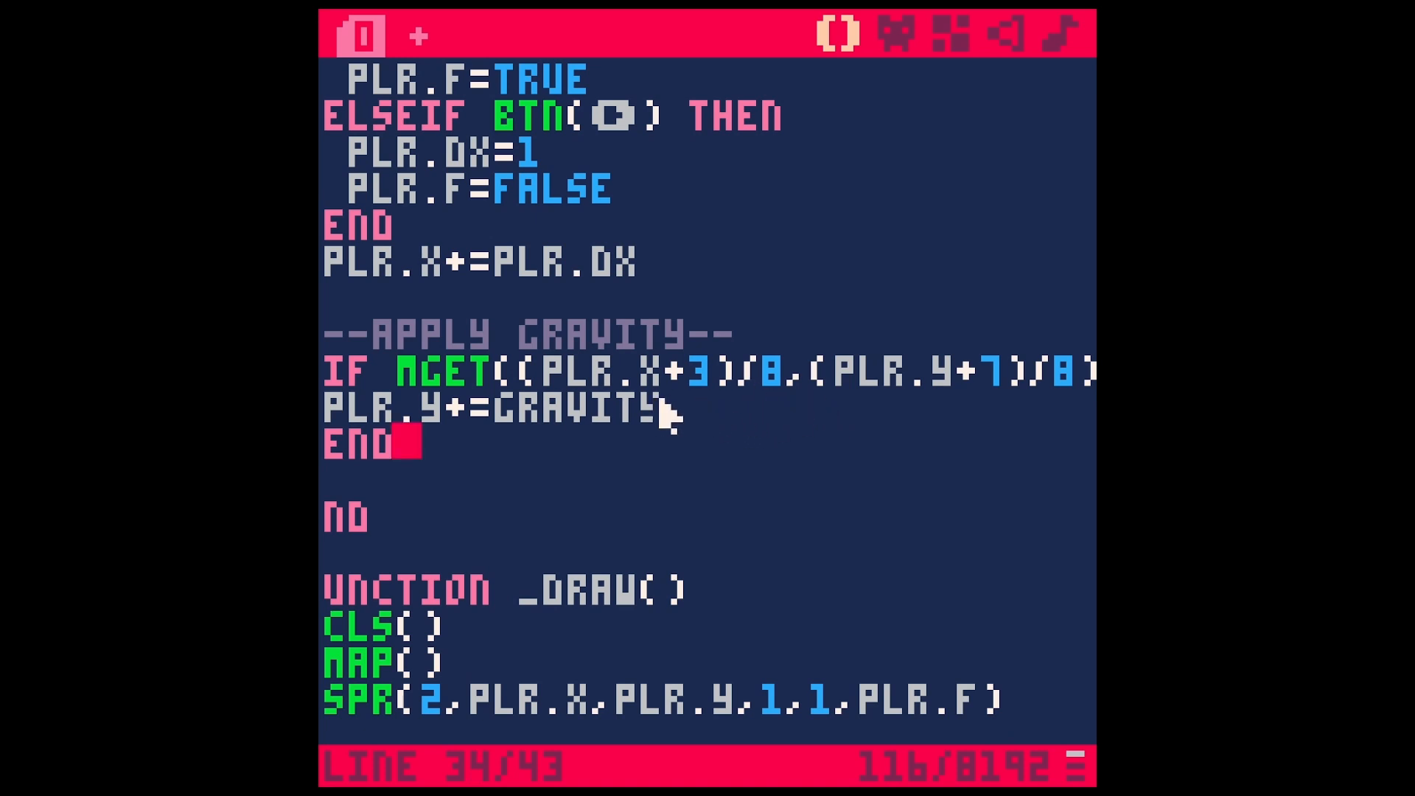
{"action": "mouse_move", "coordinate": [789, 442]}
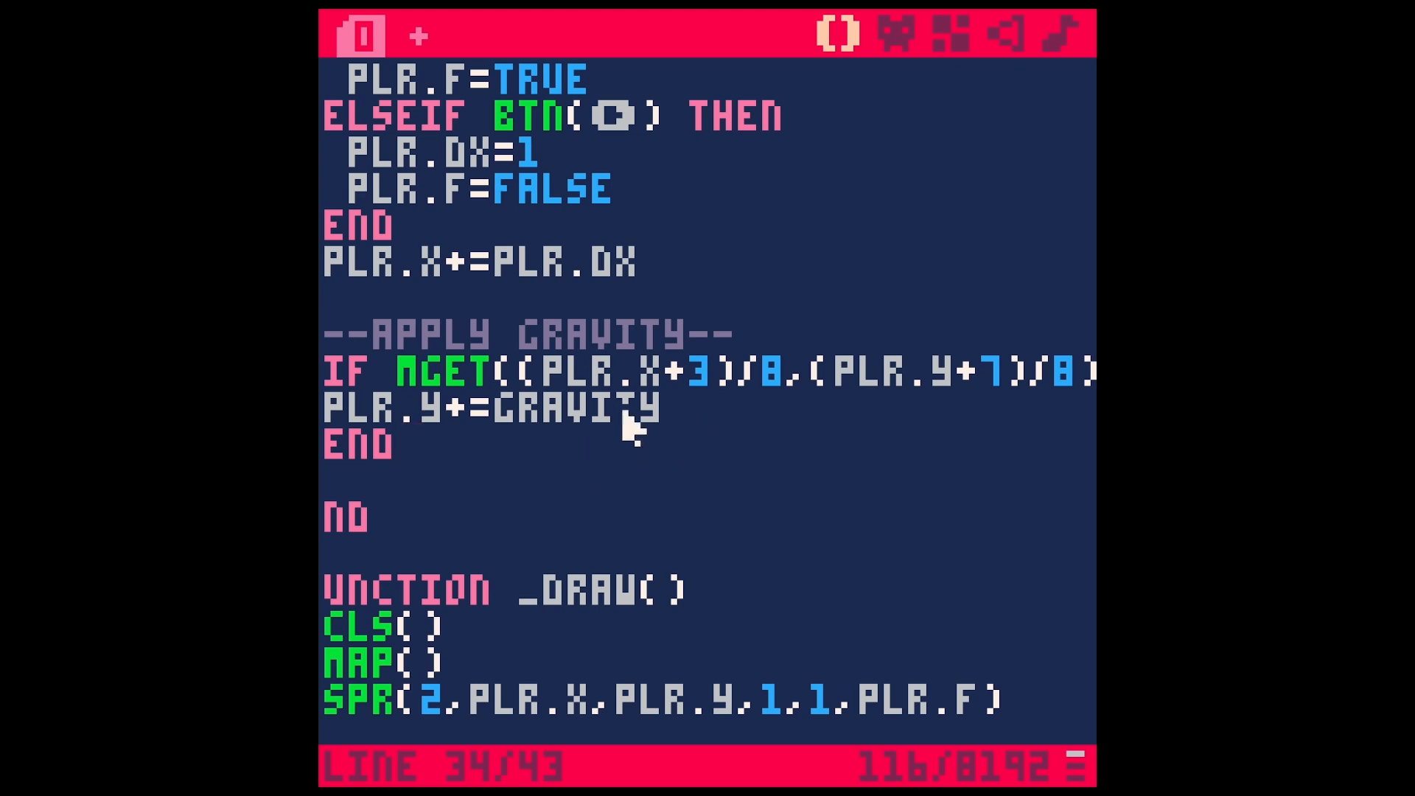
{"action": "left_click", "coordinate": [896, 33]}
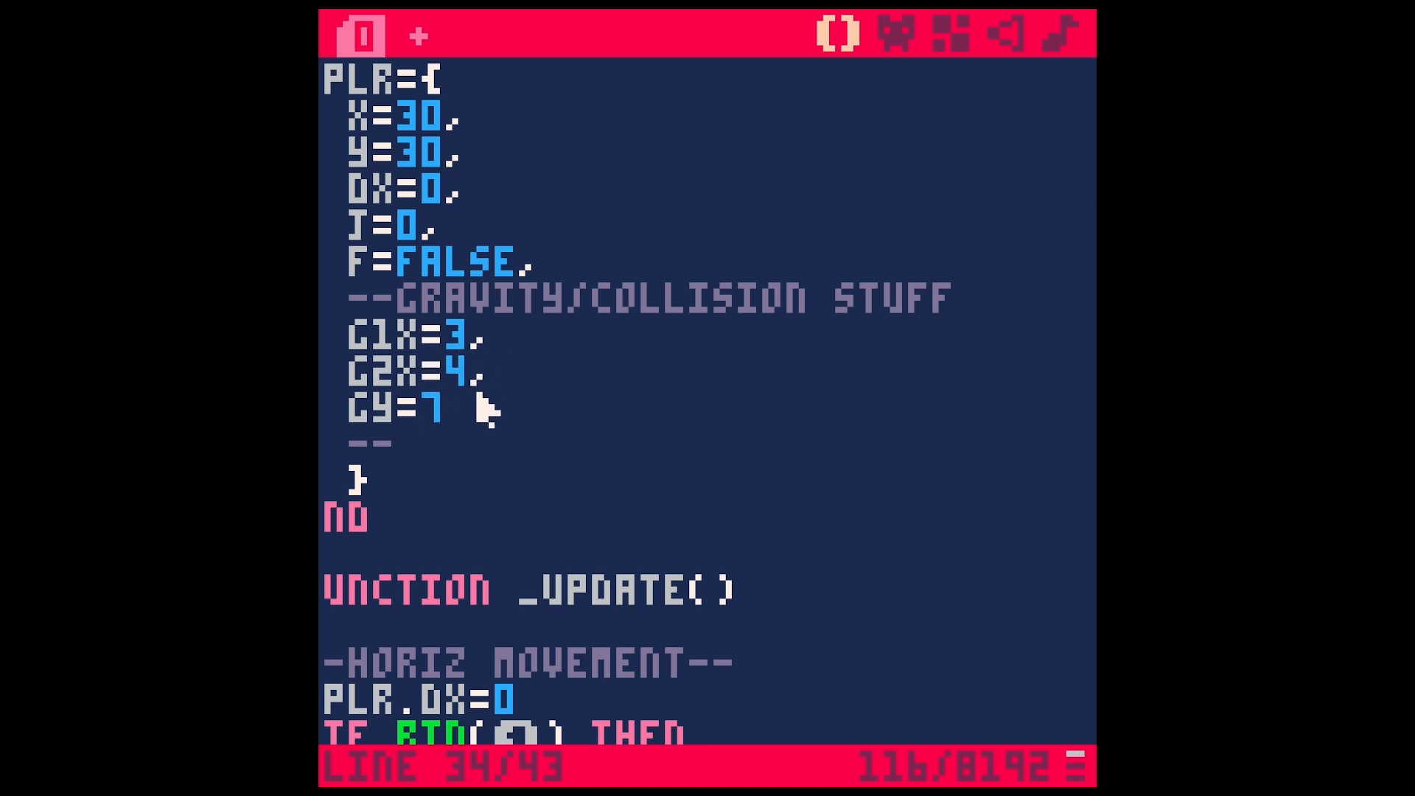
{"action": "mouse_move", "coordinate": [704, 465]}
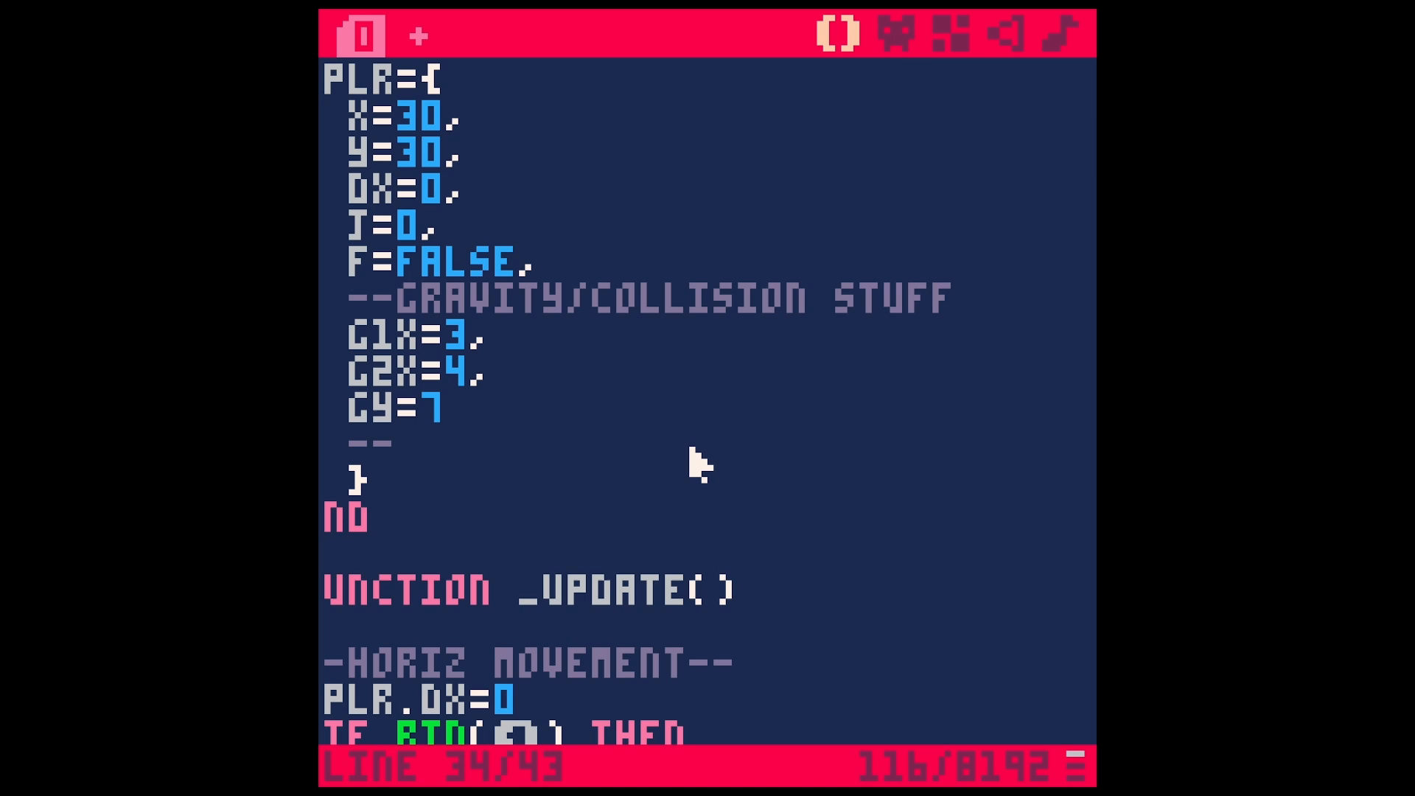
{"action": "mouse_move", "coordinate": [681, 289]}
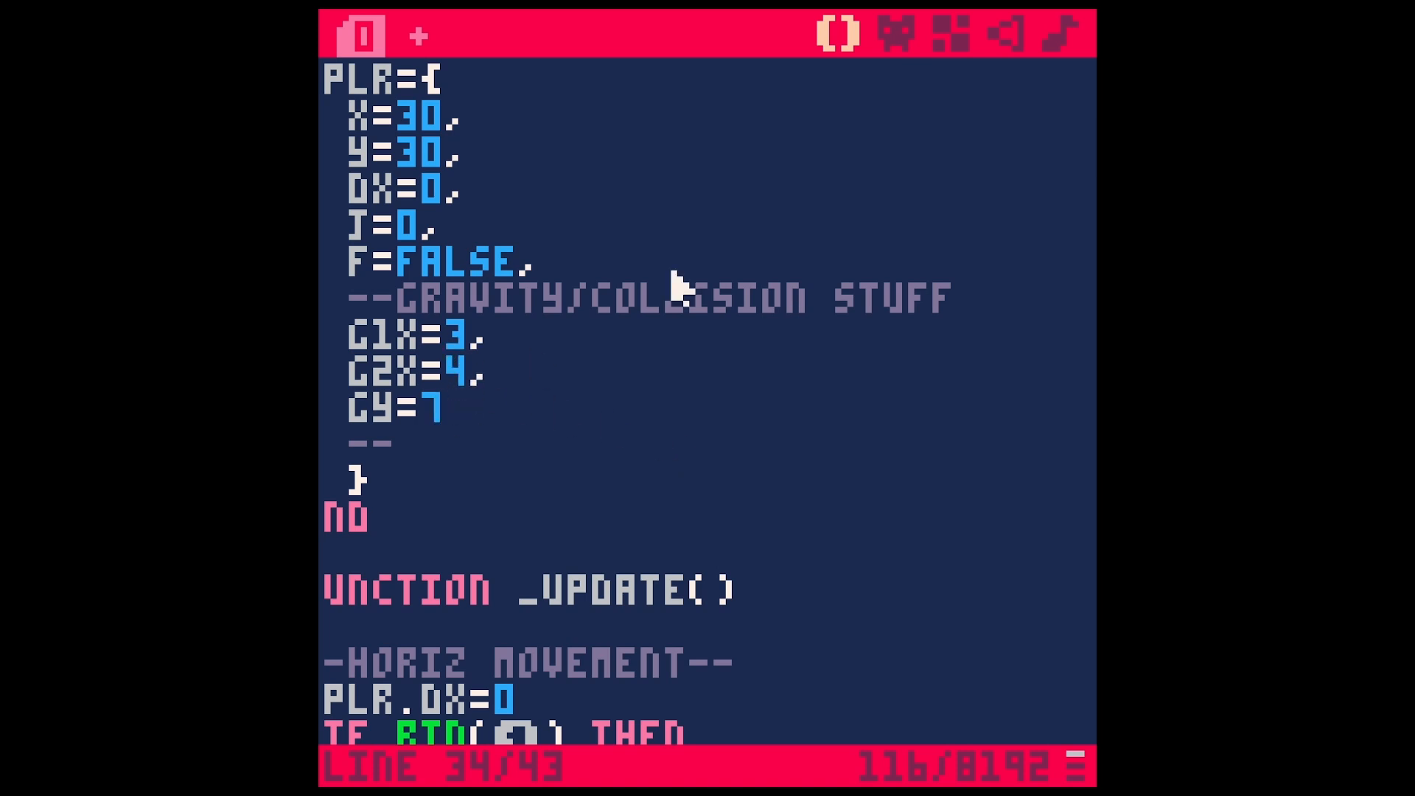
{"action": "left_click", "coordinate": [895, 34]}
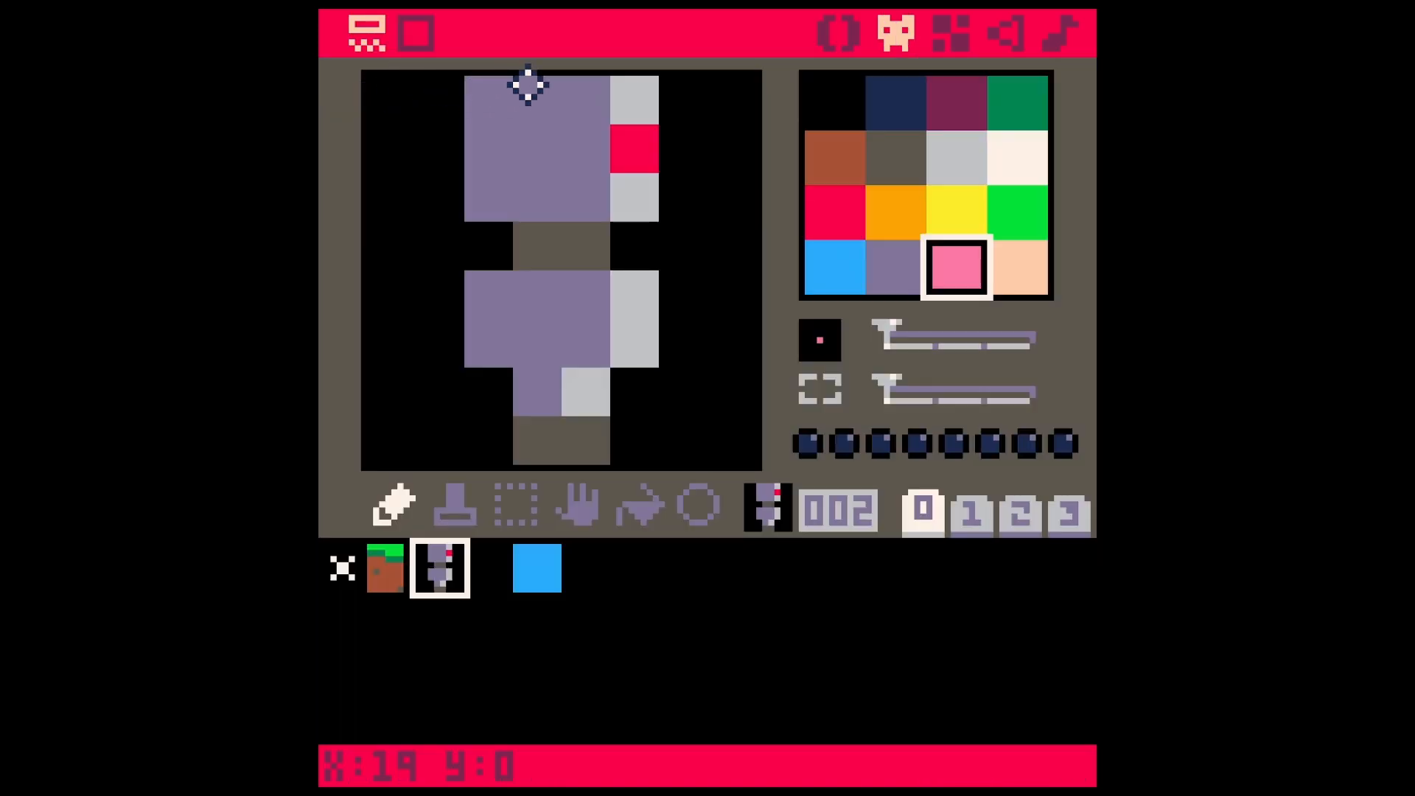
{"action": "mouse_move", "coordinate": [533, 438]}
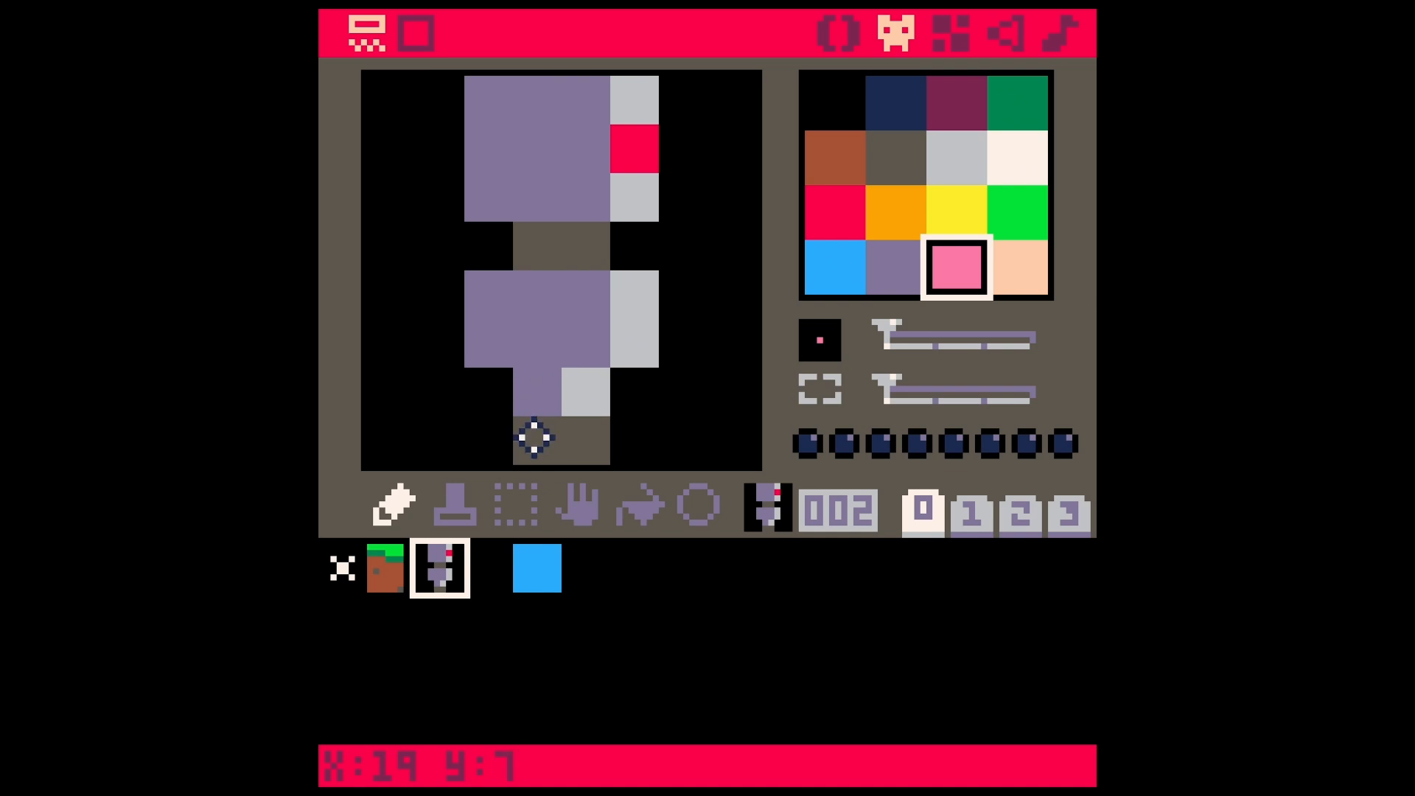
{"action": "mouse_move", "coordinate": [587, 438]}
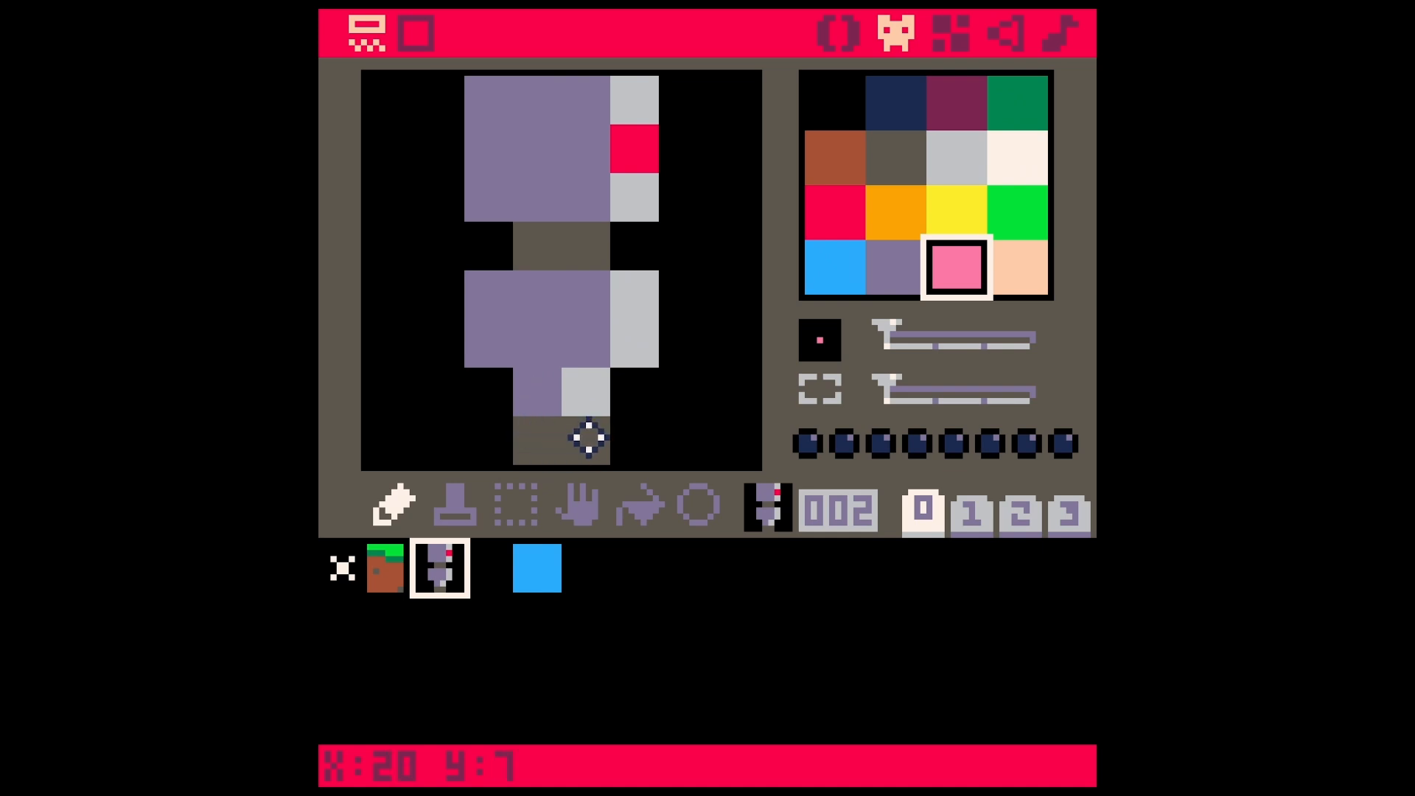
{"action": "mouse_move", "coordinate": [541, 438]}
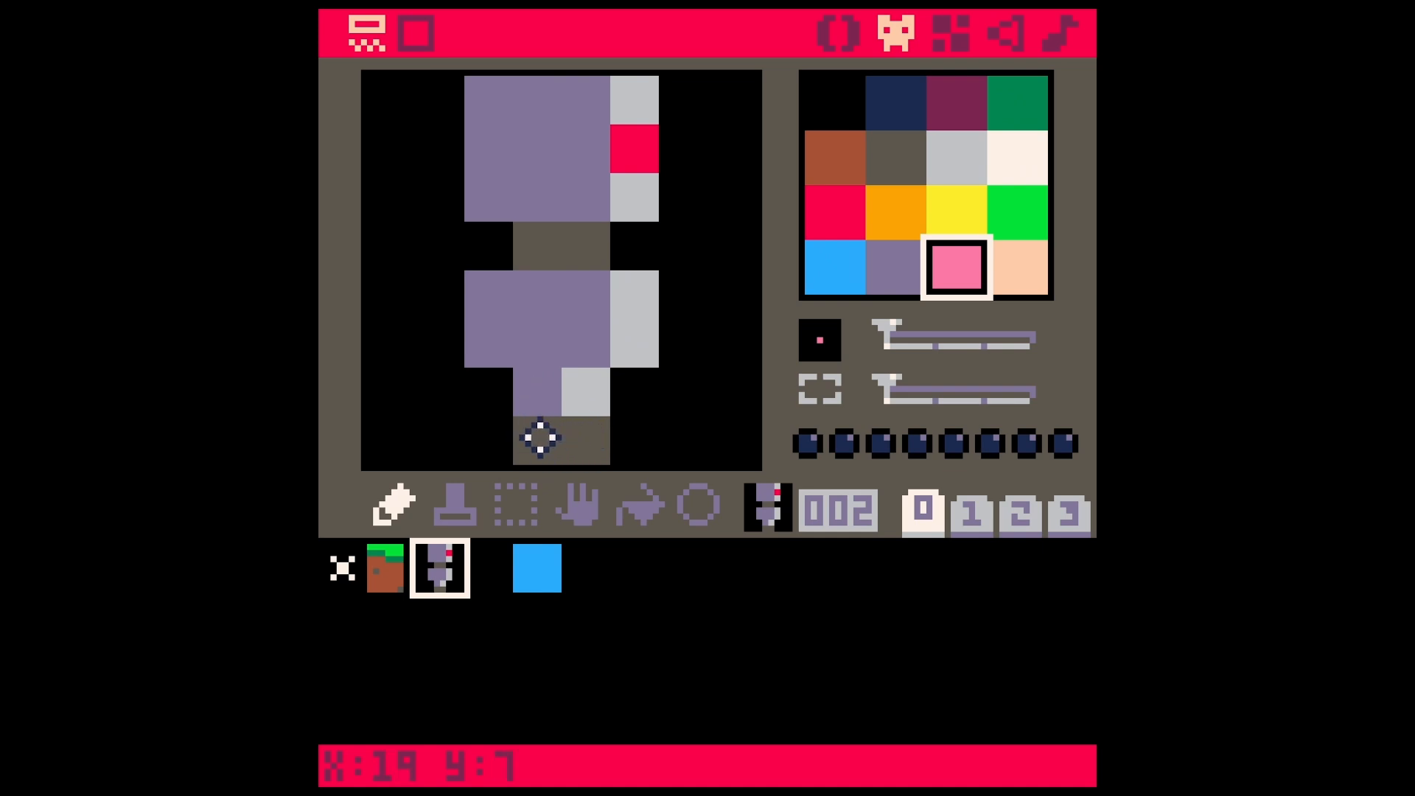
{"action": "left_click", "coordinate": [832, 268]}
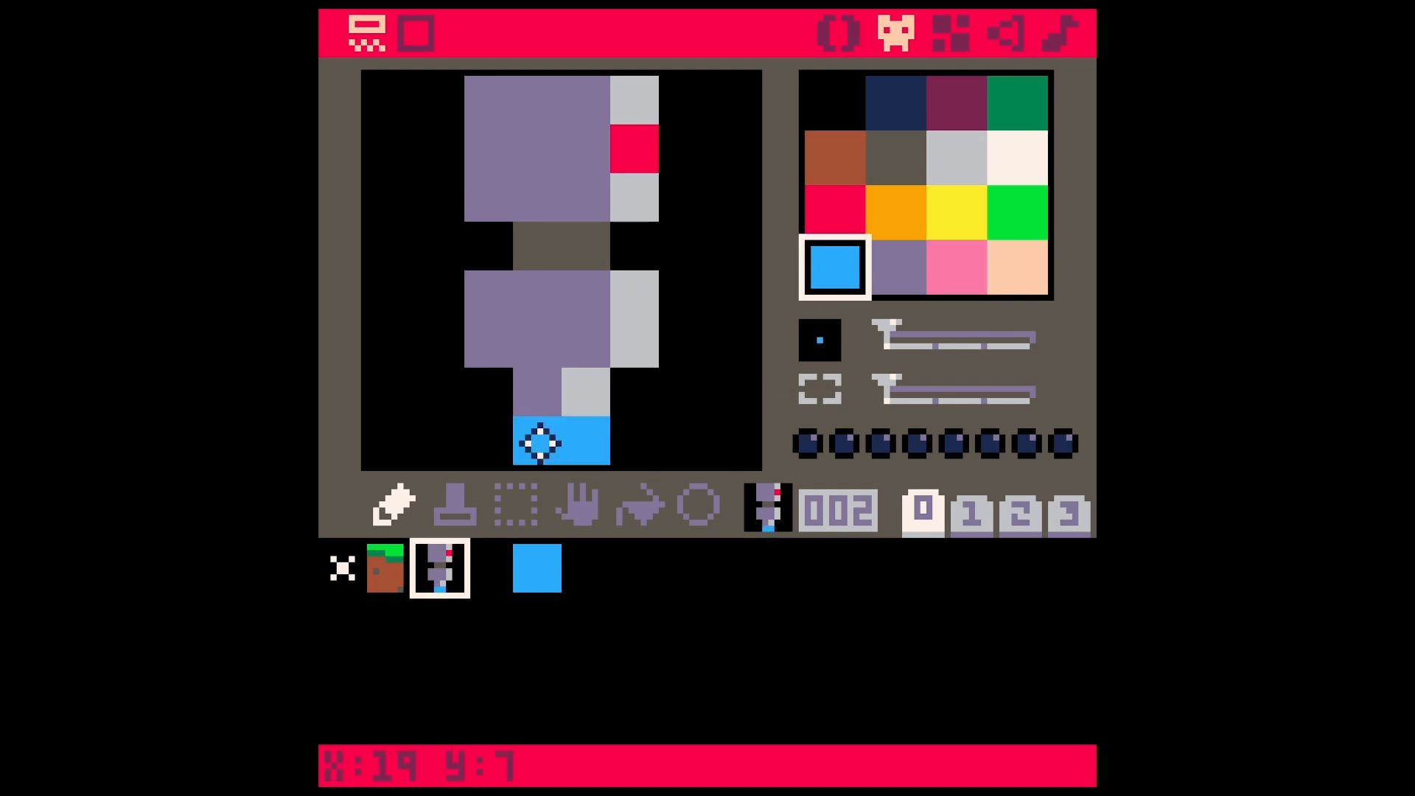
{"action": "mouse_move", "coordinate": [921, 153]}
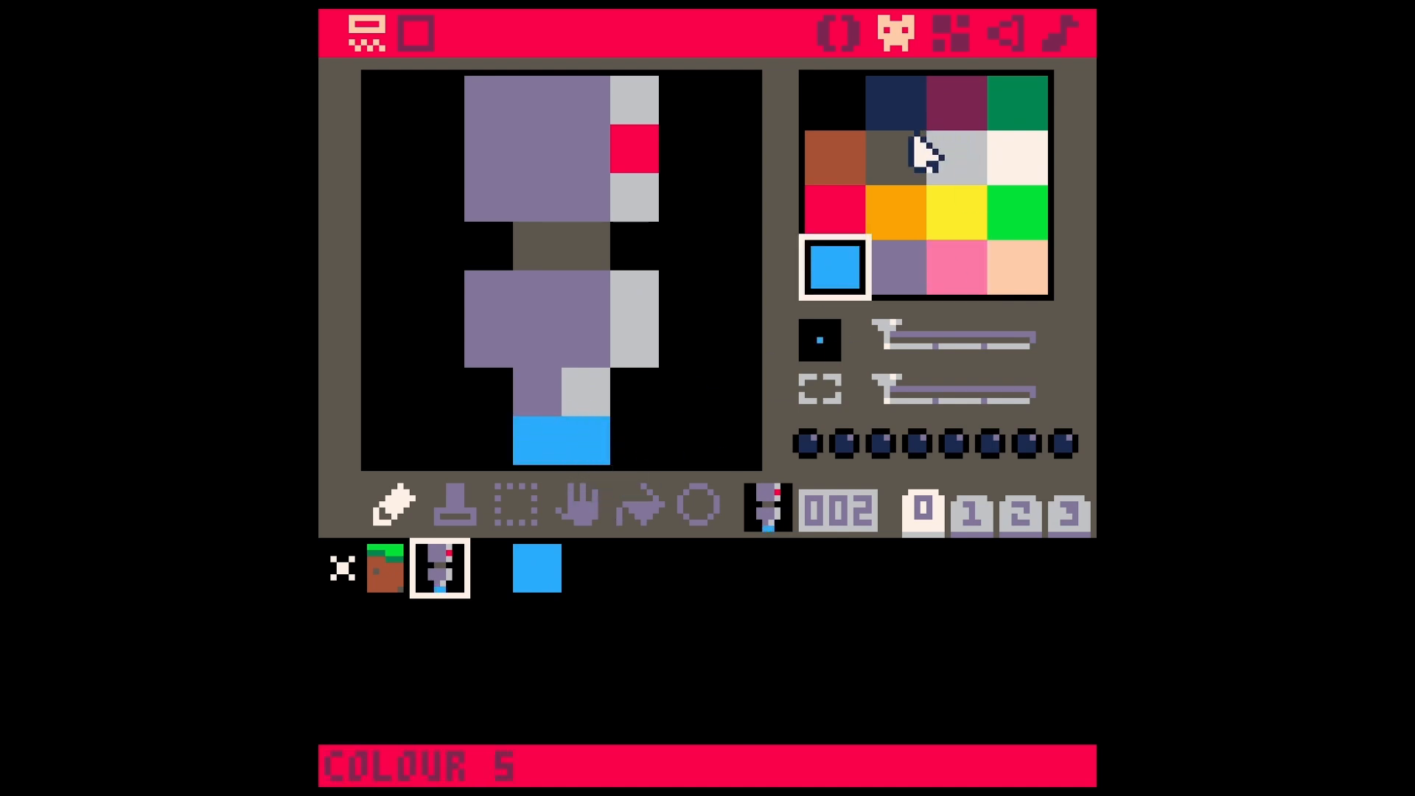
{"action": "left_click", "coordinate": [893, 158]}
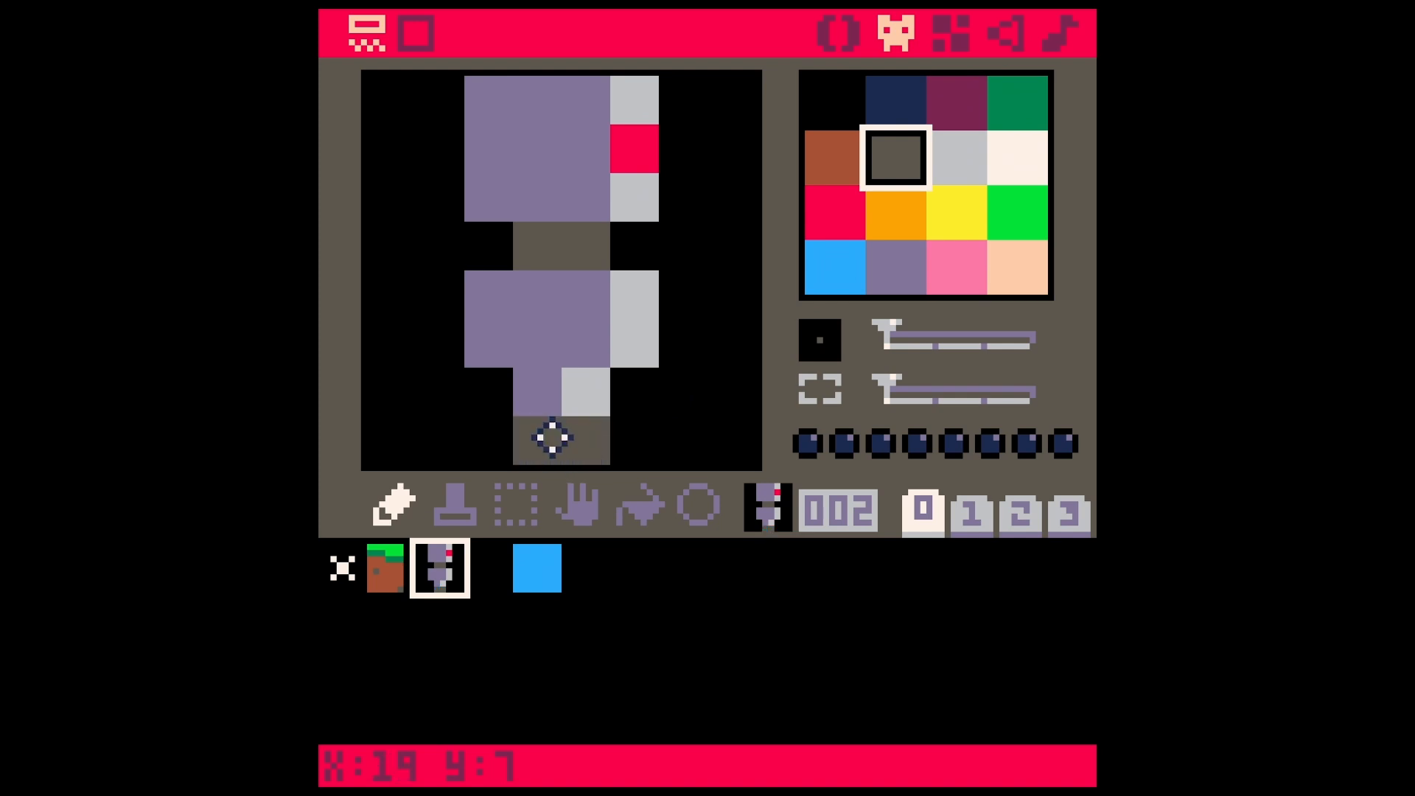
{"action": "left_click", "coordinate": [368, 33]}
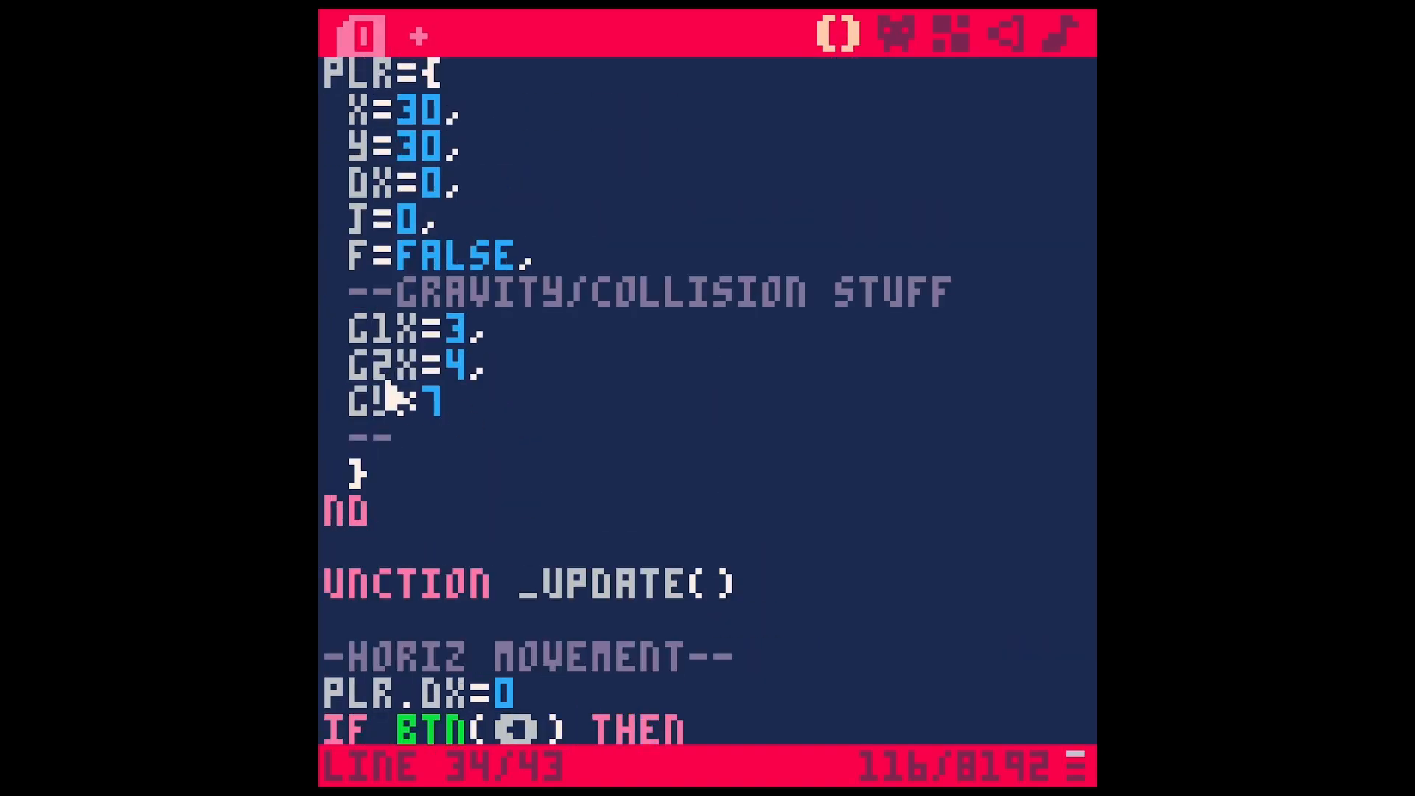
- Use PLR.G1X and PLR.GY in the mget call, check G1X's definition, and playtest the ledge drop
{"action": "scroll", "scroll_direction": "down", "scroll_amount": 3}
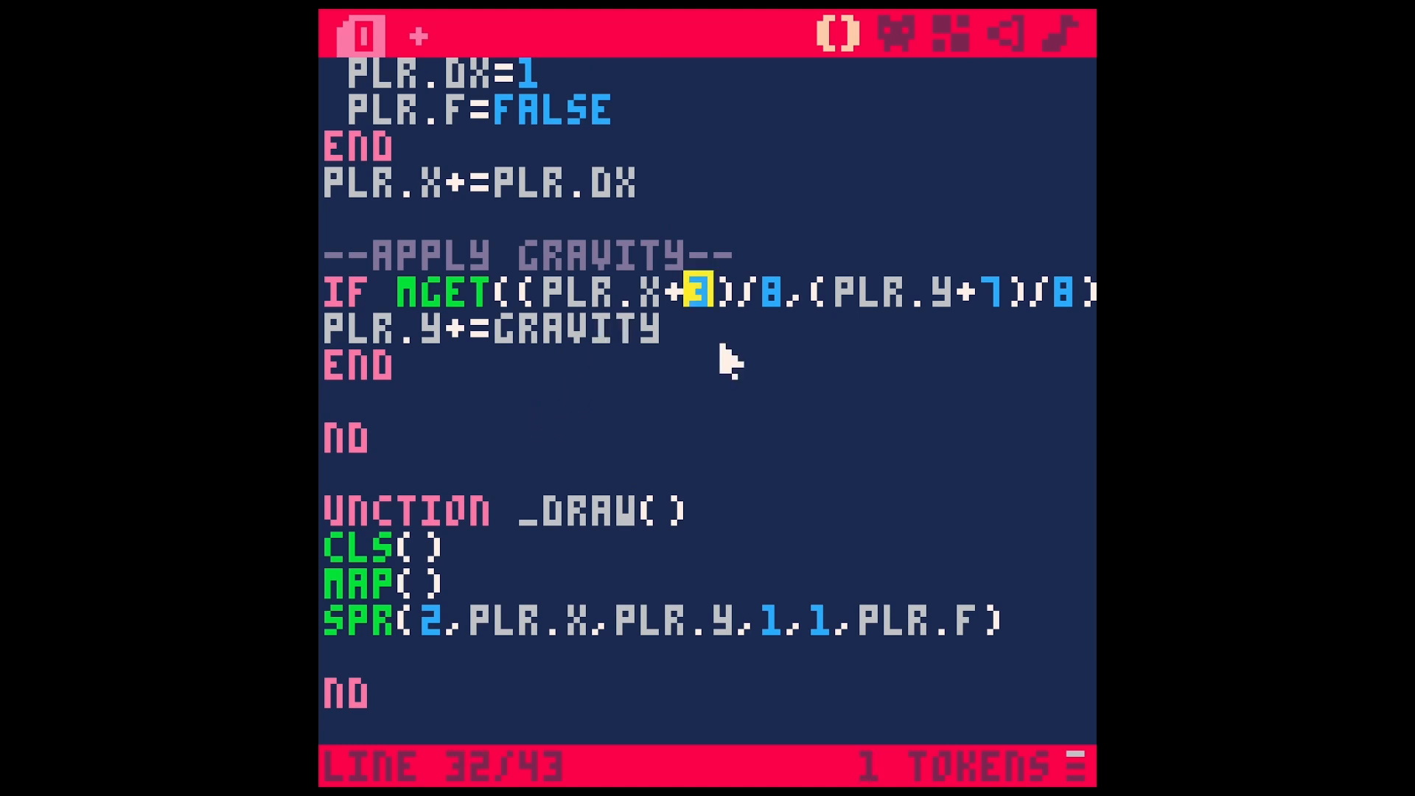
{"action": "type", "text": "P"}
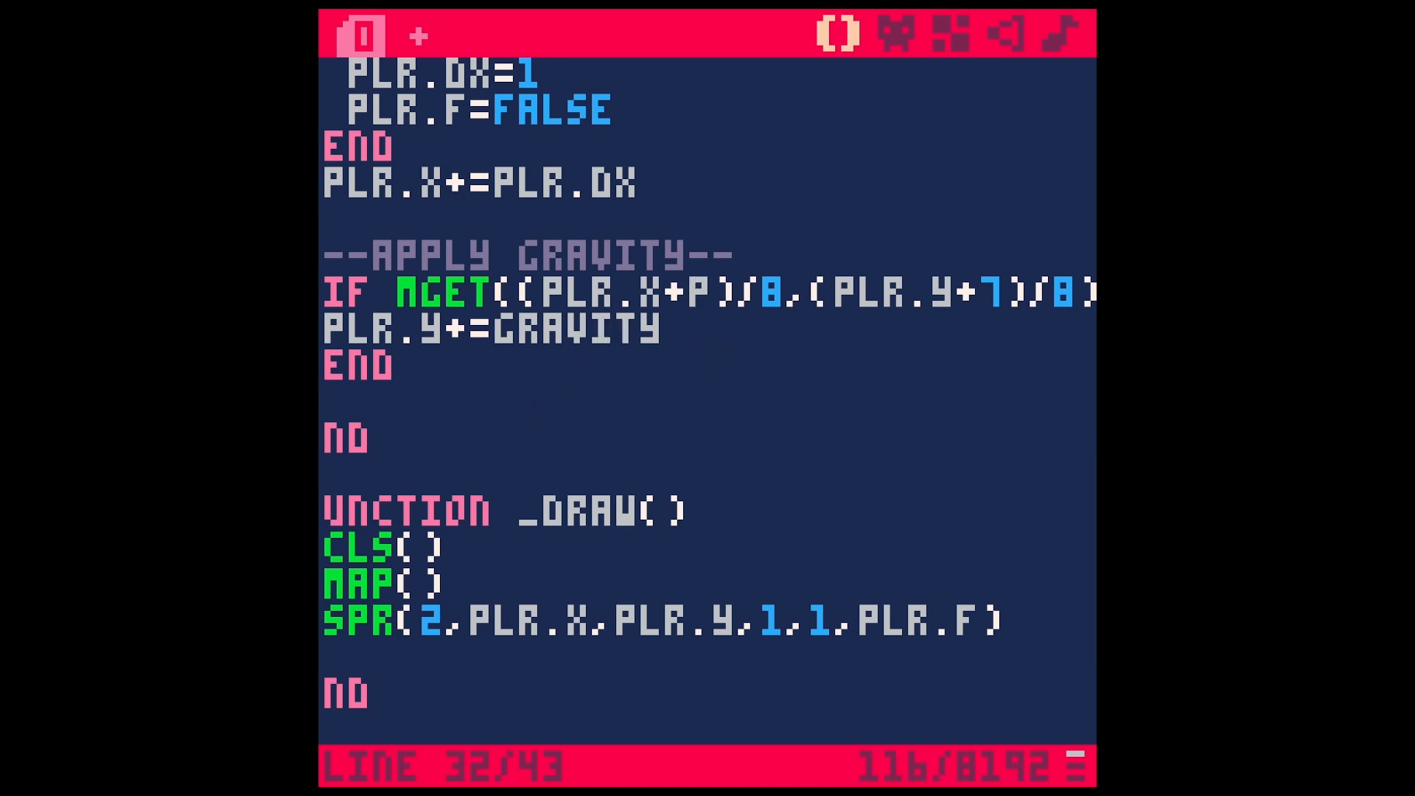
{"action": "type", "text": "LR.G1X"}
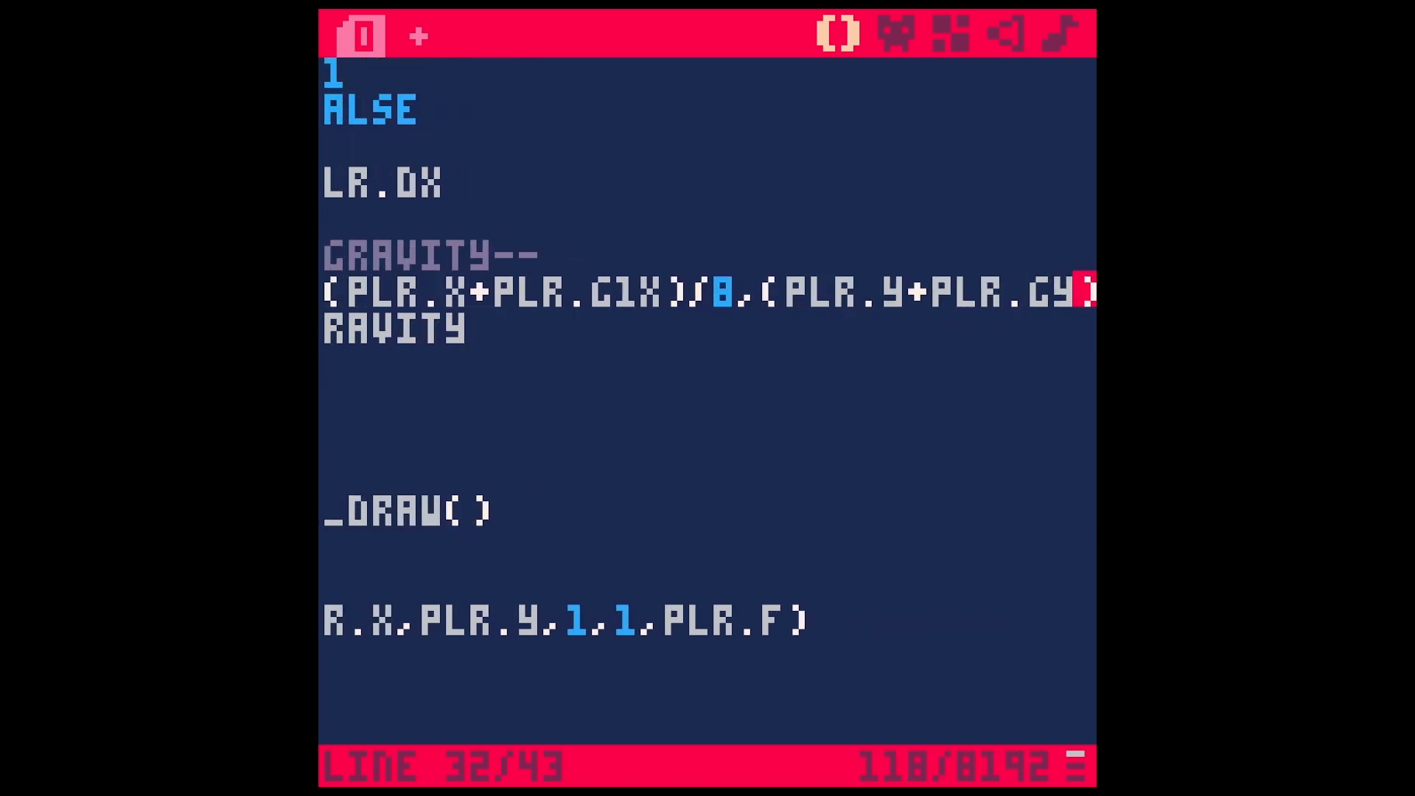
{"action": "double_click", "coordinate": [623, 294]}
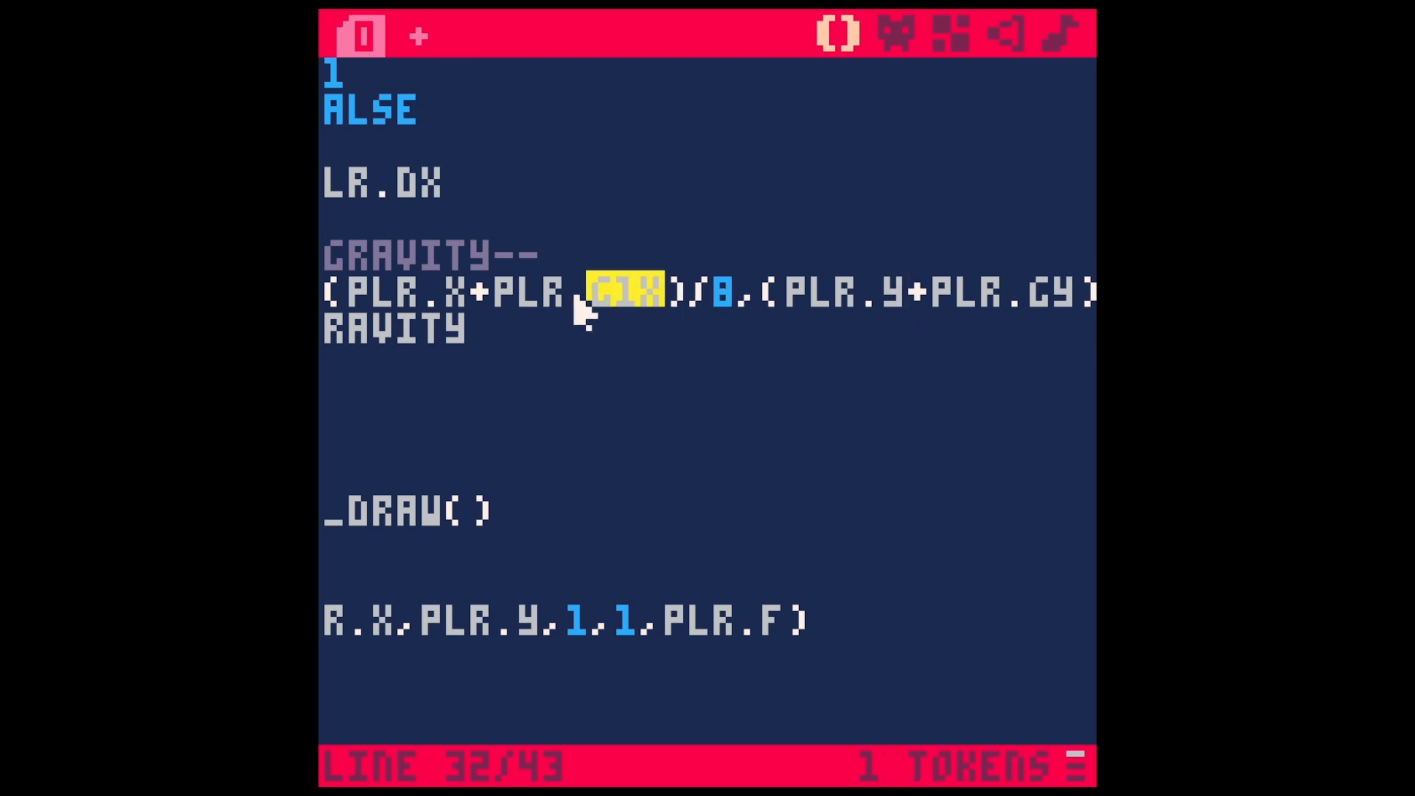
{"action": "scroll", "scroll_direction": "up", "scroll_amount": 3}
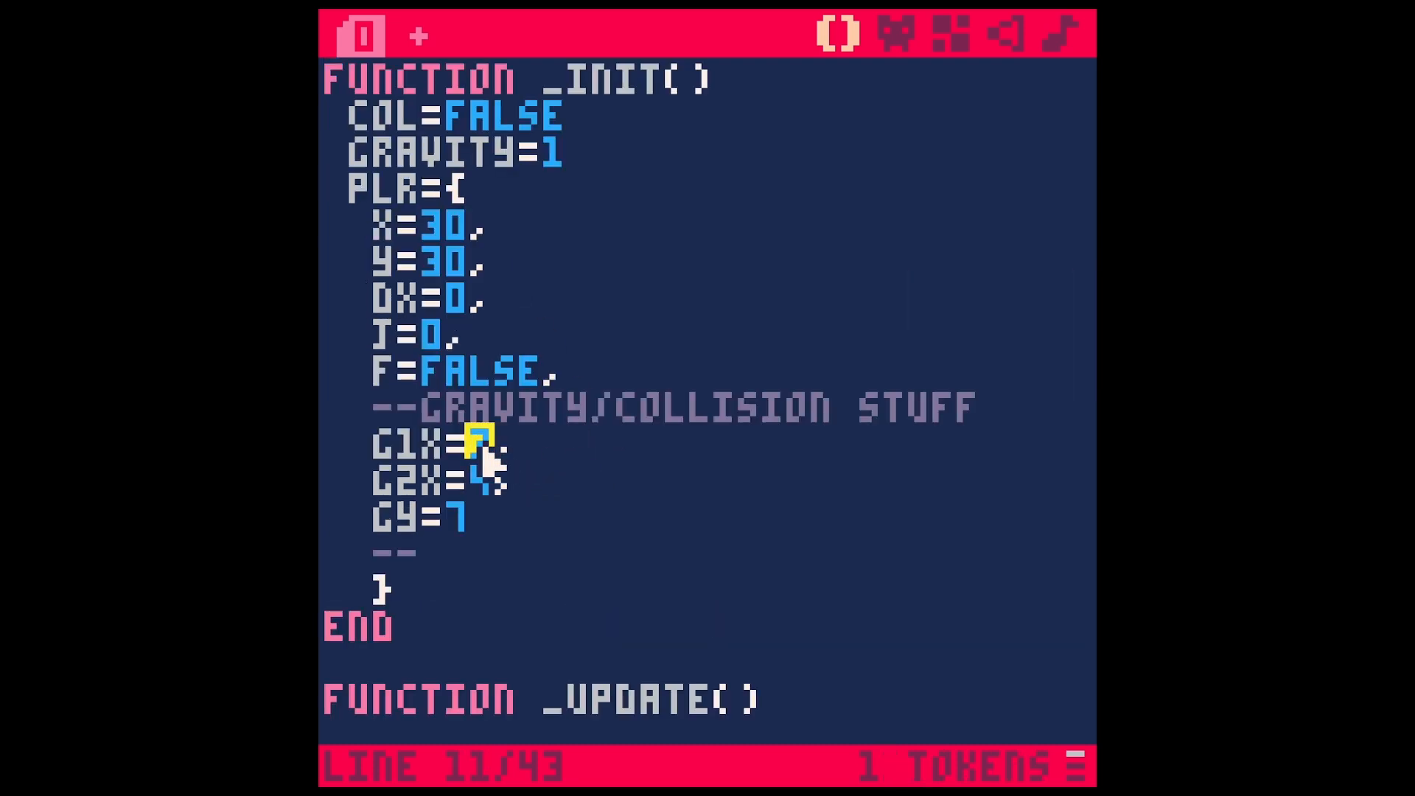
{"action": "scroll", "scroll_direction": "down", "scroll_amount": 3}
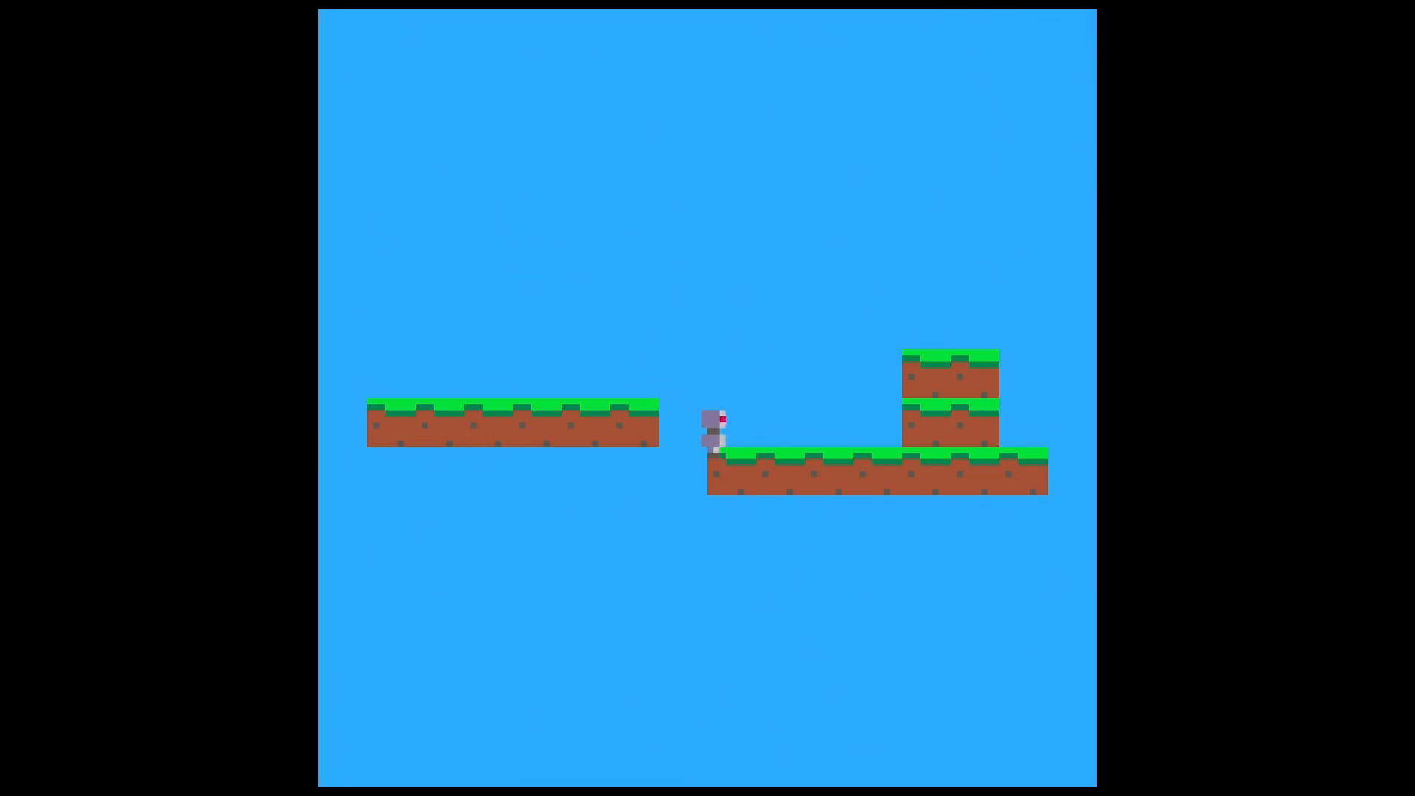
{"action": "key", "text": "down"}
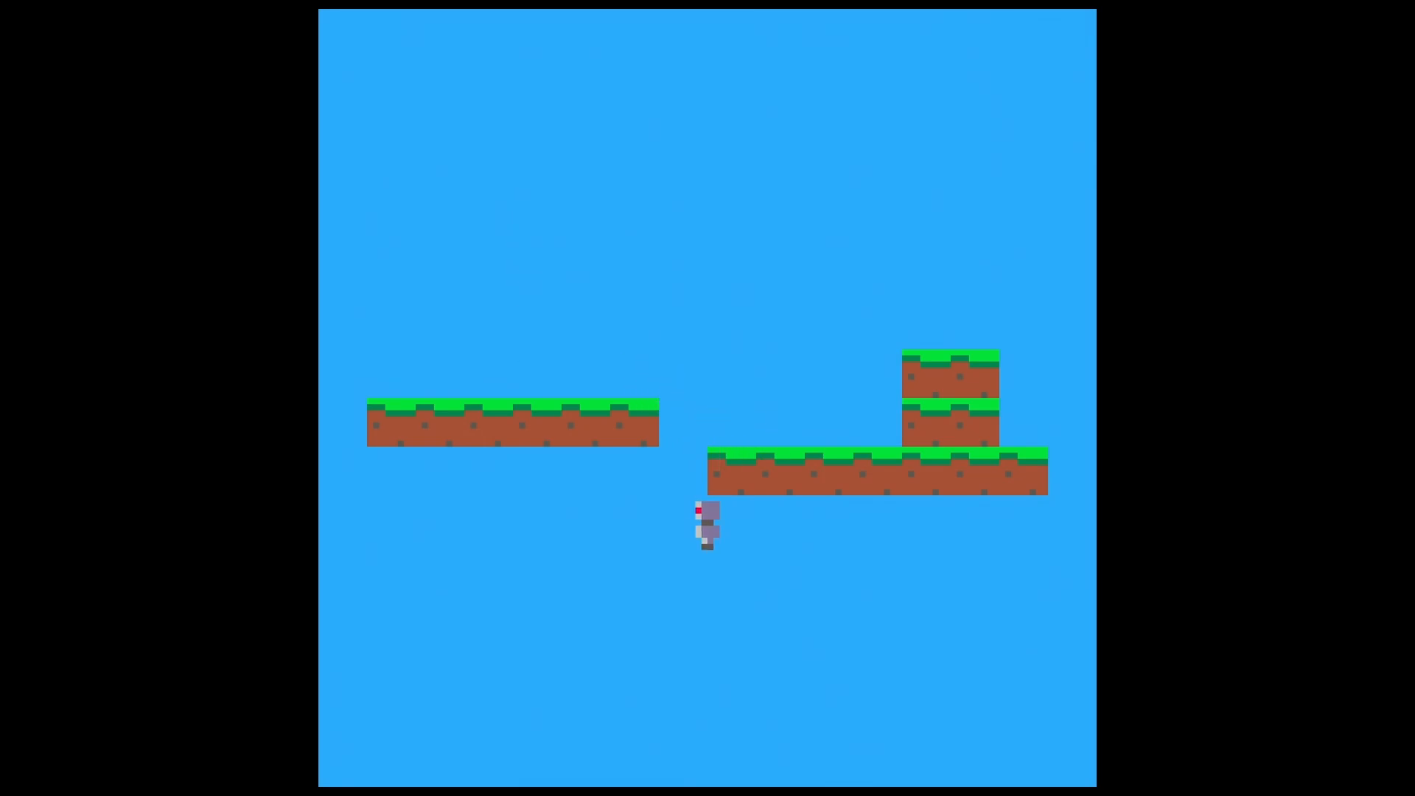
{"action": "key", "text": "Right"}
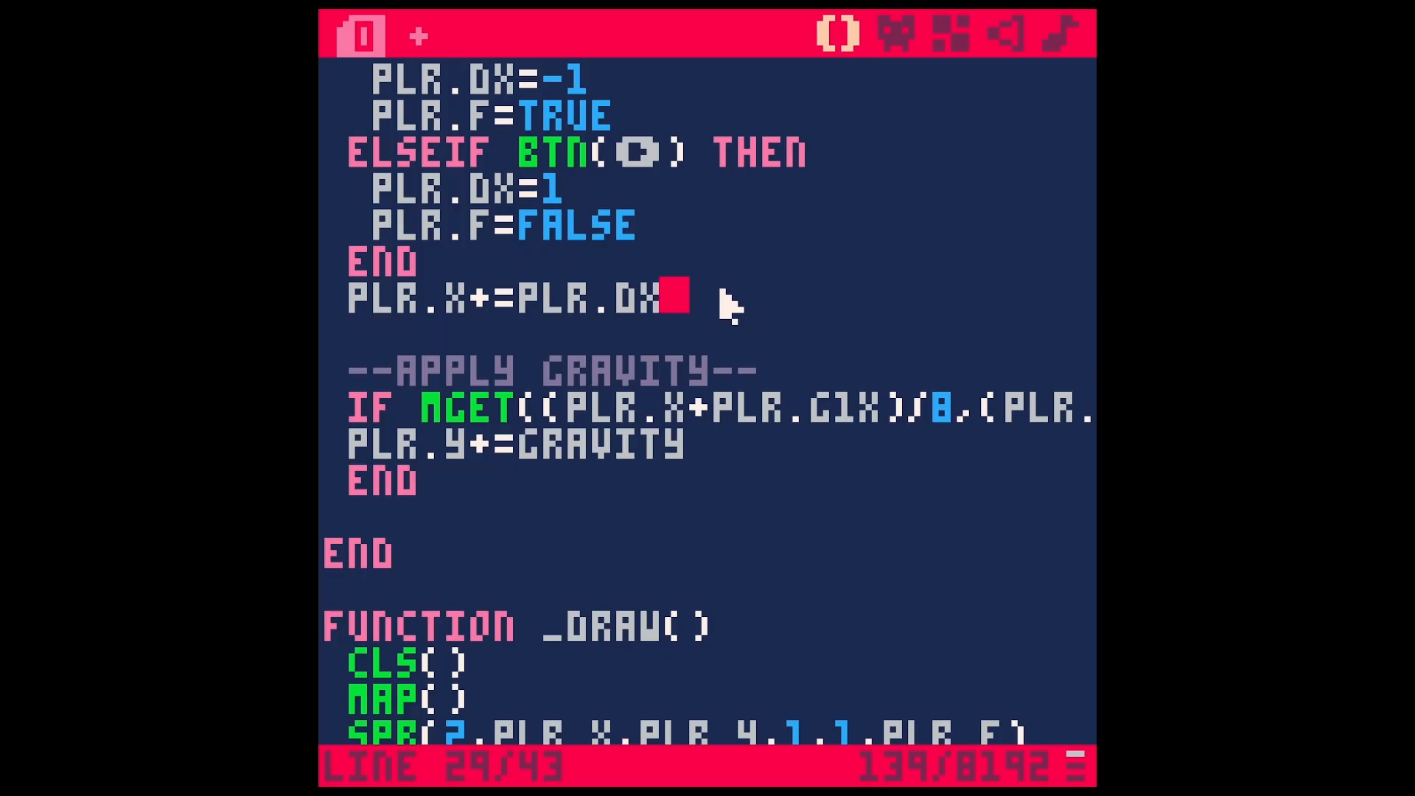
{"action": "mouse_move", "coordinate": [686, 447]}
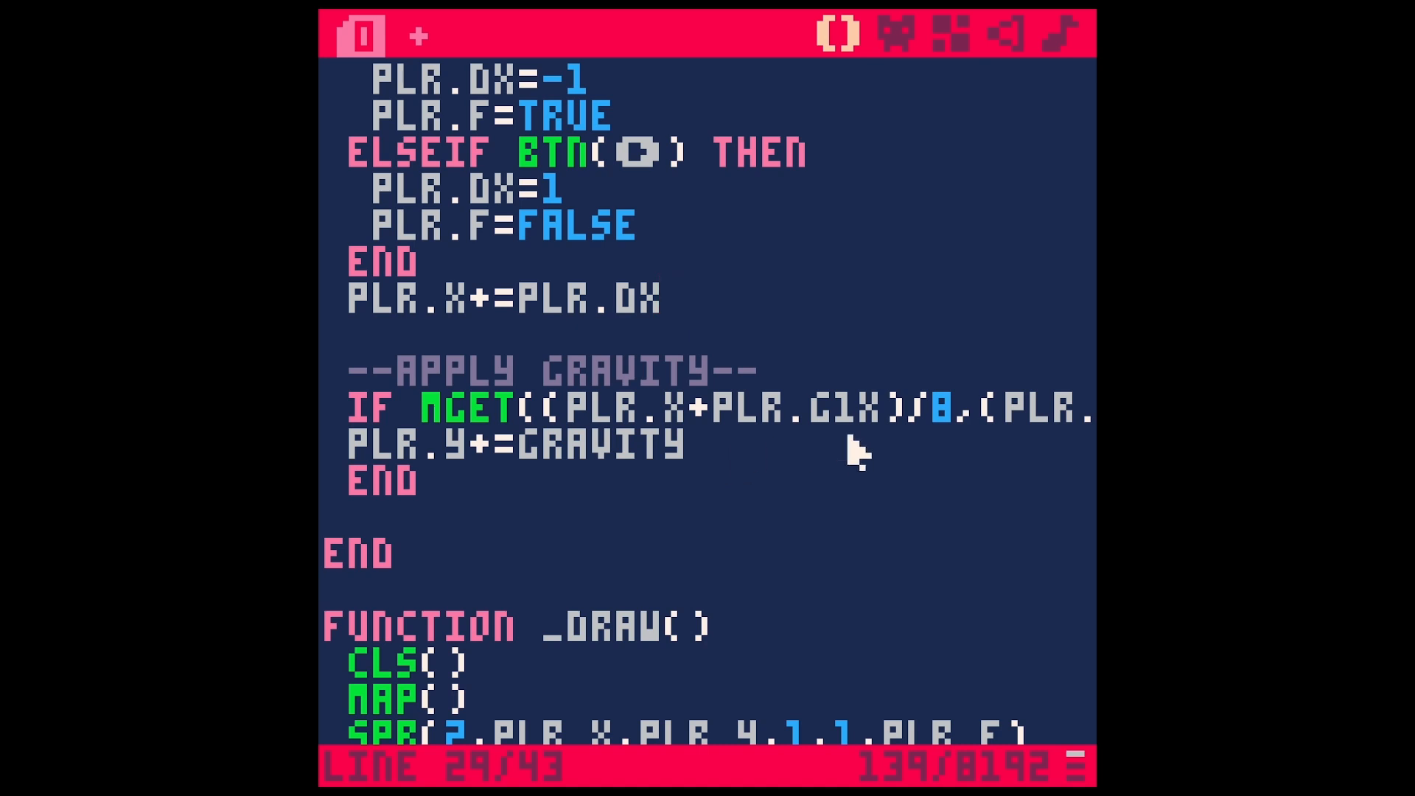
- Add --remember current y pos and local ly=plr.y above the gravity block
{"action": "key", "text": "enter"}
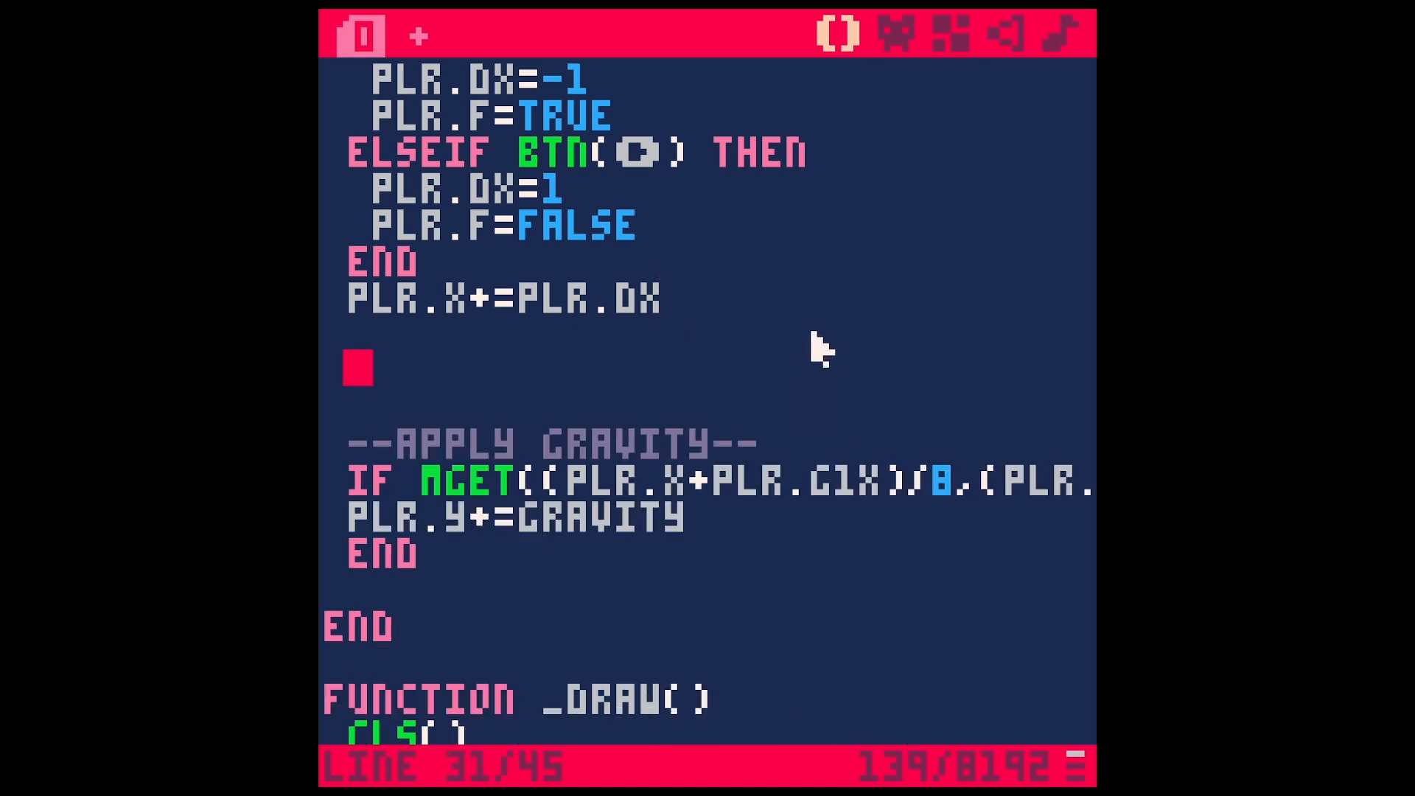
{"action": "type", "text": "--REMEMBER CURRENT Y"}
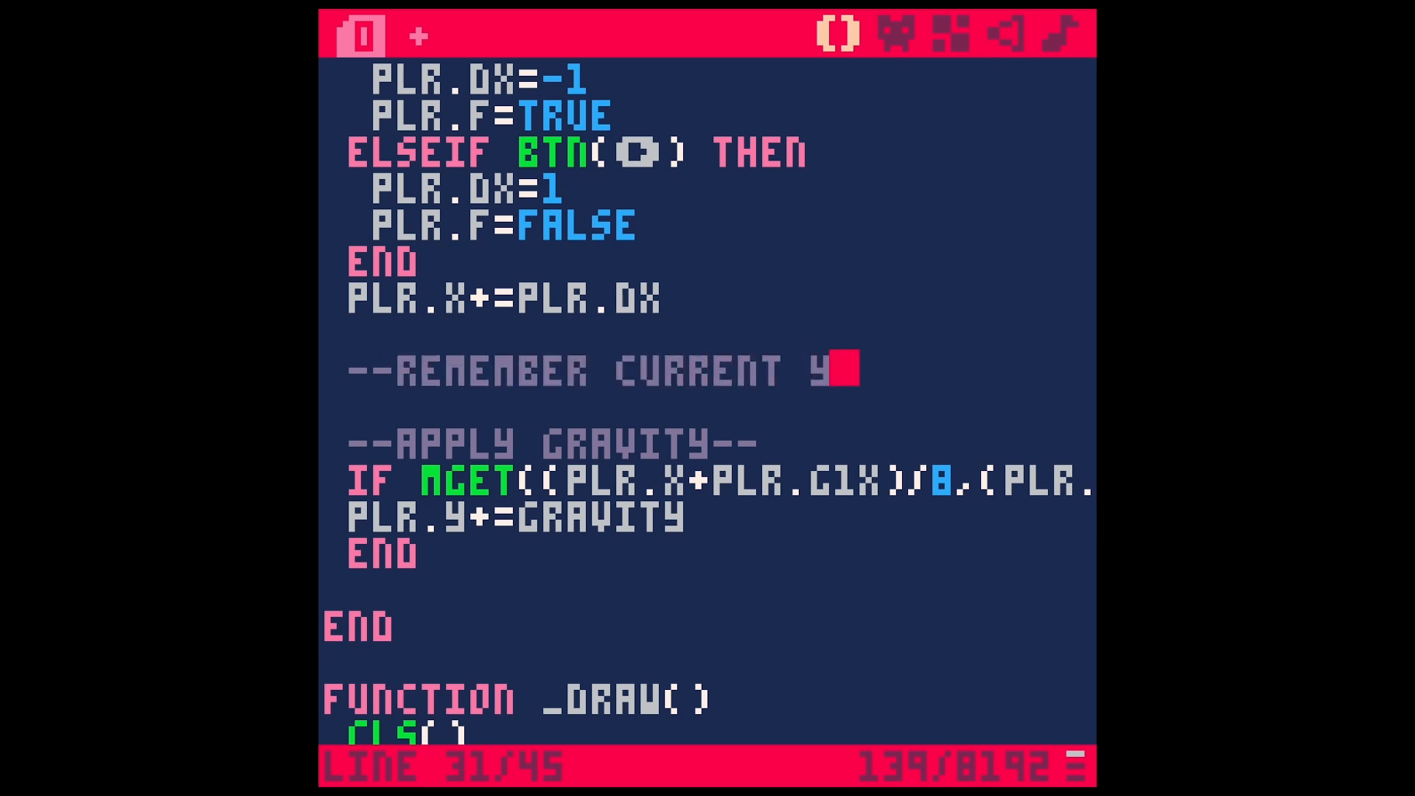
{"action": "type", "text": "POS"}
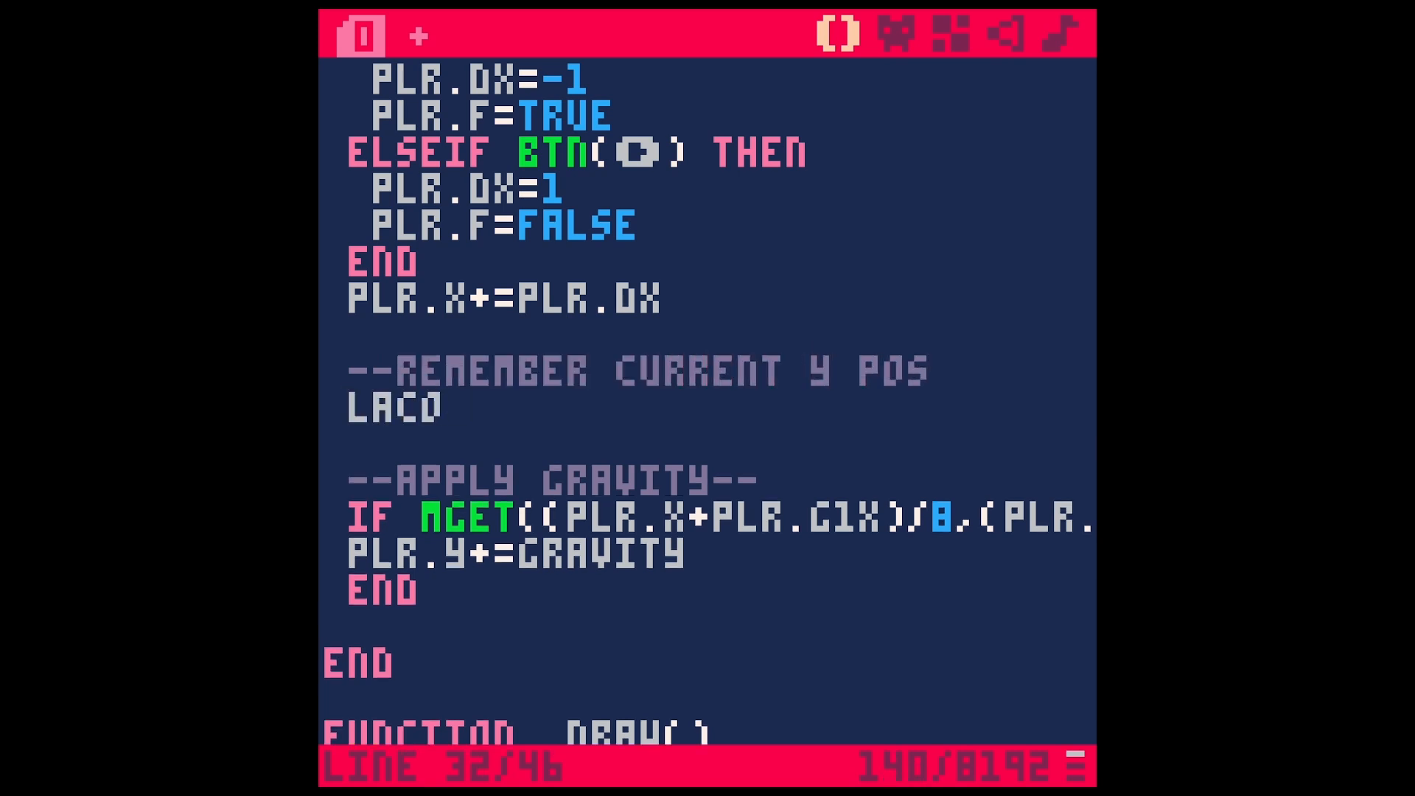
{"action": "type", "text": "OCAL LY"}
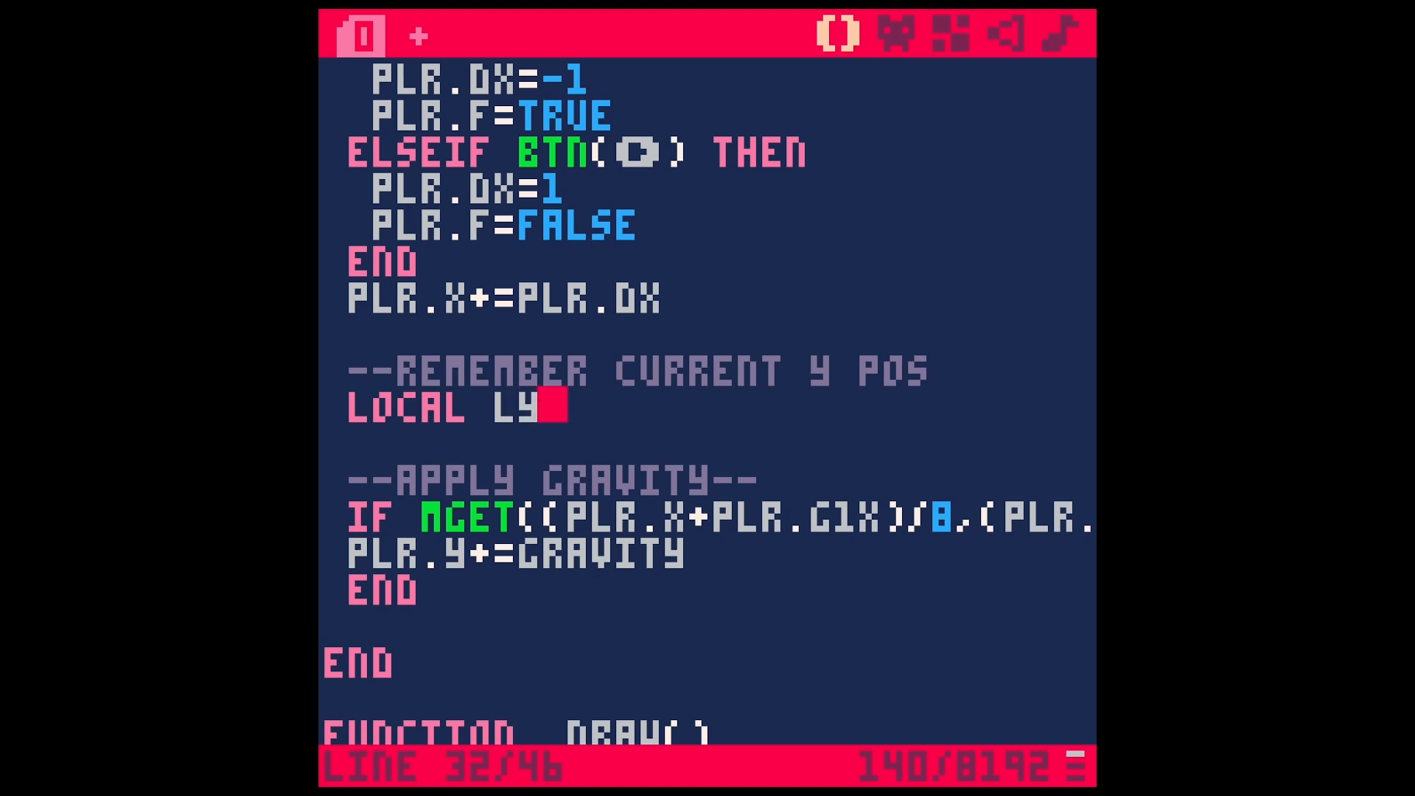
{"action": "type", "text": "=PLR.Y"}
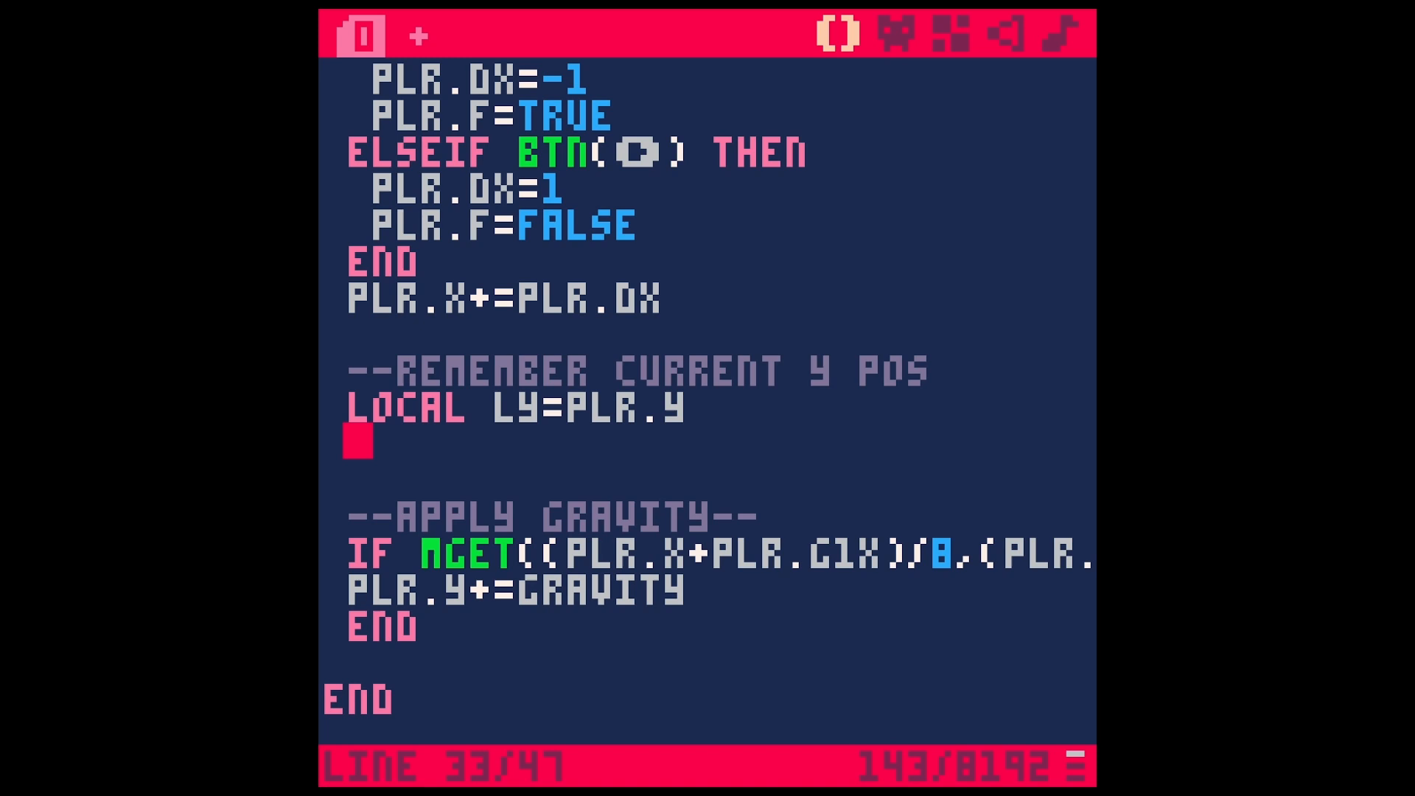
{"action": "type", "text": "--PICK SAMPLE POINTS"}
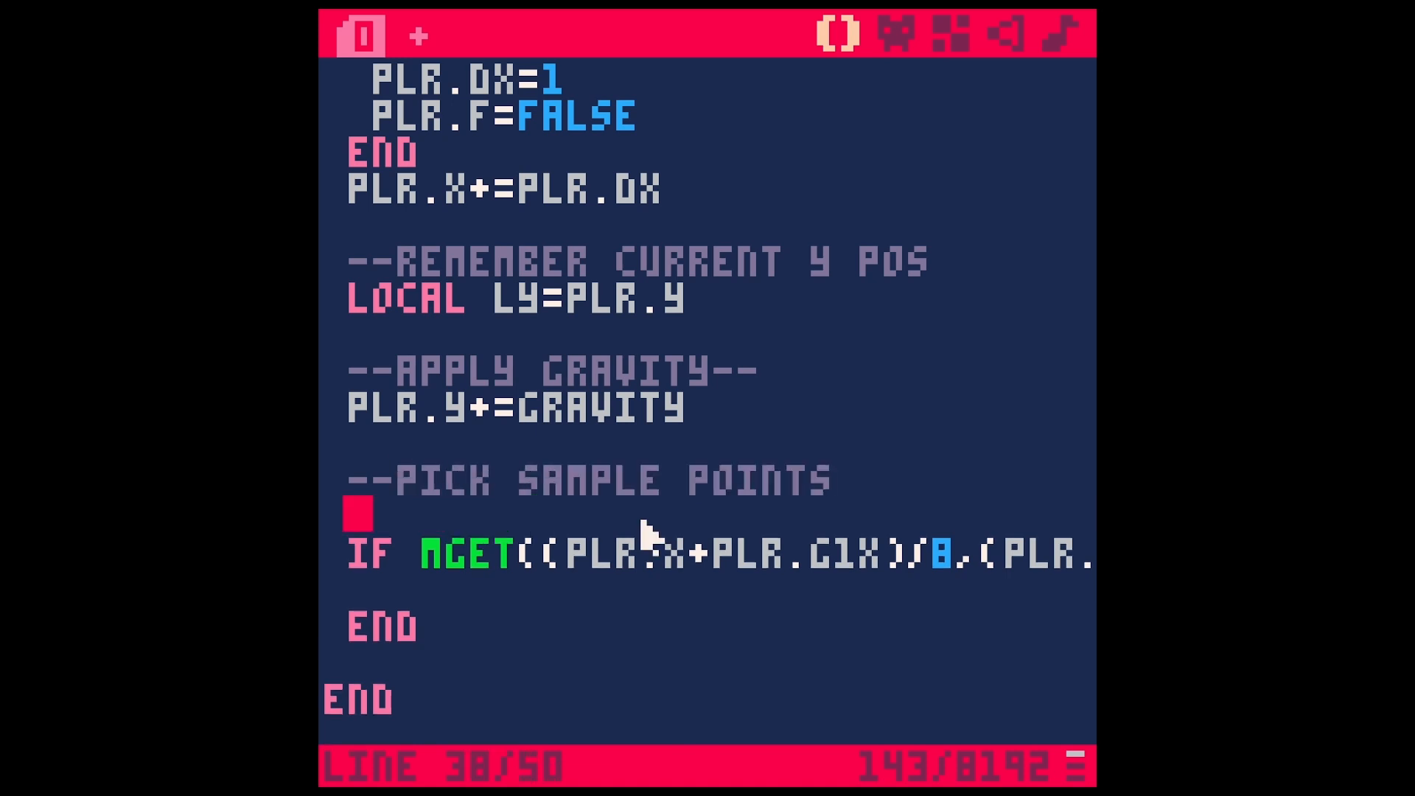
- Add sample points C1X and C2X=PLR.X+PLR.G2X, checking the robot sprite's pixels
{"action": "type", "text": "C1X=PLR.X+PLR.C1X"}
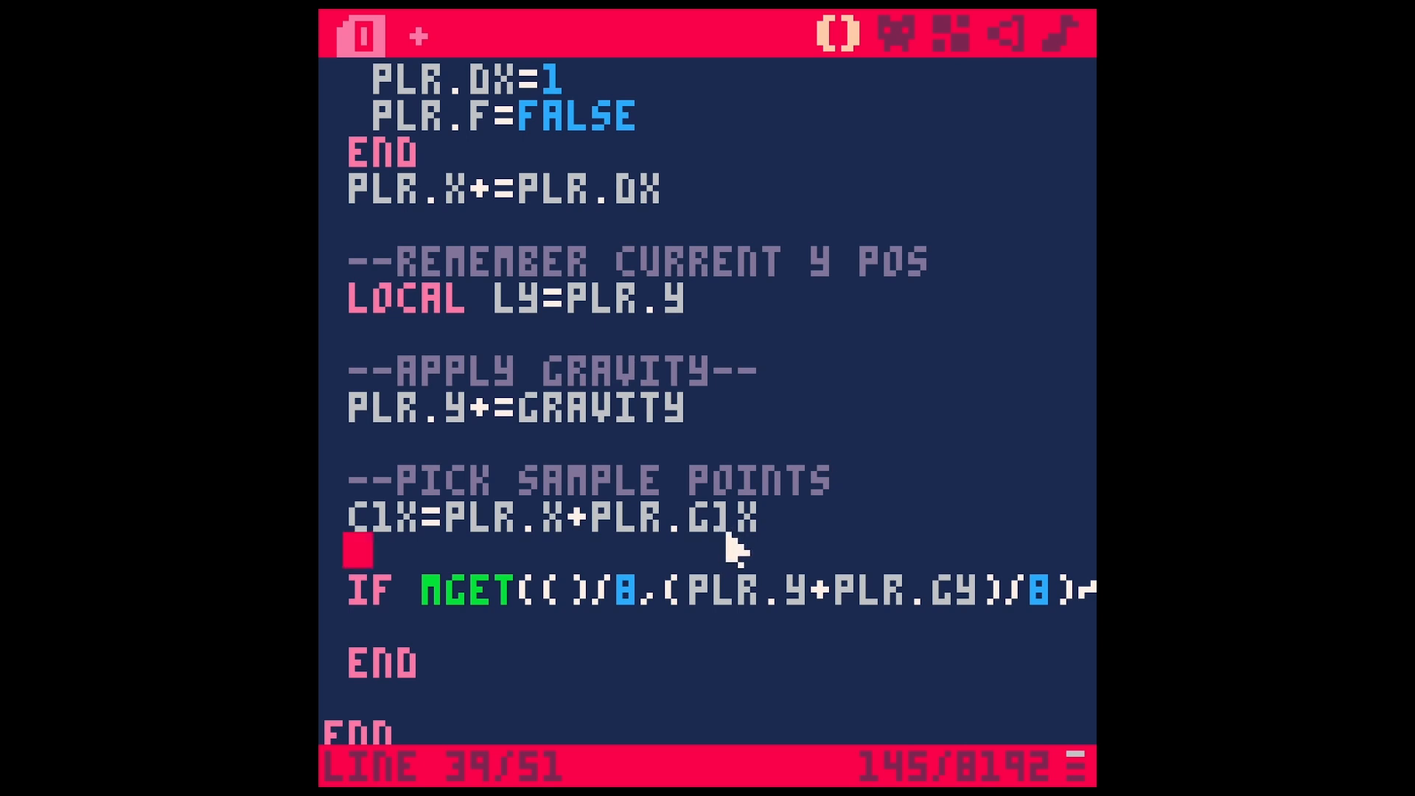
{"action": "left_click", "coordinate": [896, 35]}
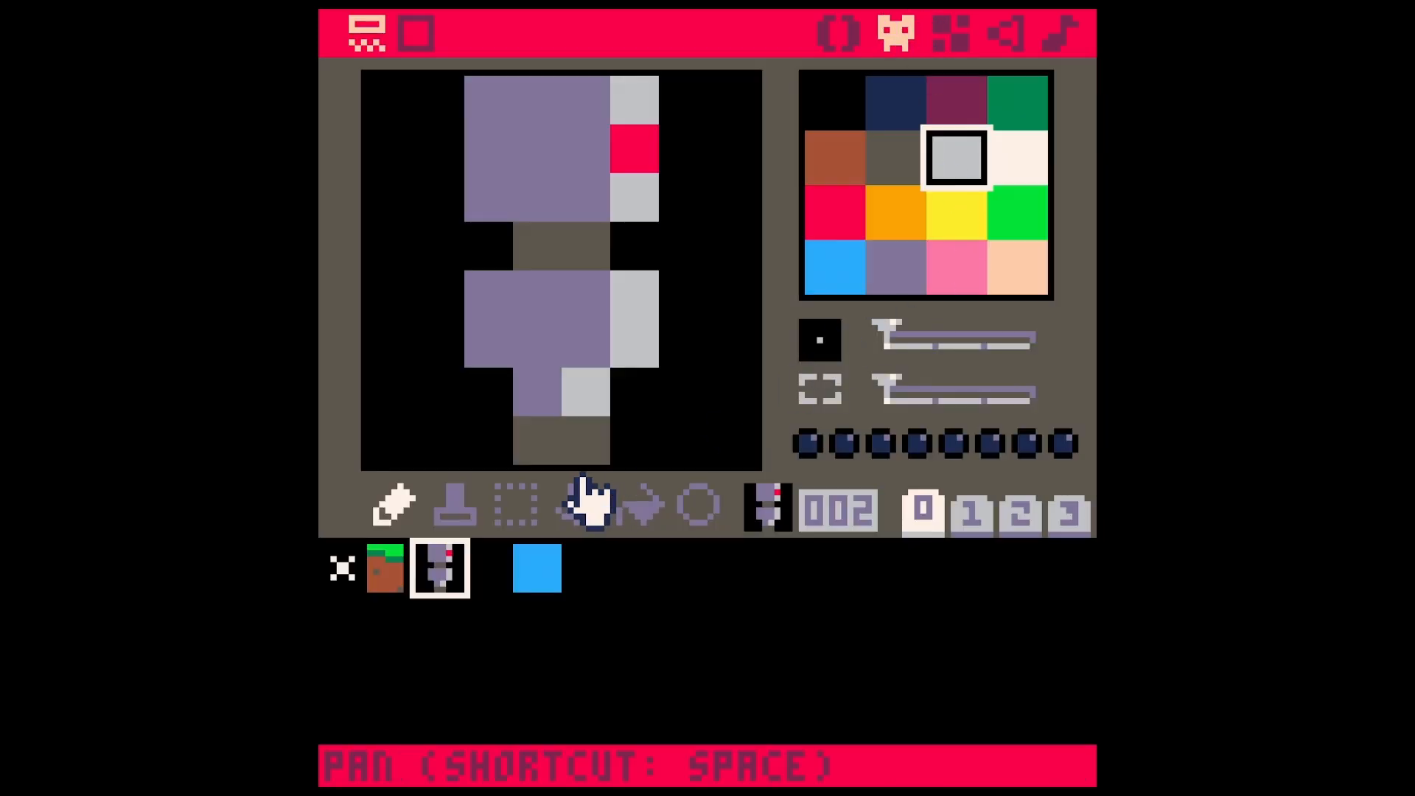
{"action": "left_click", "coordinate": [365, 35]}
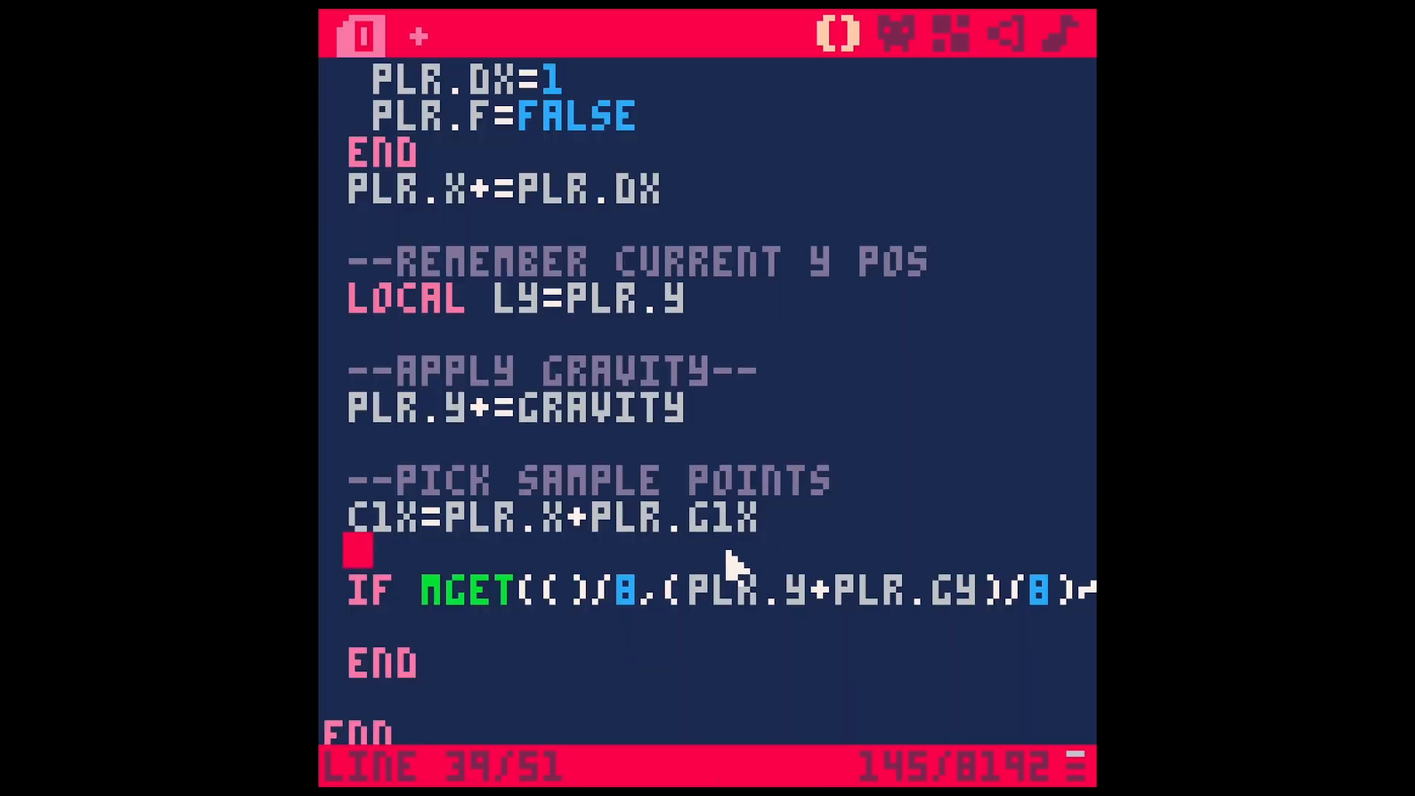
{"action": "type", "text": "C2"}
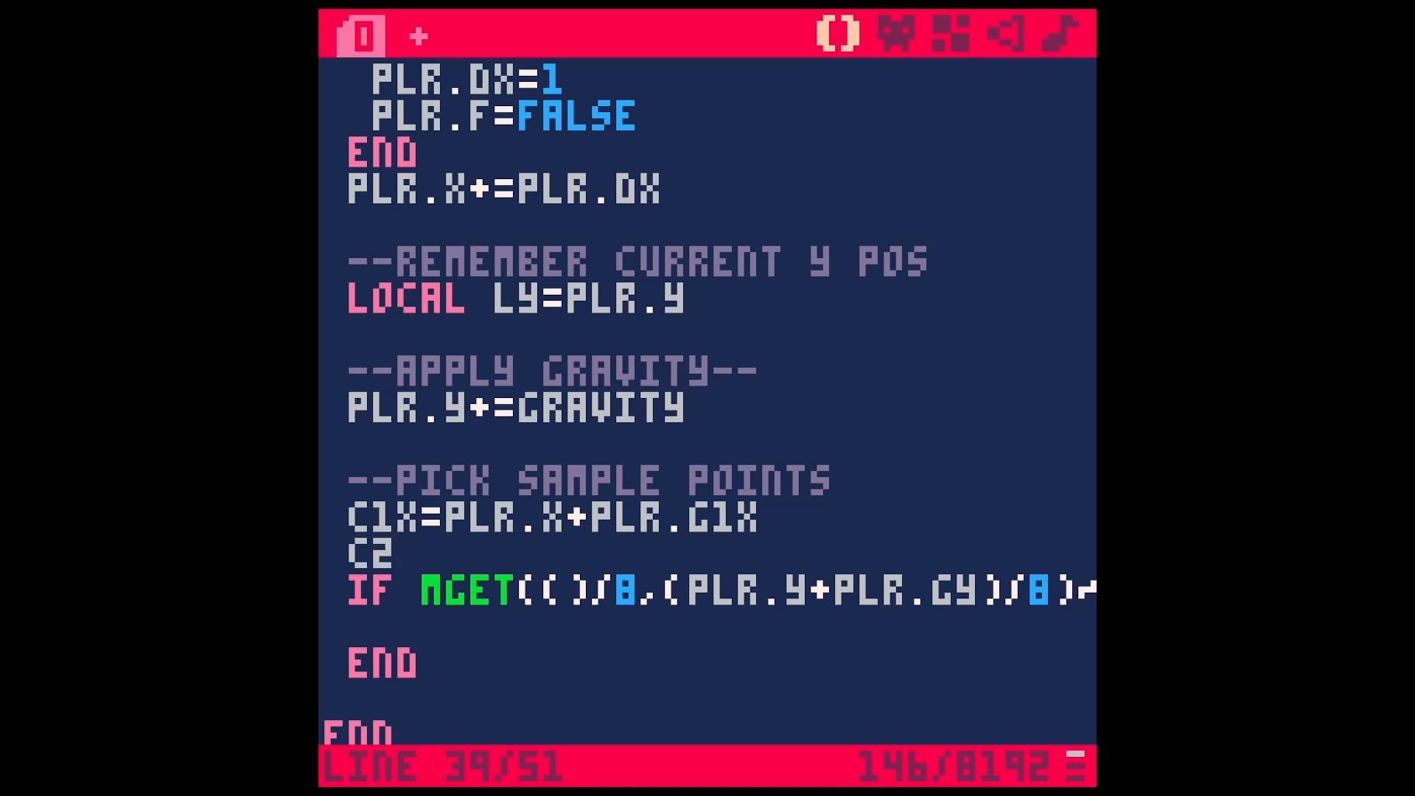
{"action": "type", "text": "X=PLR.X+PLR.G2X"}
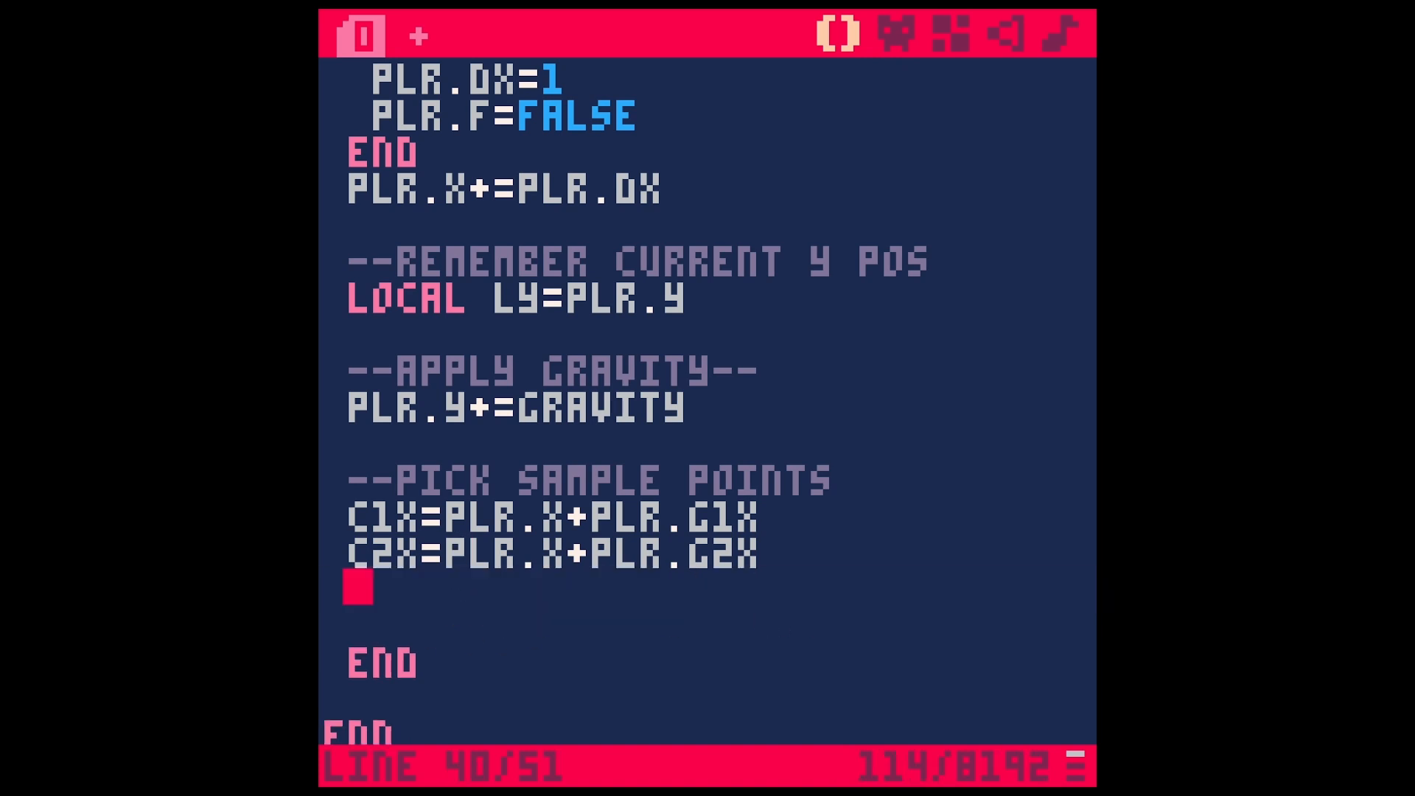
- Add CY=PLR.Y+PLR.GY and delete the old gravity if-block
{"action": "type", "text": "CY=PL"}
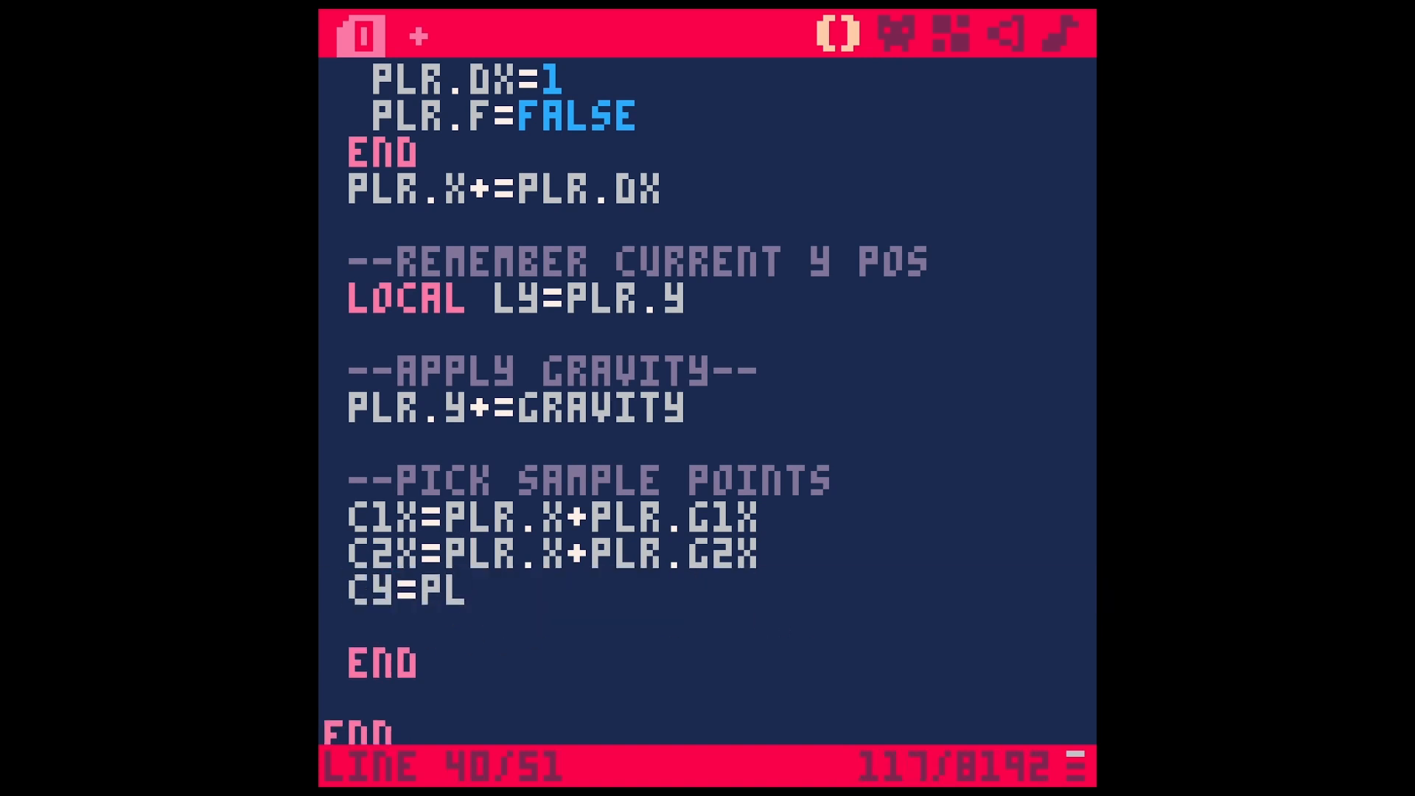
{"action": "type", "text": ".Y+PLR.GY"}
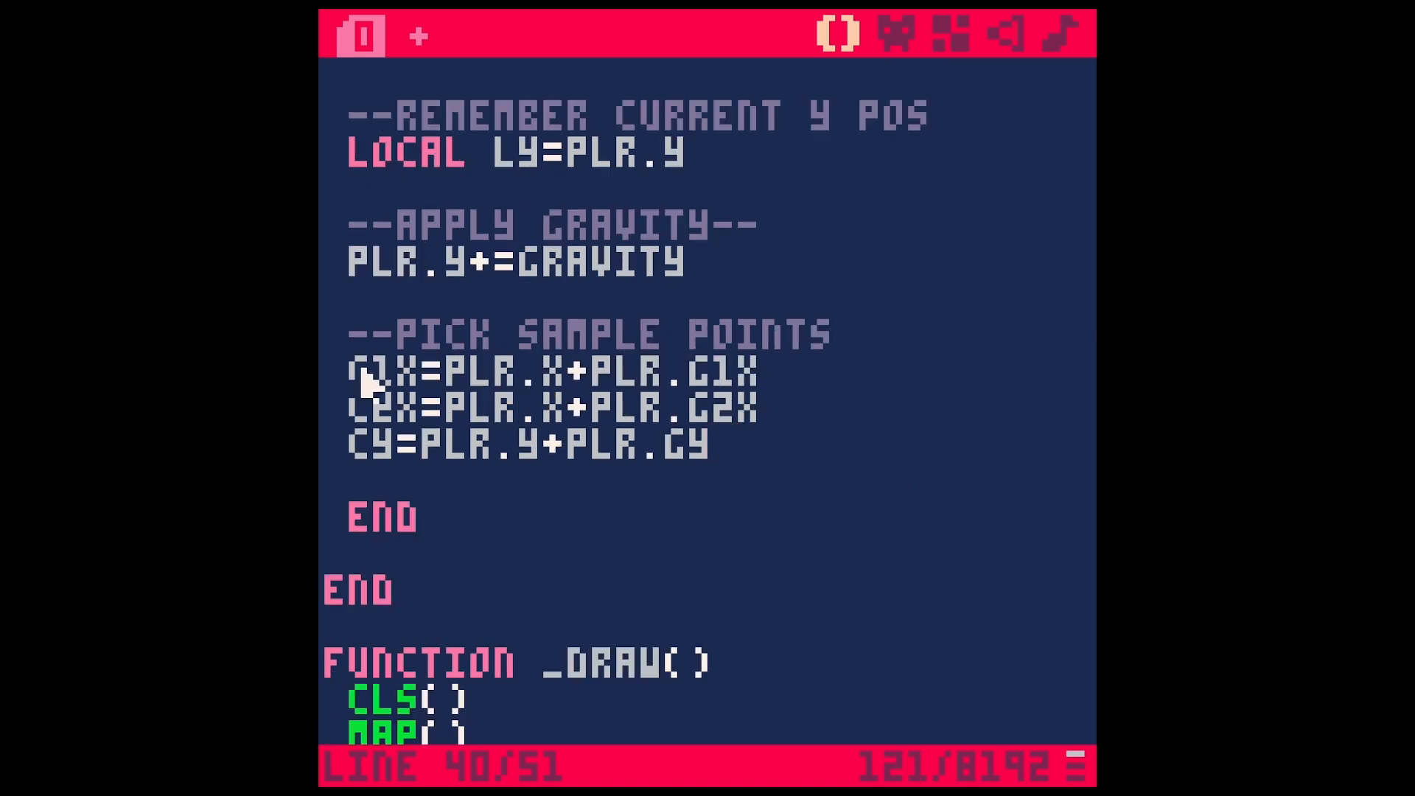
{"action": "double_click", "coordinate": [378, 404]}
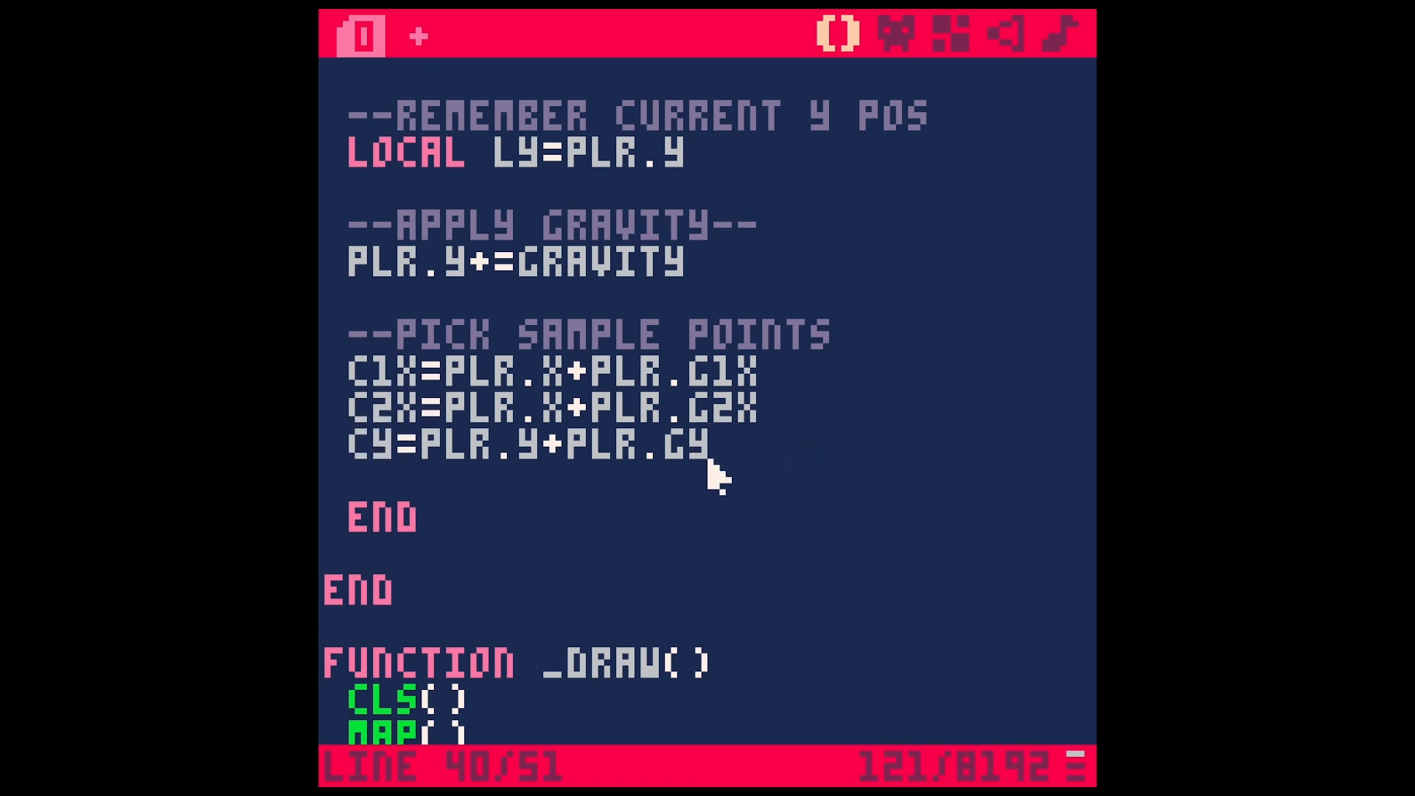
{"action": "key", "text": "ctrl+r"}
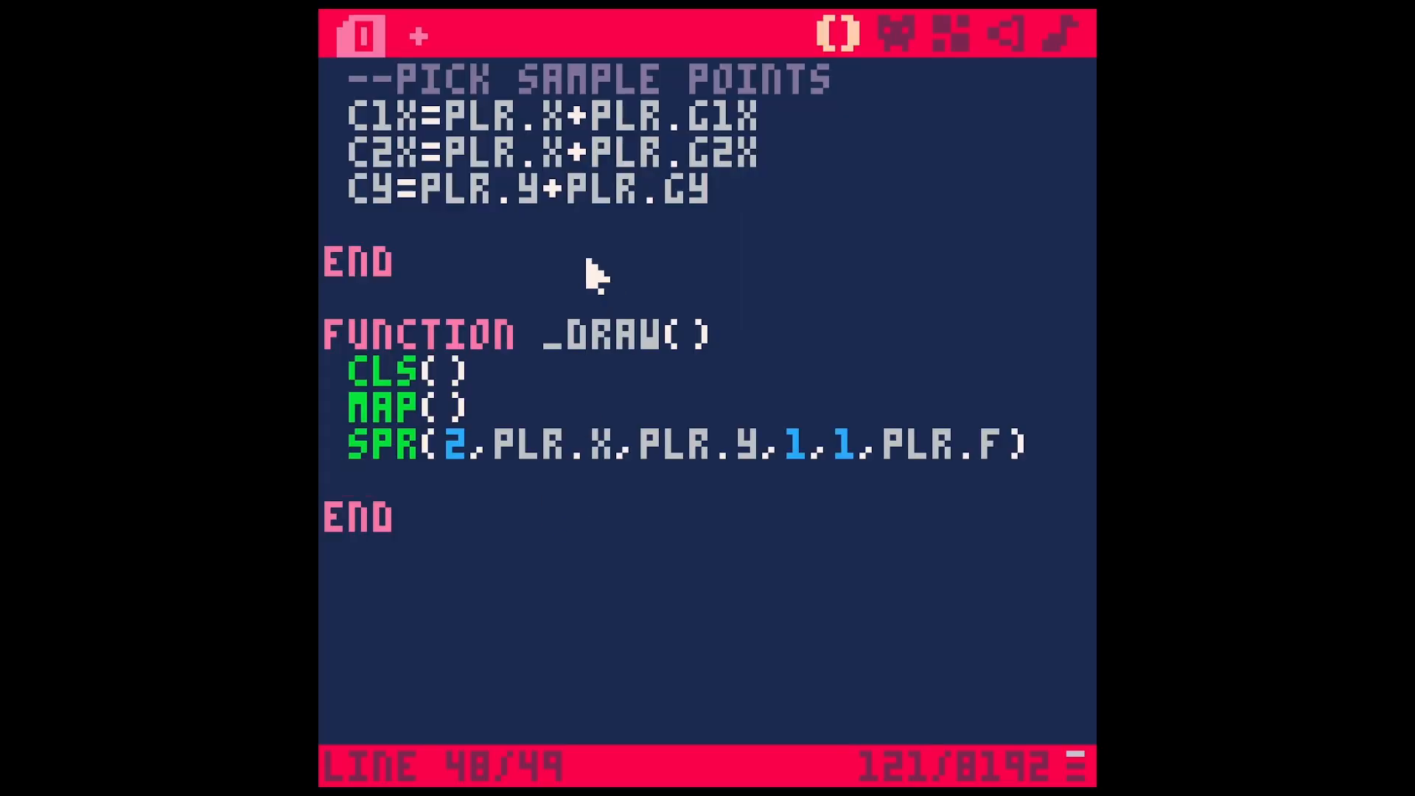
{"action": "mouse_move", "coordinate": [623, 347]}
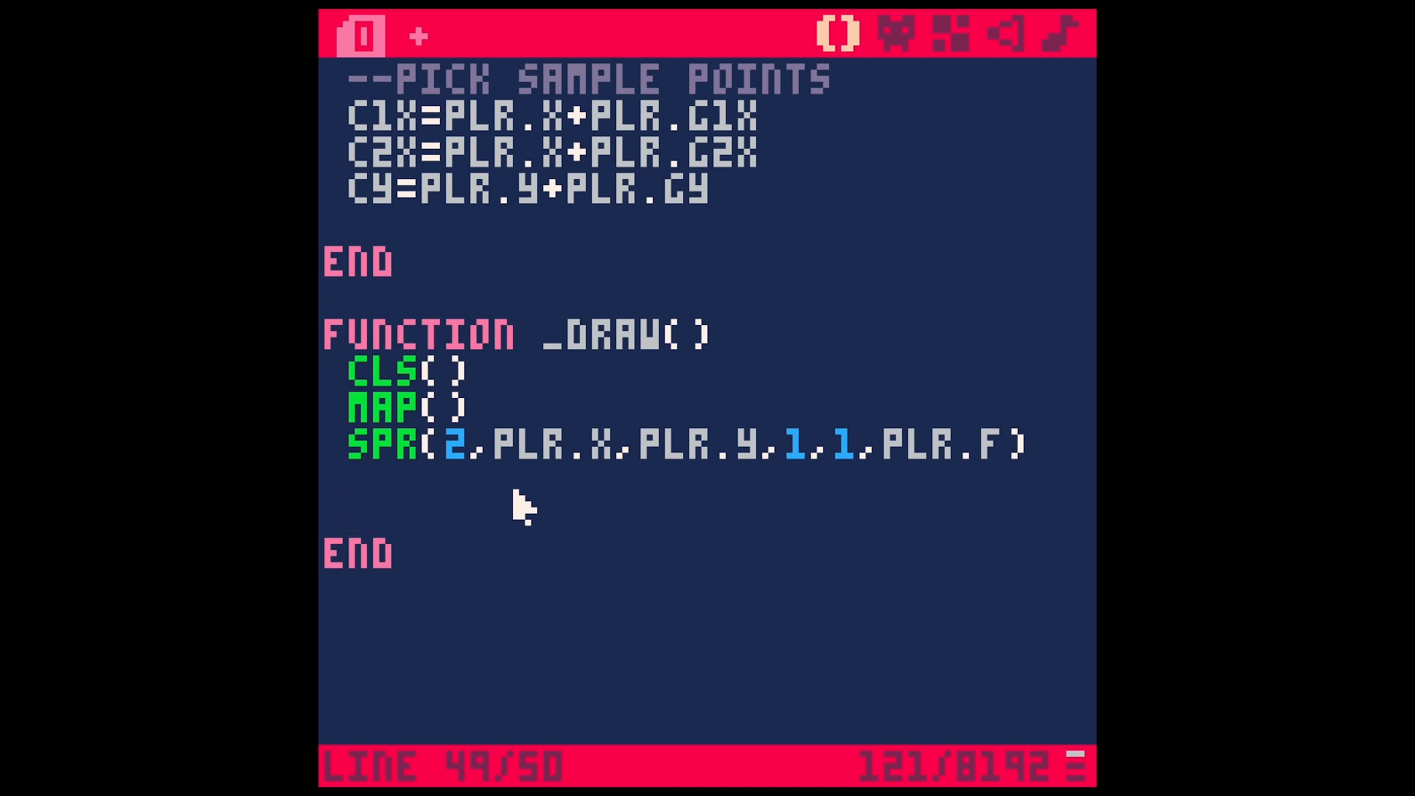
- Add pset(c1x,cy,8) after the spr call in _draw and run the cart
{"action": "type", "text": "PSE"}
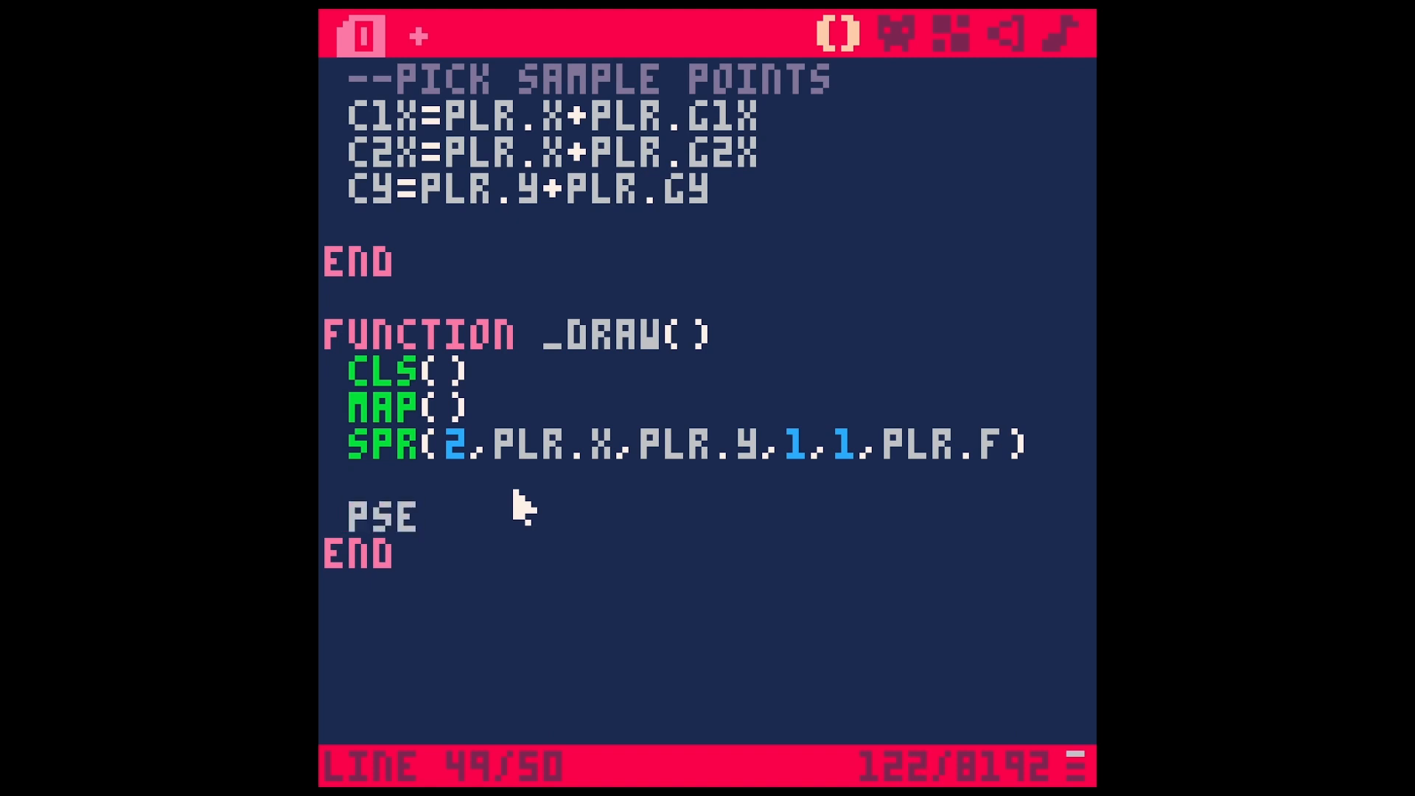
{"action": "type", "text": "T"}
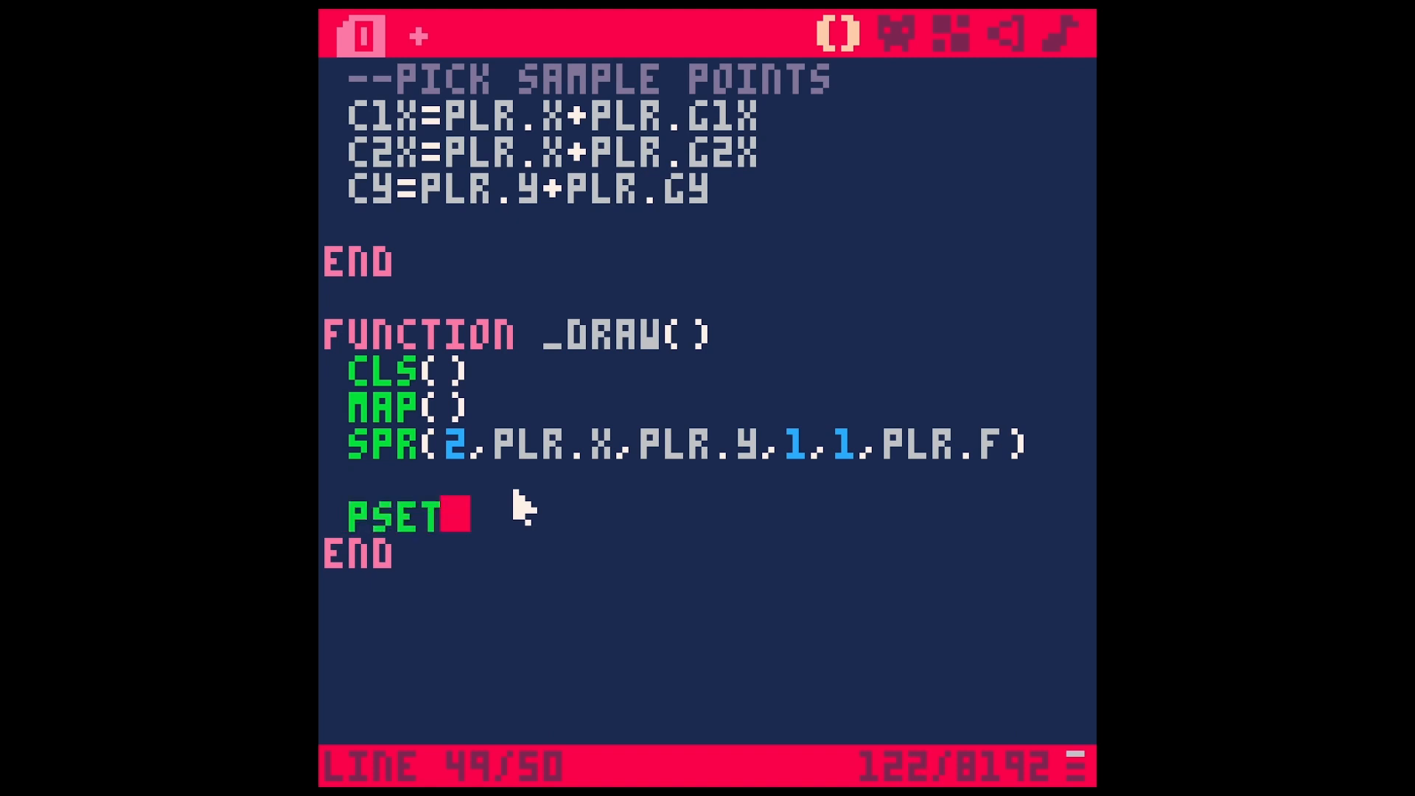
{"action": "type", "text": "(c"}
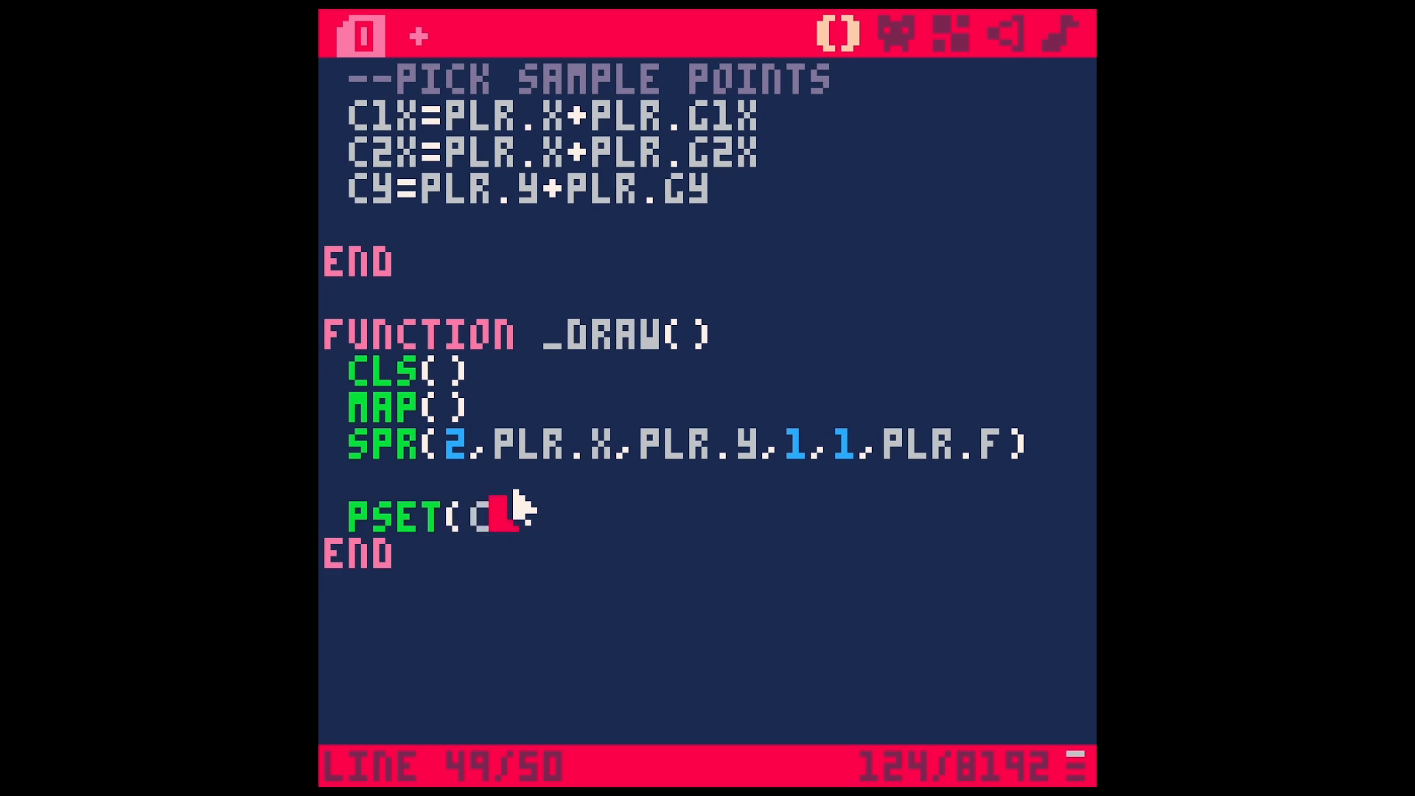
{"action": "type", "text": "1x,c"}
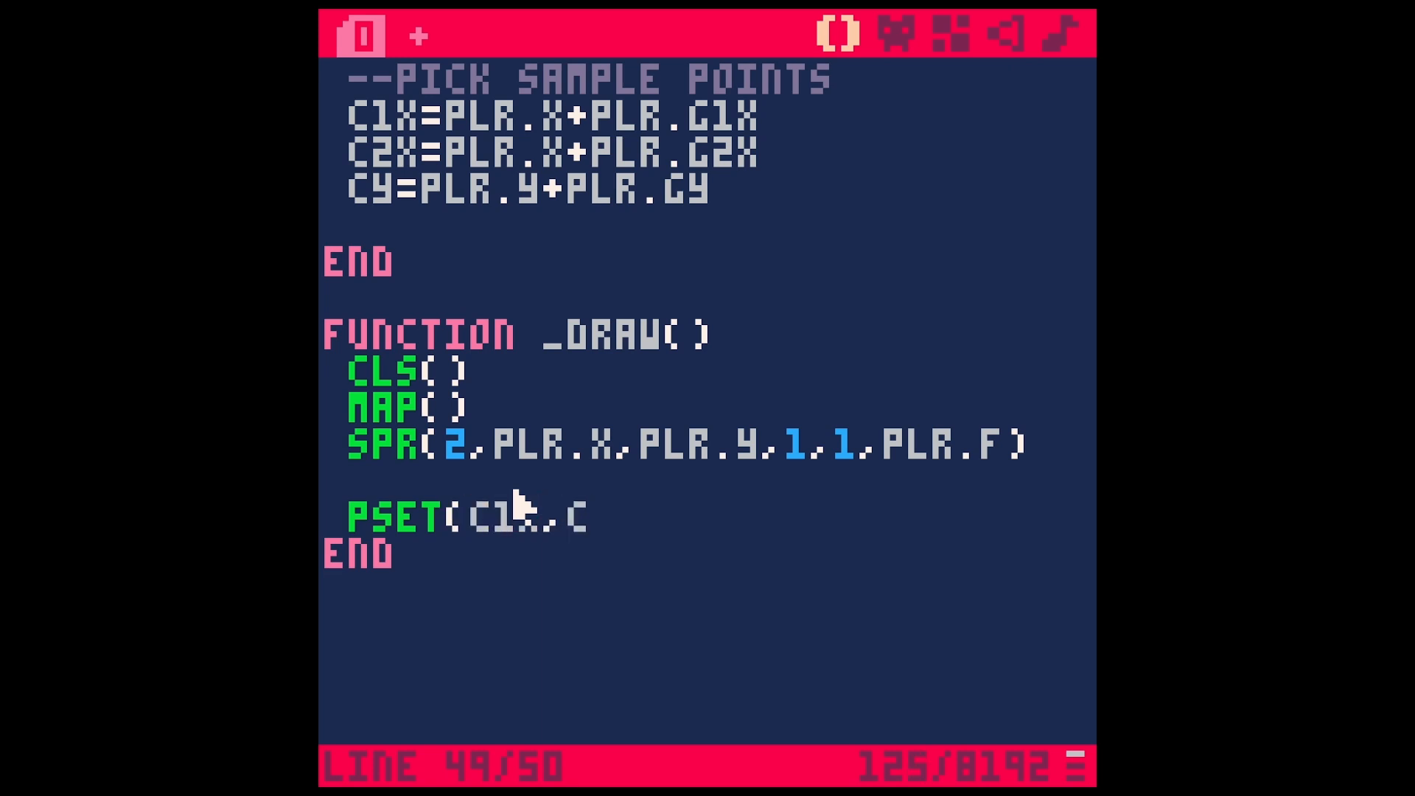
{"action": "type", "text": "y,8"}
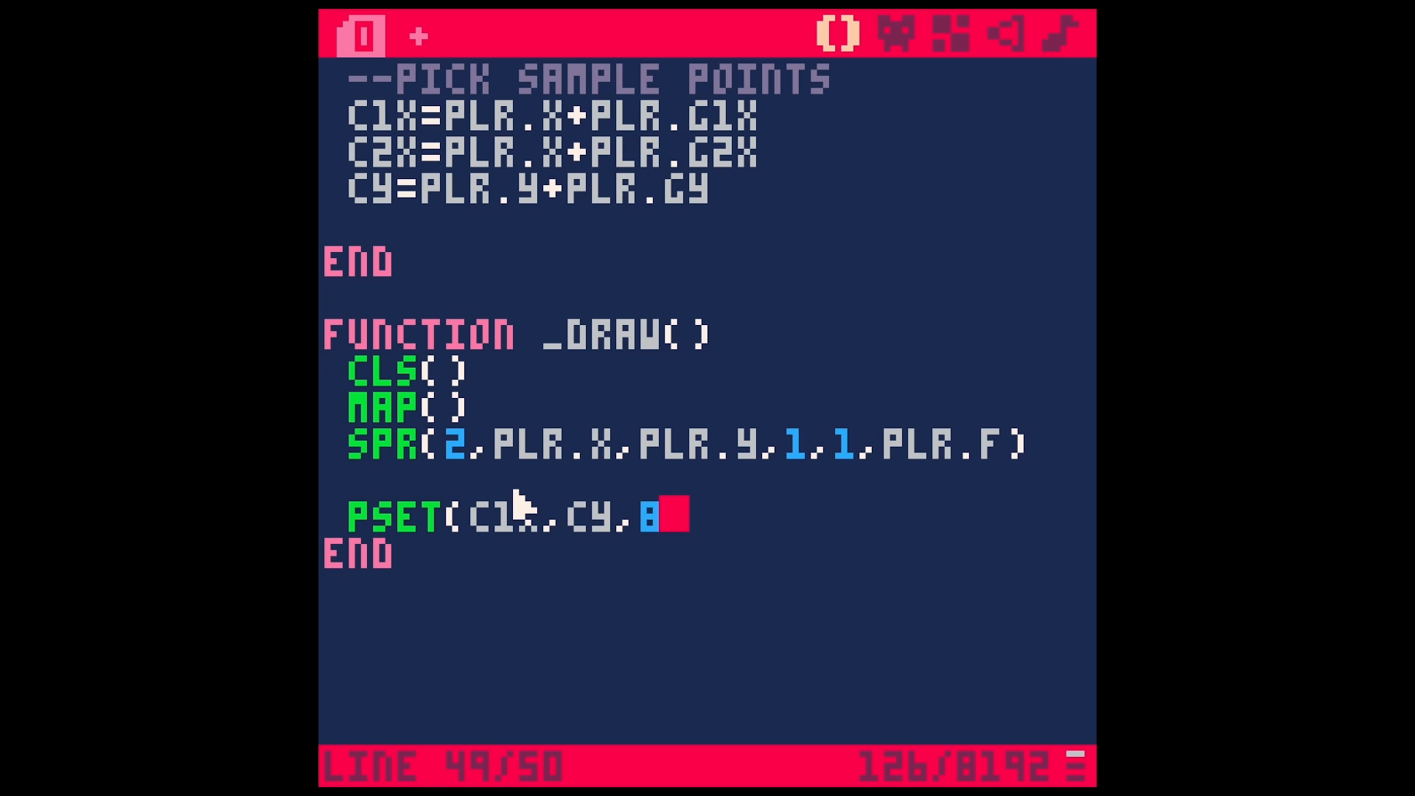
{"action": "key", "text": "ctrl+r"}
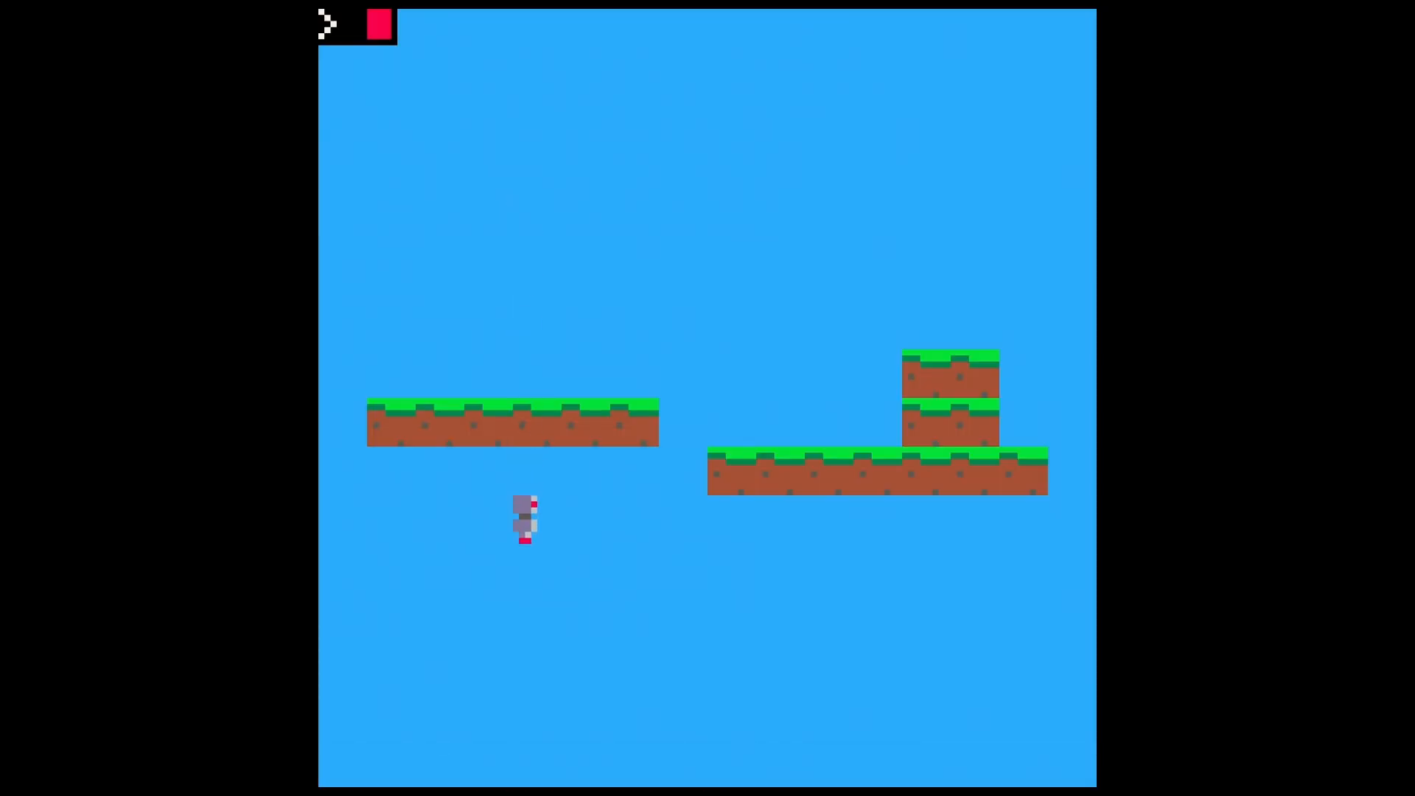
{"action": "left_click", "coordinate": [379, 25]}
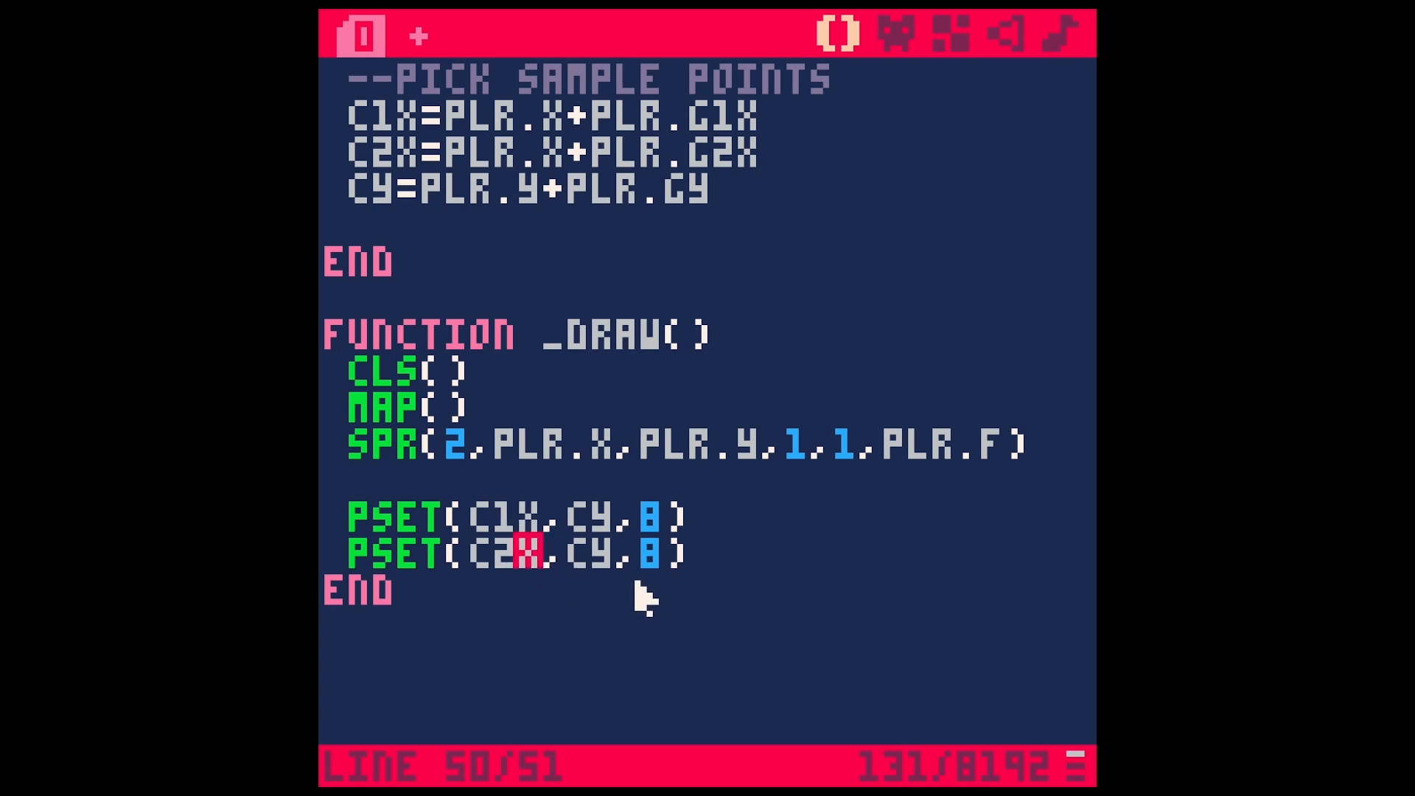
- Test-run the two red collision-point dots, then return to code to add the --visualize col points comment
{"action": "scroll", "scroll_direction": "up", "scroll_amount": 3}
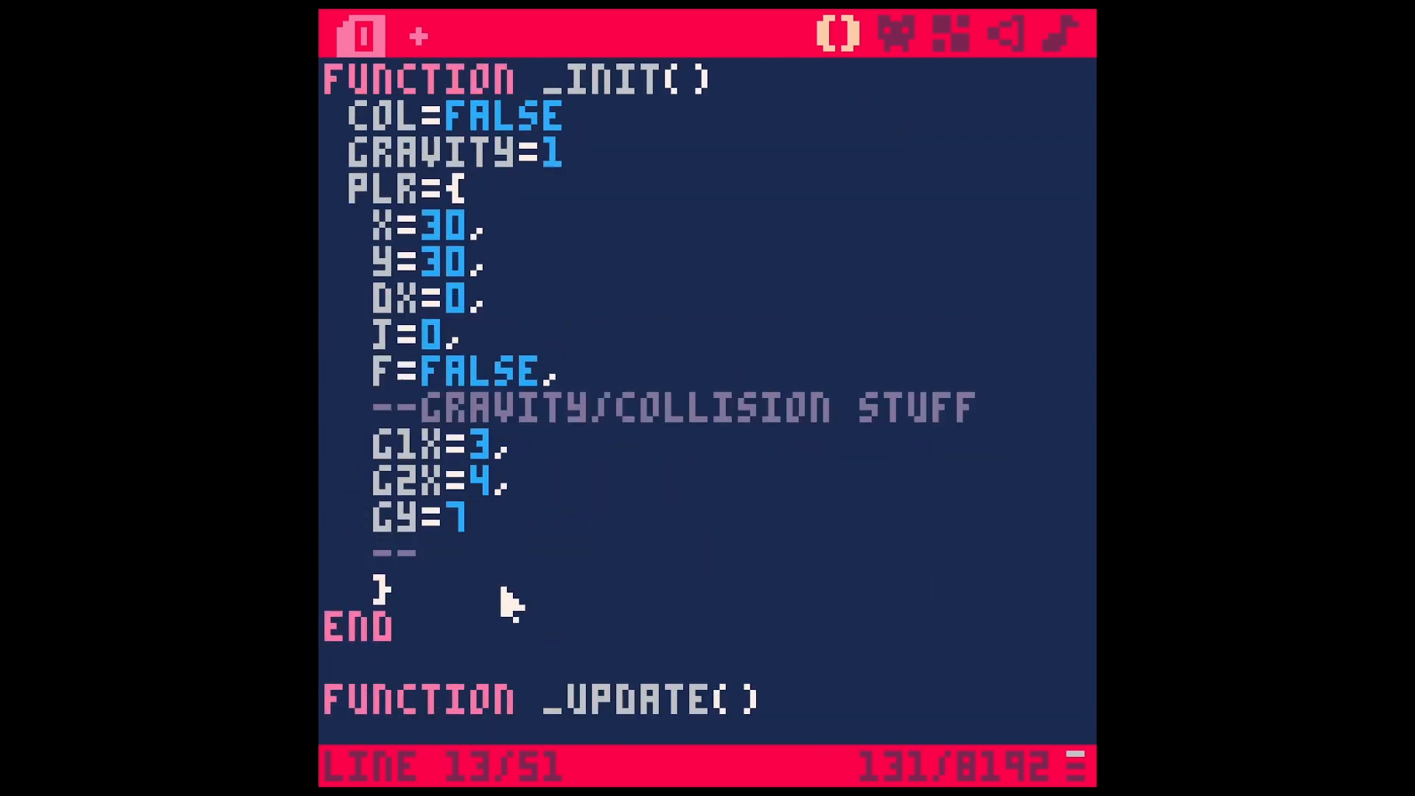
{"action": "key", "text": "ctrl+r"}
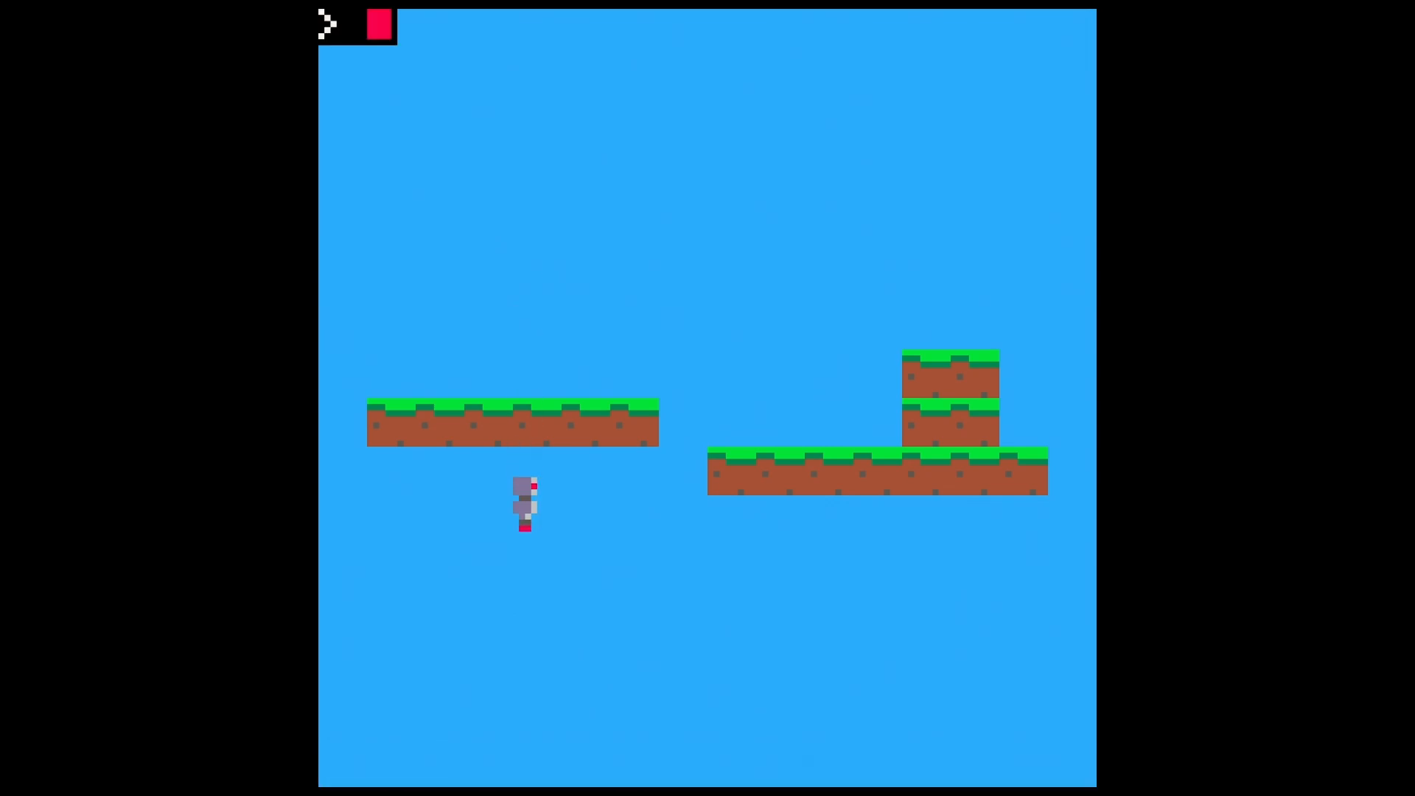
{"action": "key", "text": "Escape"}
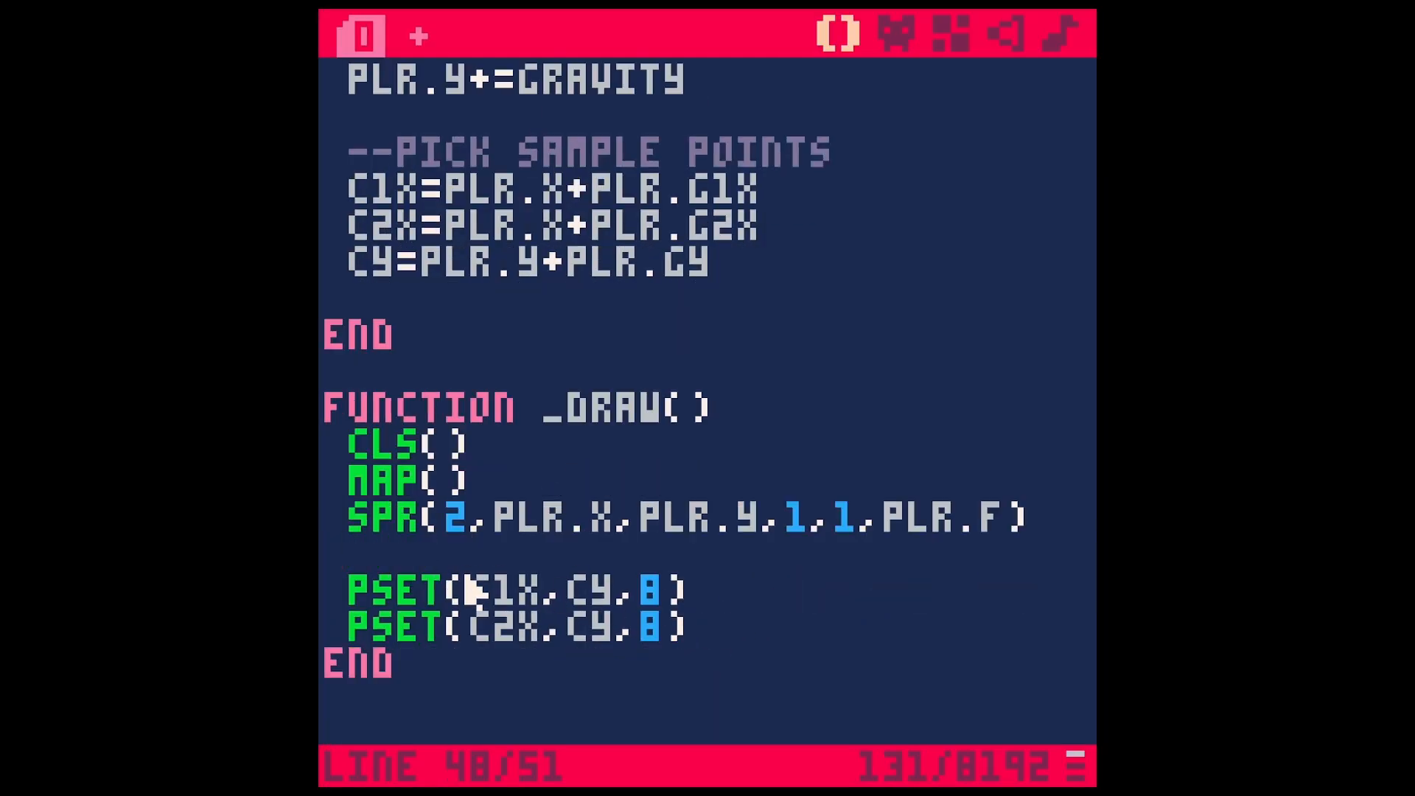
{"action": "key", "text": "ctrl+r"}
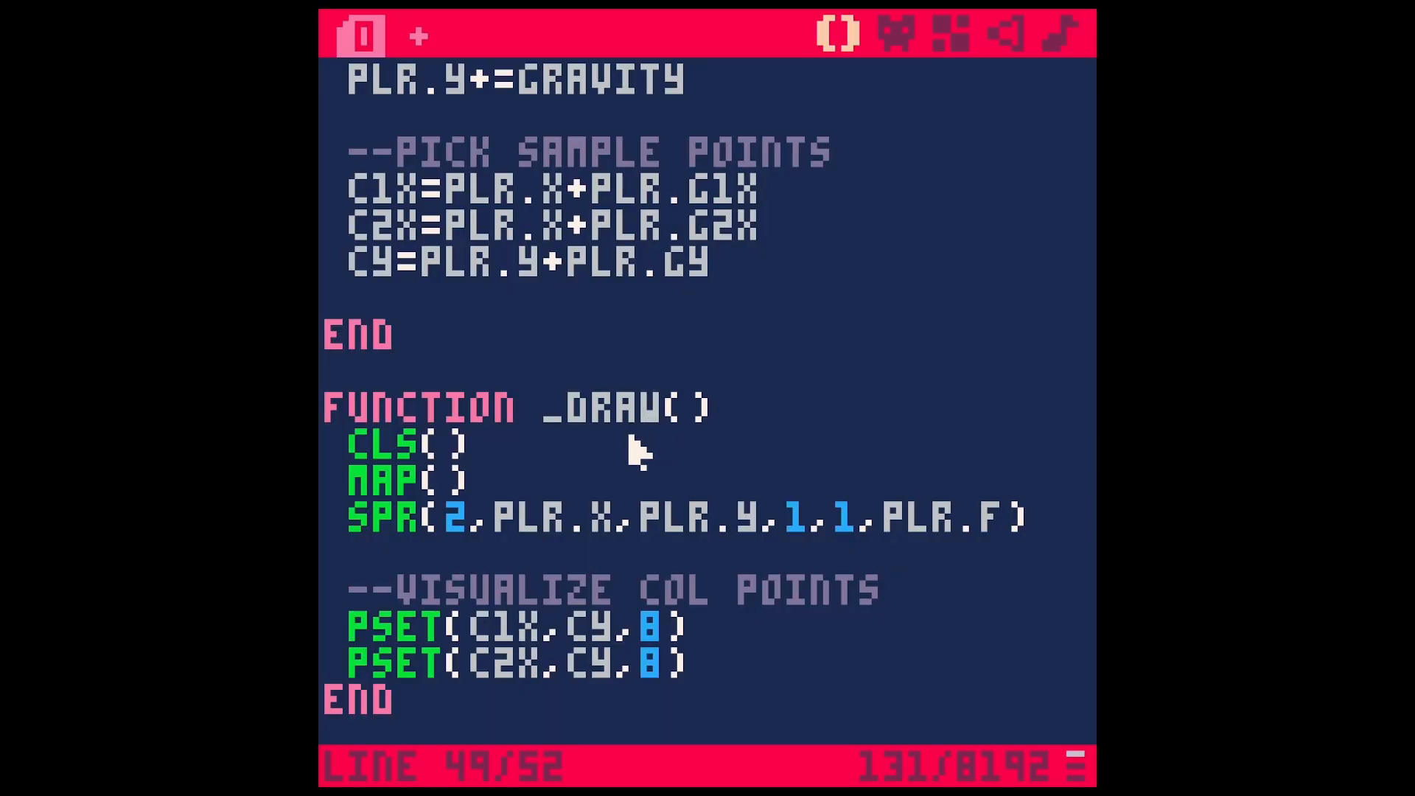
- Add a --check if colliding comment and begin IF MGET(C1X/8, tile lookup
{"action": "scroll", "scroll_direction": "up", "scroll_amount": 3}
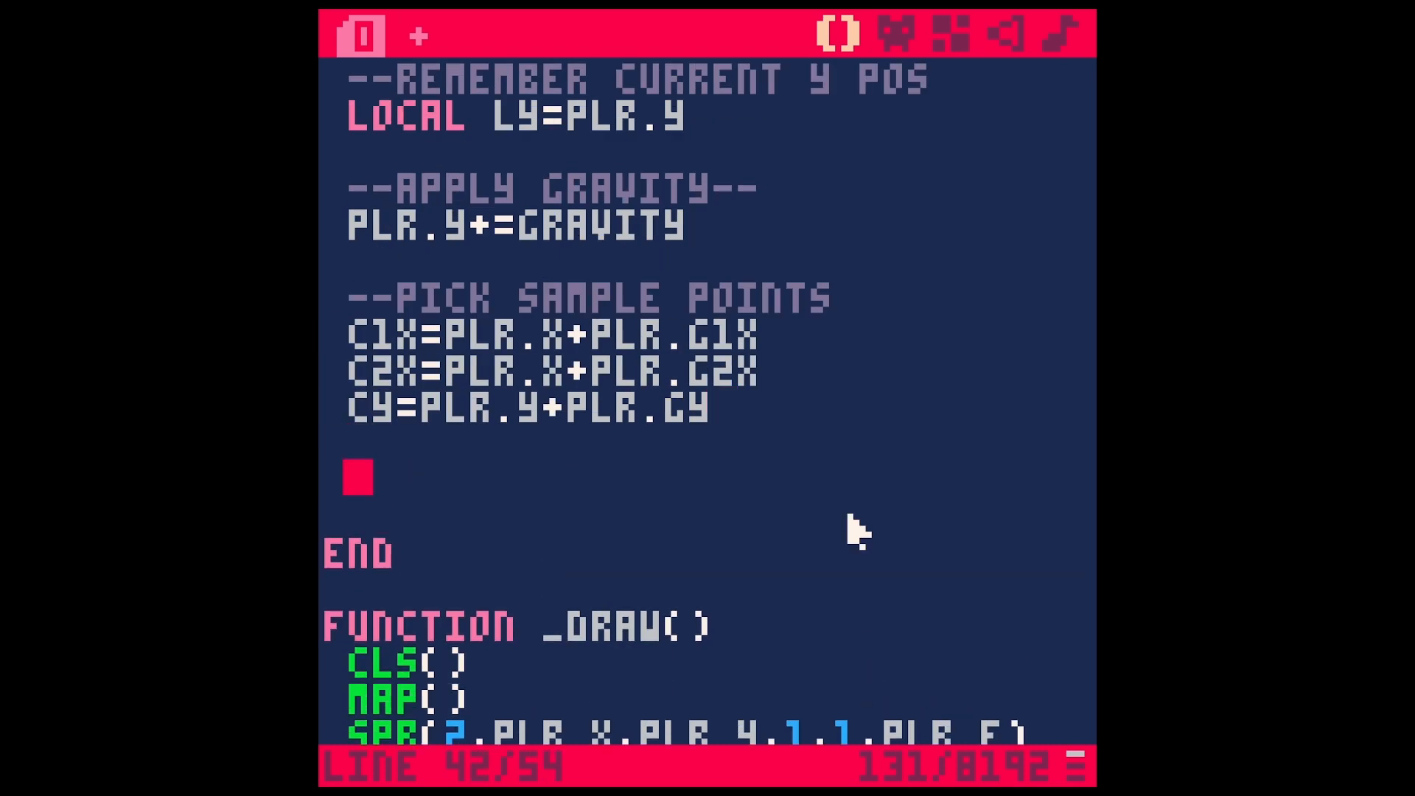
{"action": "type", "text": "--check if colliding"}
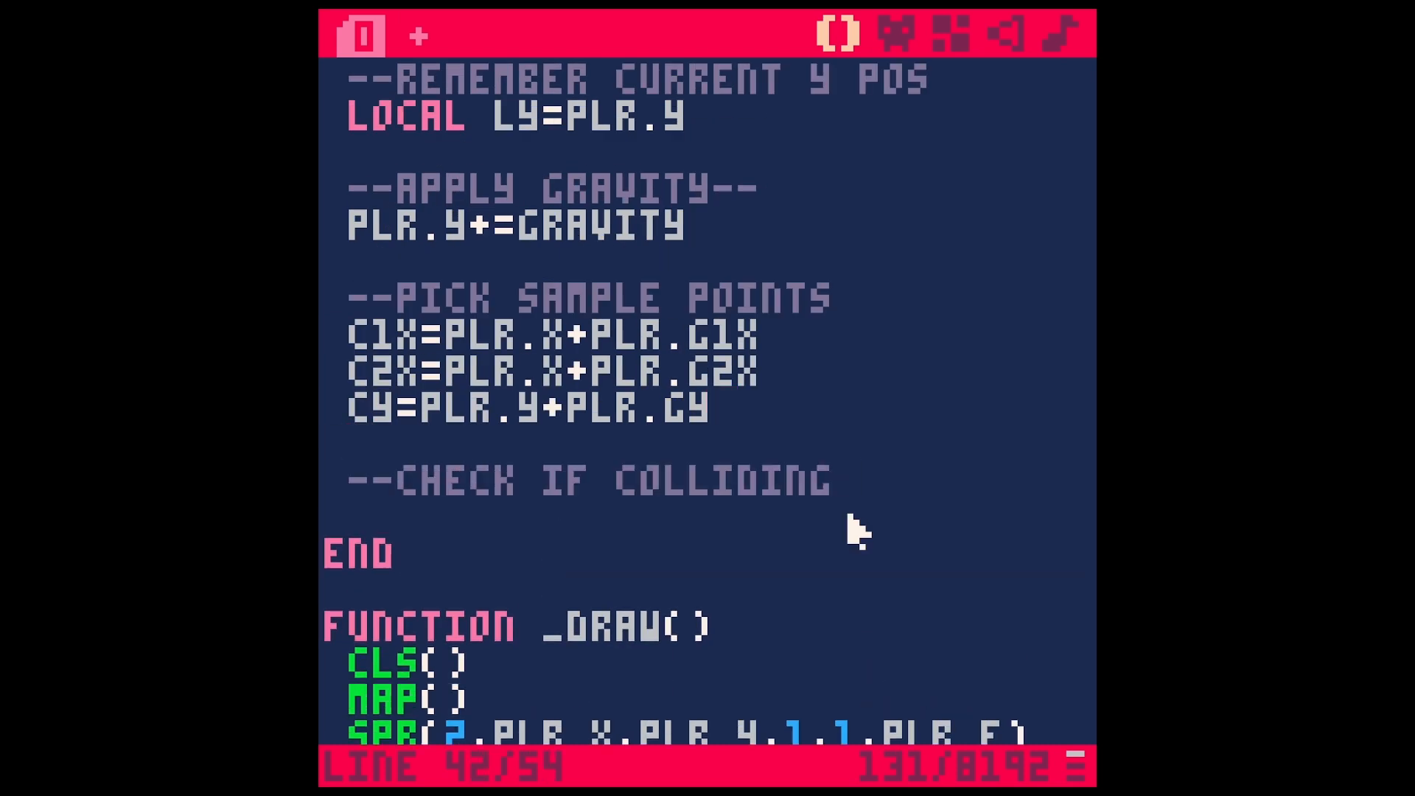
{"action": "type", "text": "IF MGET"}
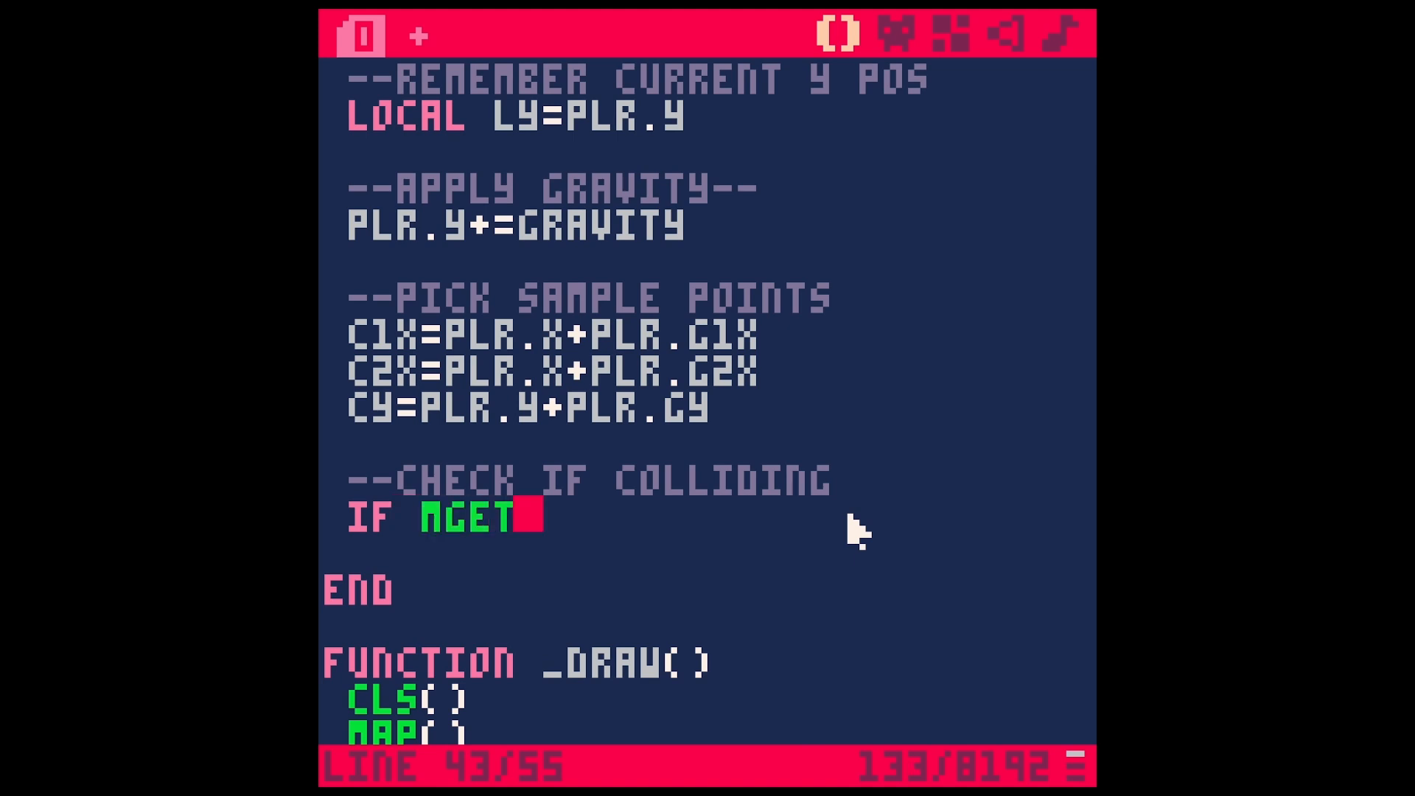
{"action": "type", "text": "()"}
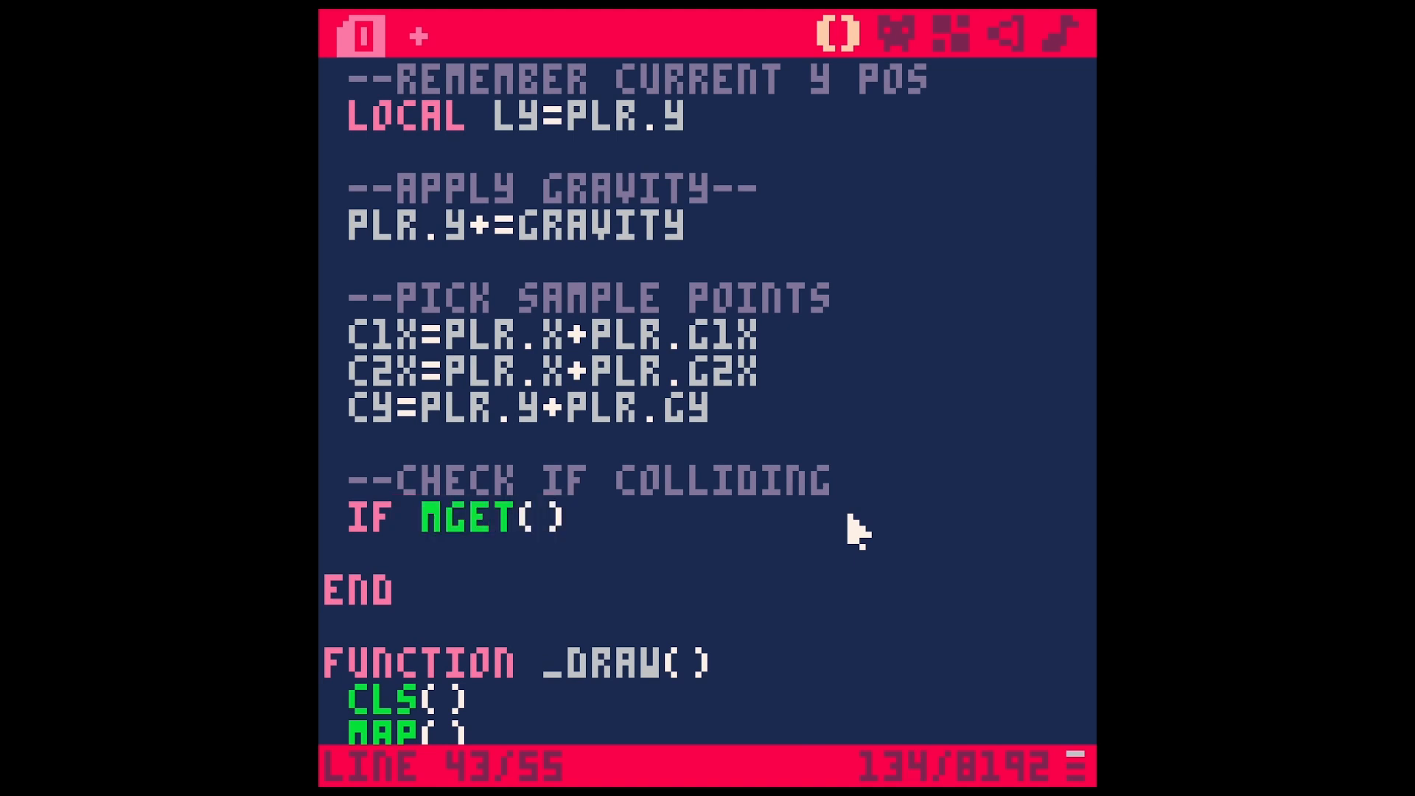
{"action": "type", "text": "C1"}
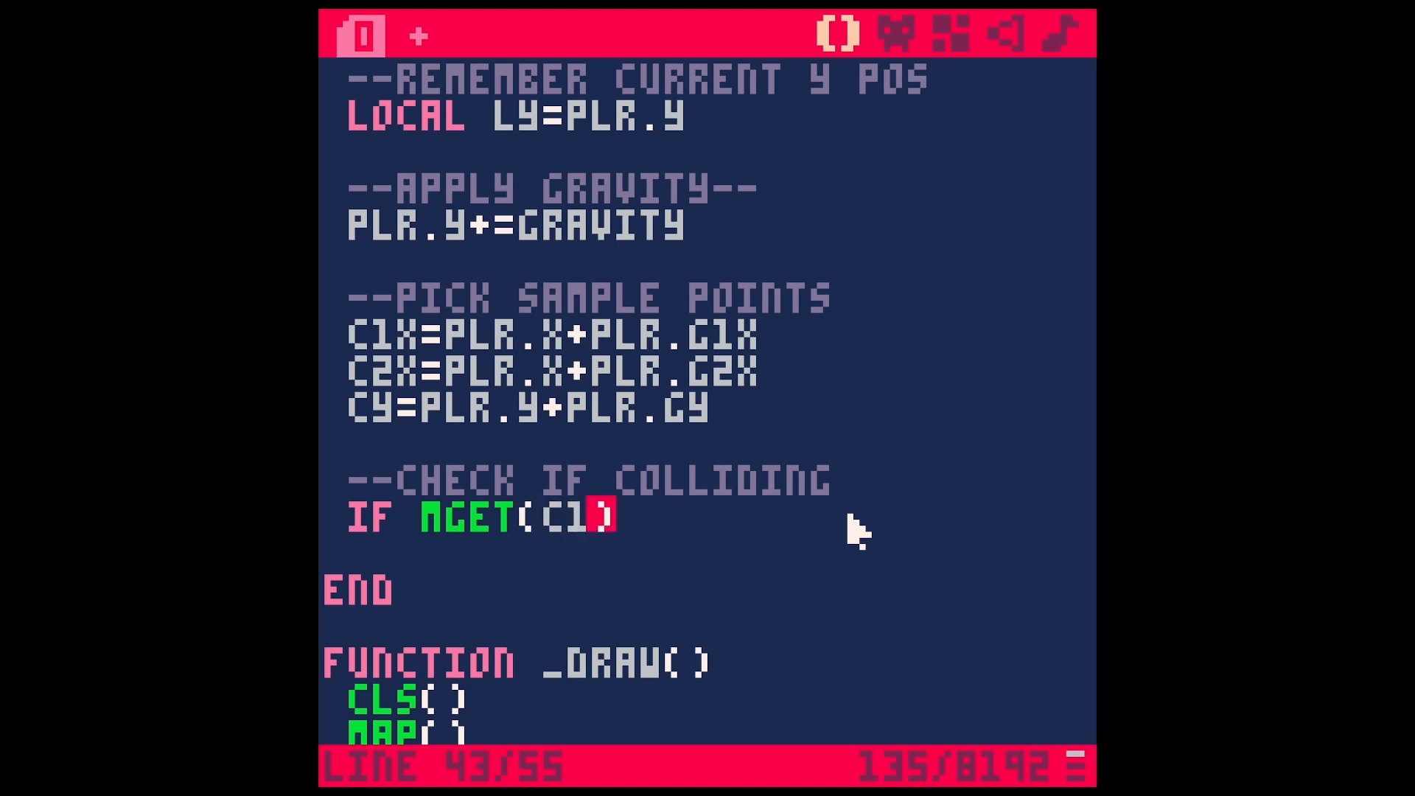
{"action": "type", "text": "X/8,CY/8"}
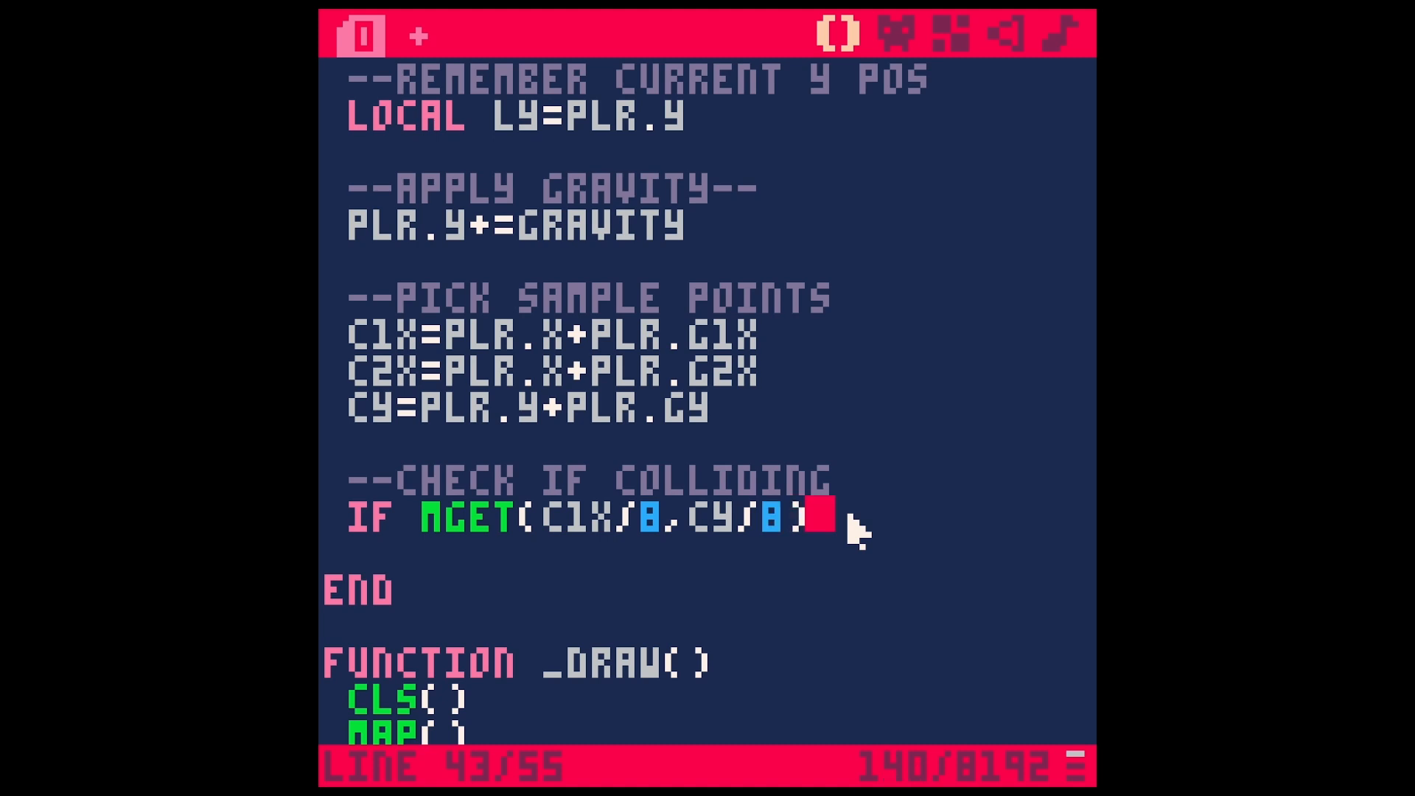
- Check the grass tile's number in the map editor and test ==1
{"action": "left_click", "coordinate": [948, 33]}
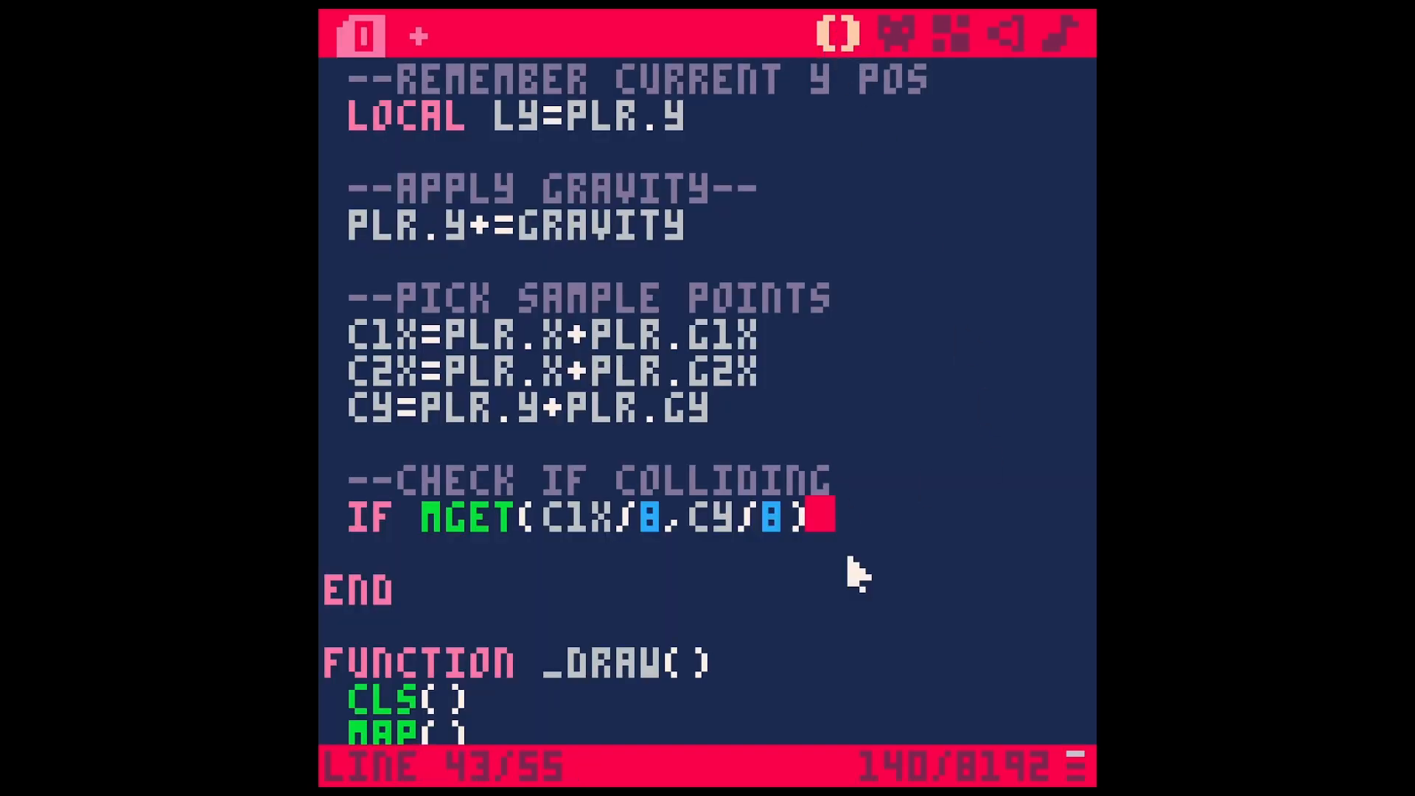
{"action": "type", "text": "==1"}
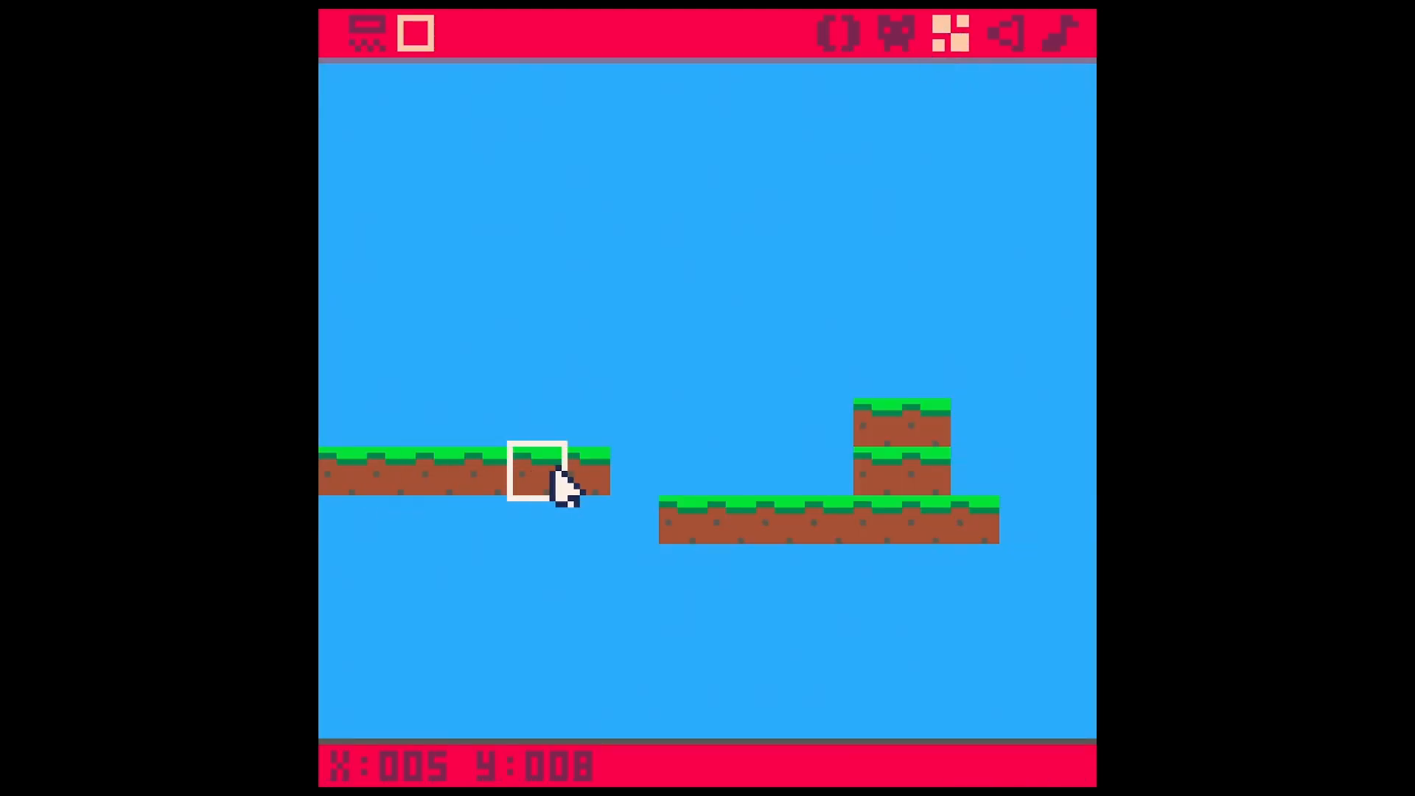
{"action": "left_click", "coordinate": [370, 33]}
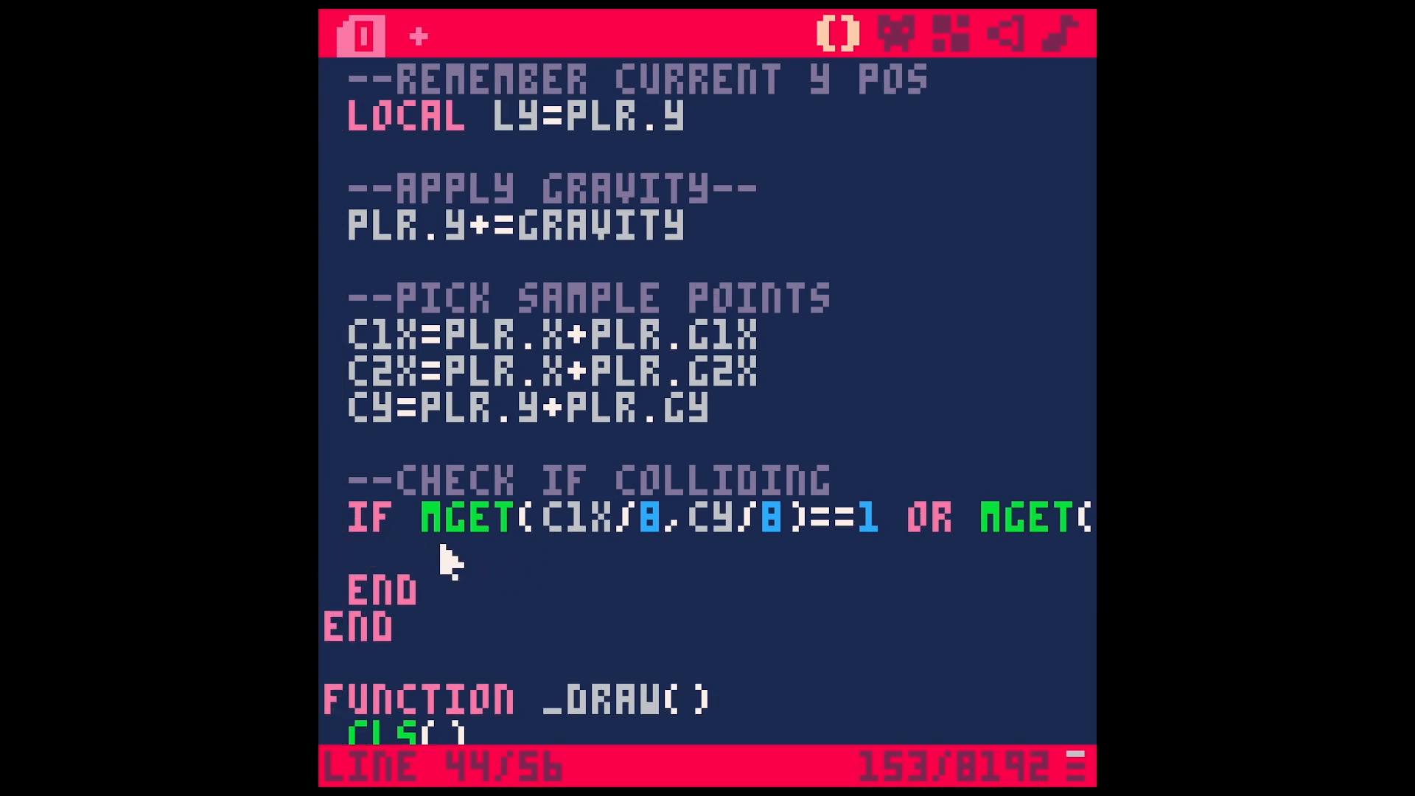
- Set COL=TRUE inside the IF block, with an ELSE branch for COL=FALSE
{"action": "type", "text": "COL"}
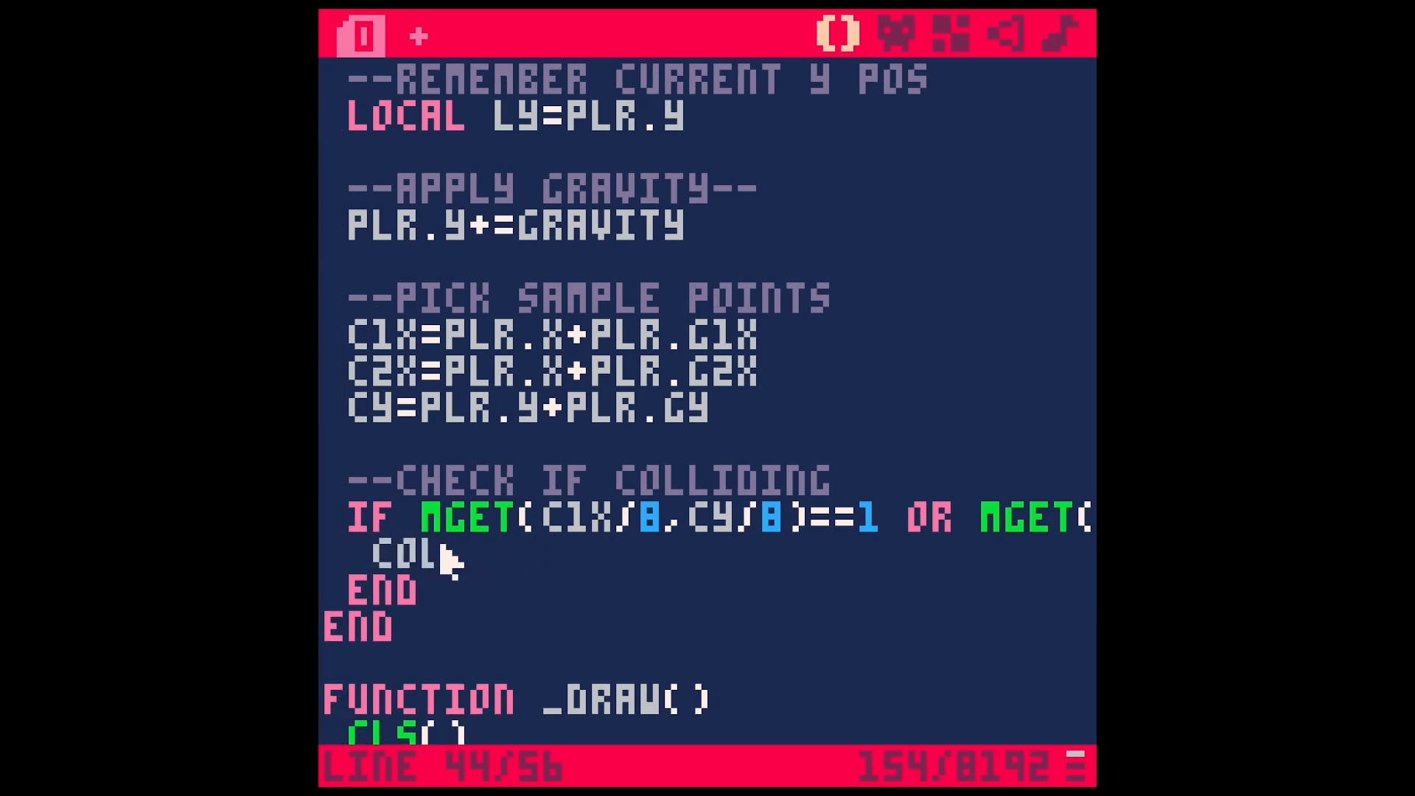
{"action": "type", "text": "=TRUE"}
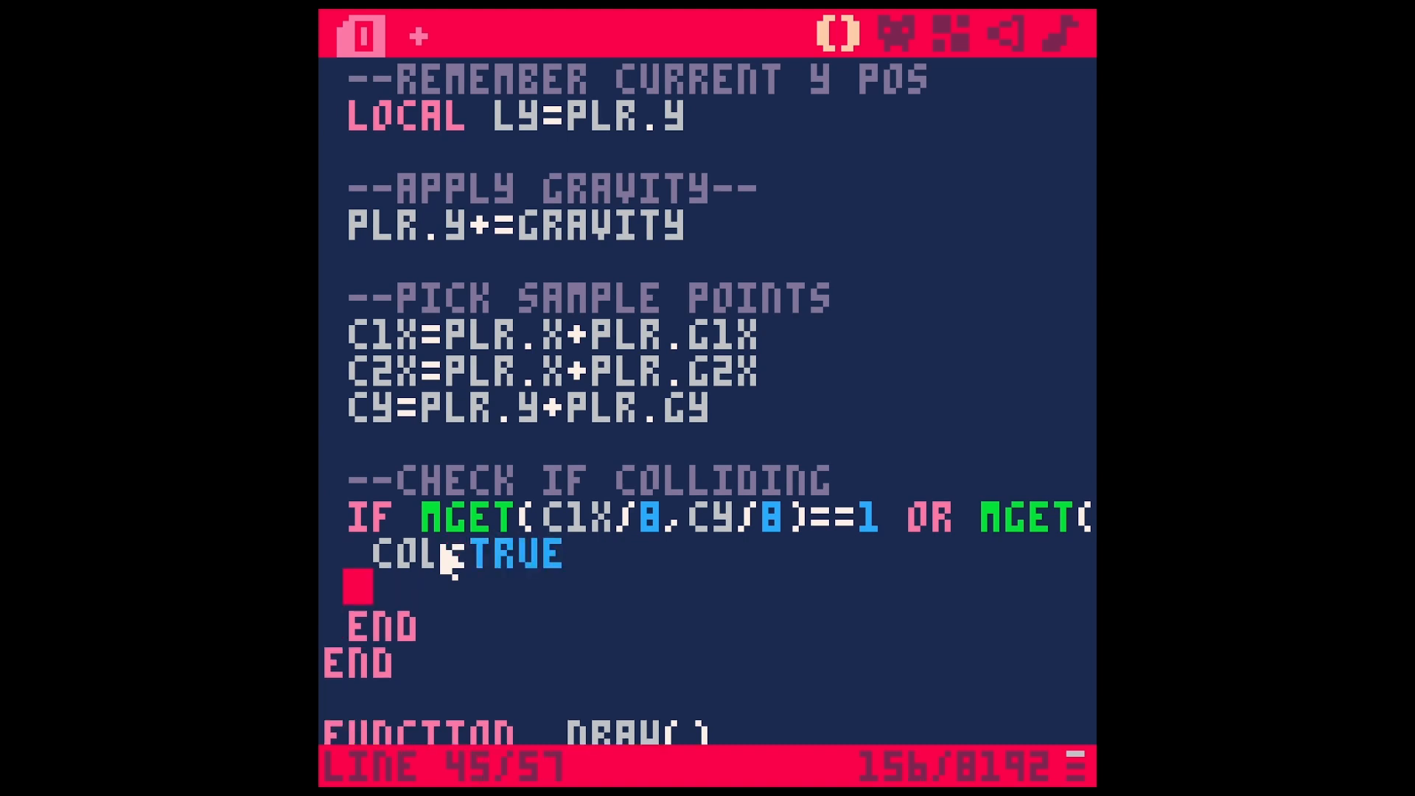
{"action": "type", "text": "ELSE"}
{"action": "type", "text": "COL=FALSE"}
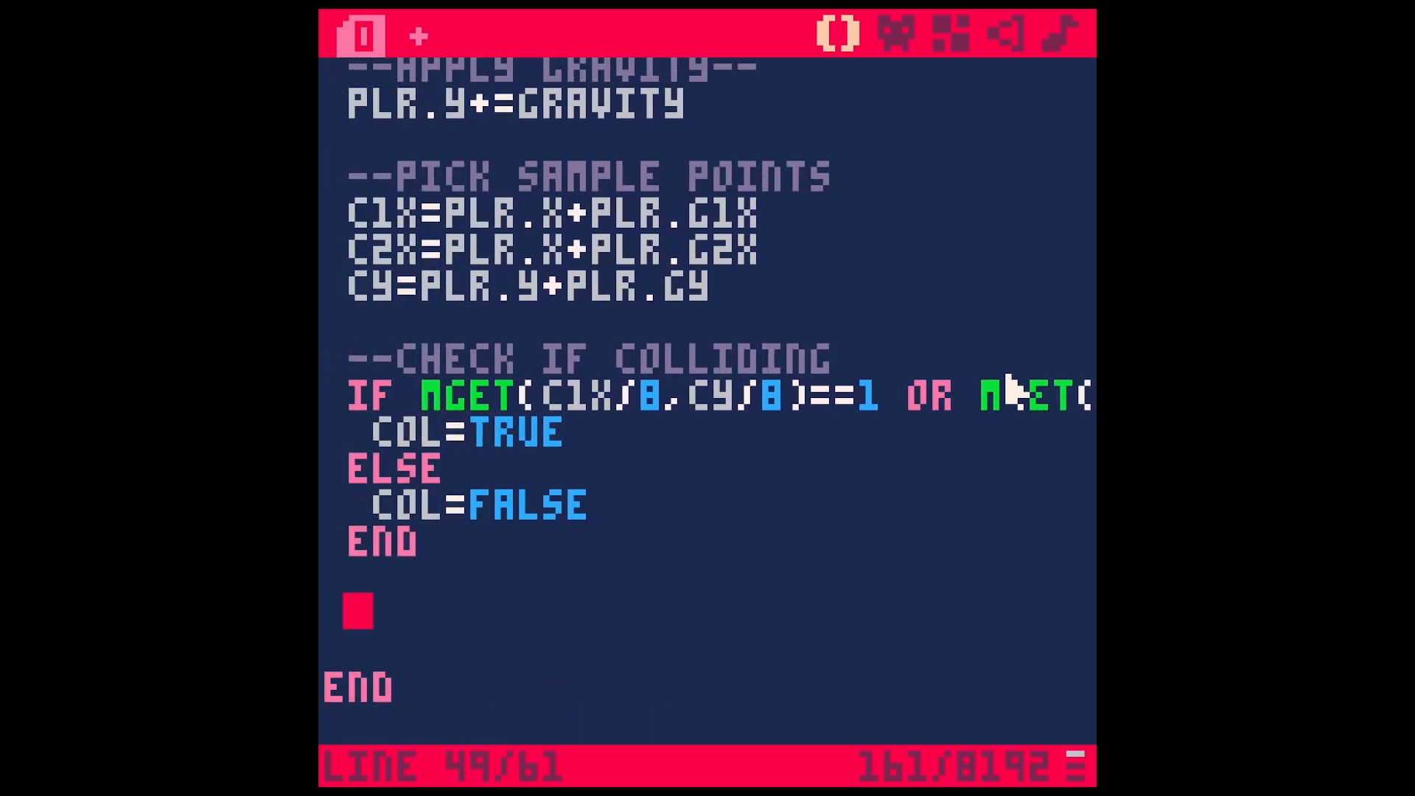
- Add the --IF COL, MOVE PLR BACK UP comment and IF COL THEN PLR.Y=LY
{"action": "type", "text": "--IF COL"}
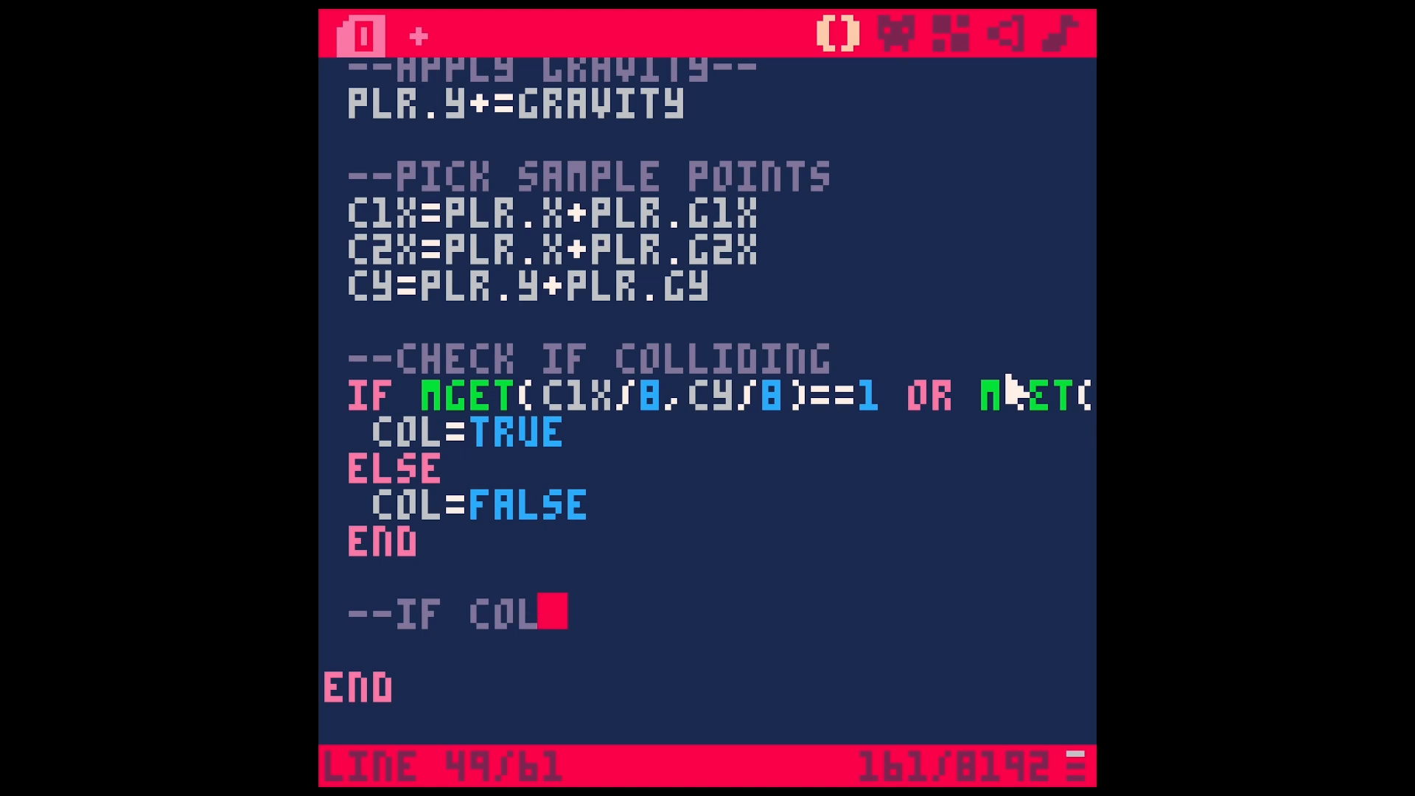
{"action": "type", "text": ", MOVE PLR BACK UP"}
{"action": "type", "text": "IF"}
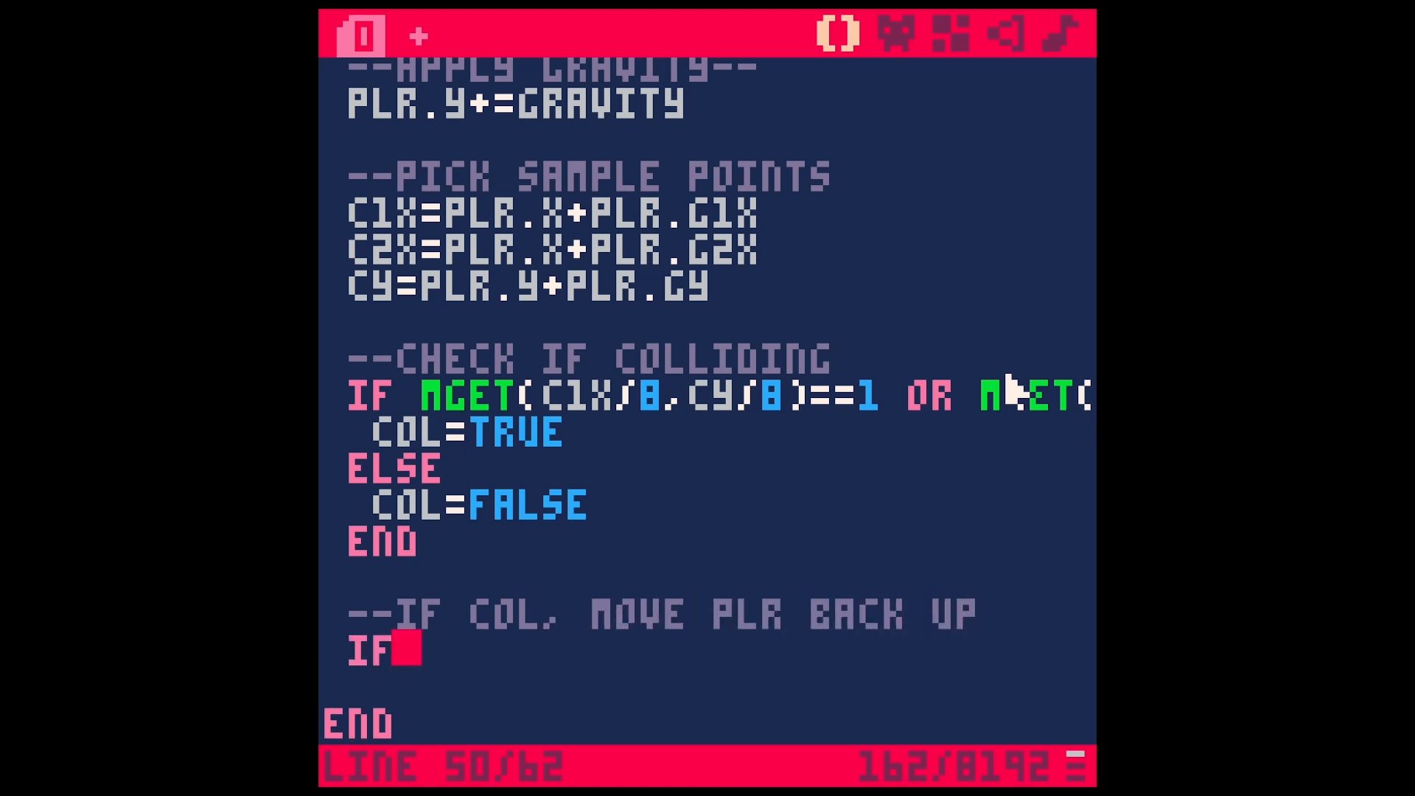
{"action": "type", "text": "COL==TR"}
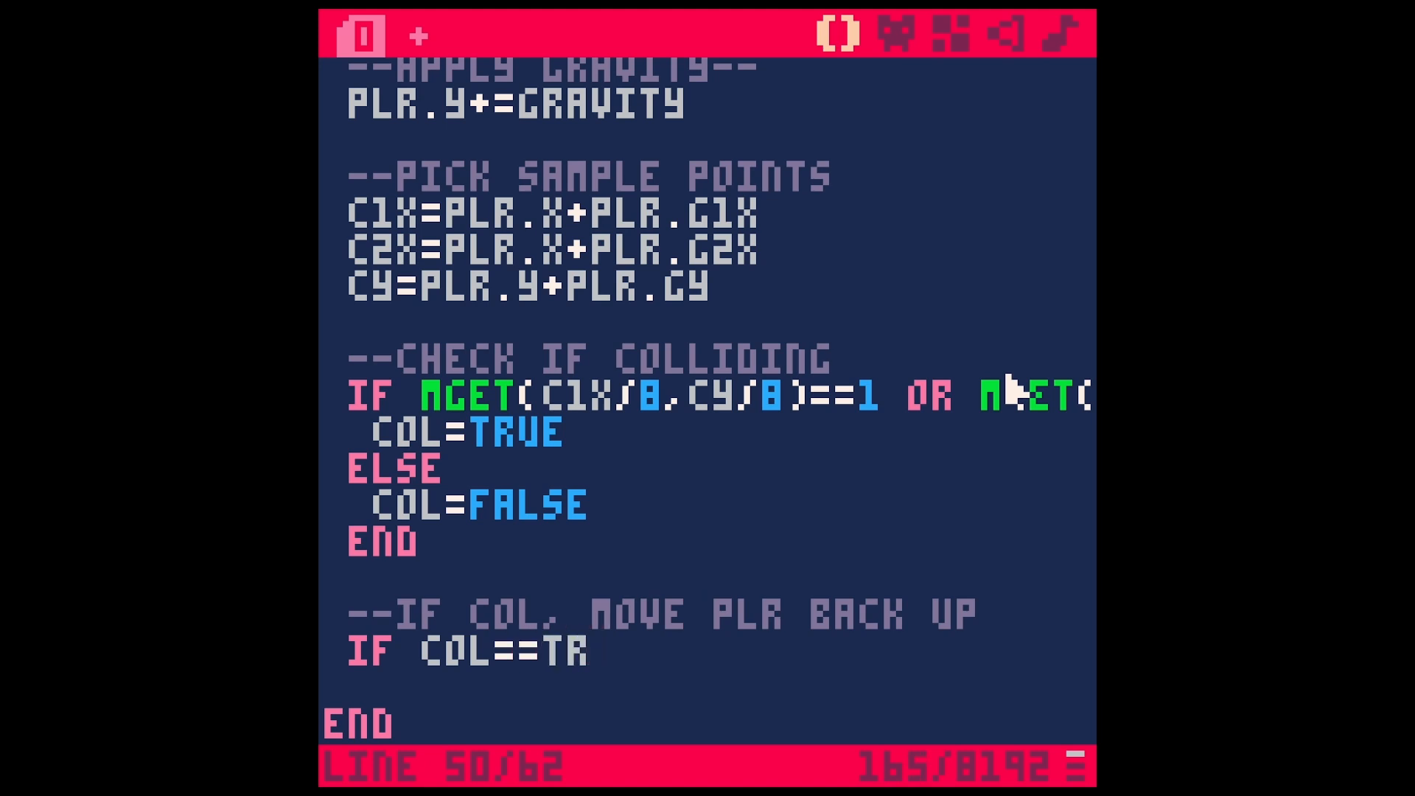
{"action": "key", "text": "backspace"}
{"action": "type", "text": "PLR.Y"}
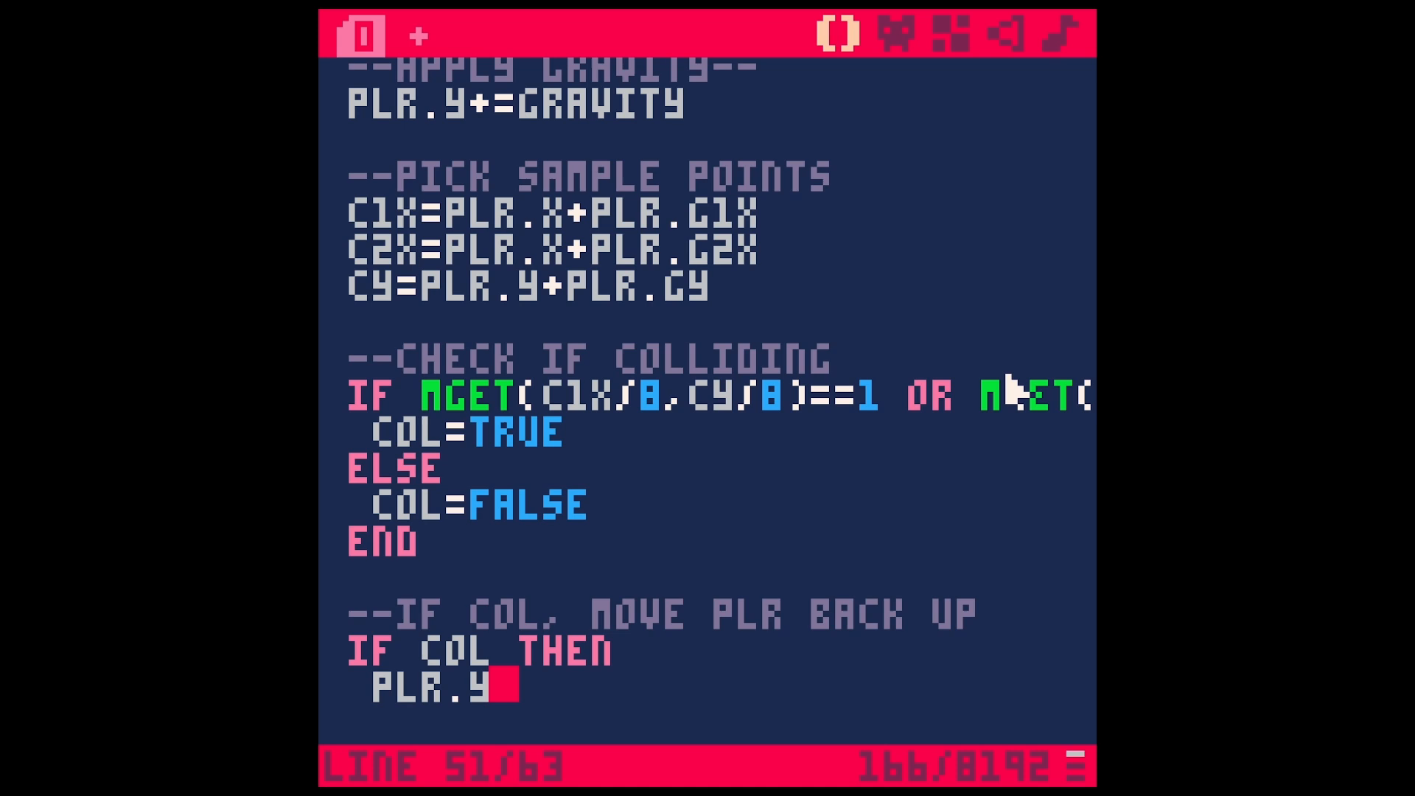
{"action": "type", "text": "=LY"}
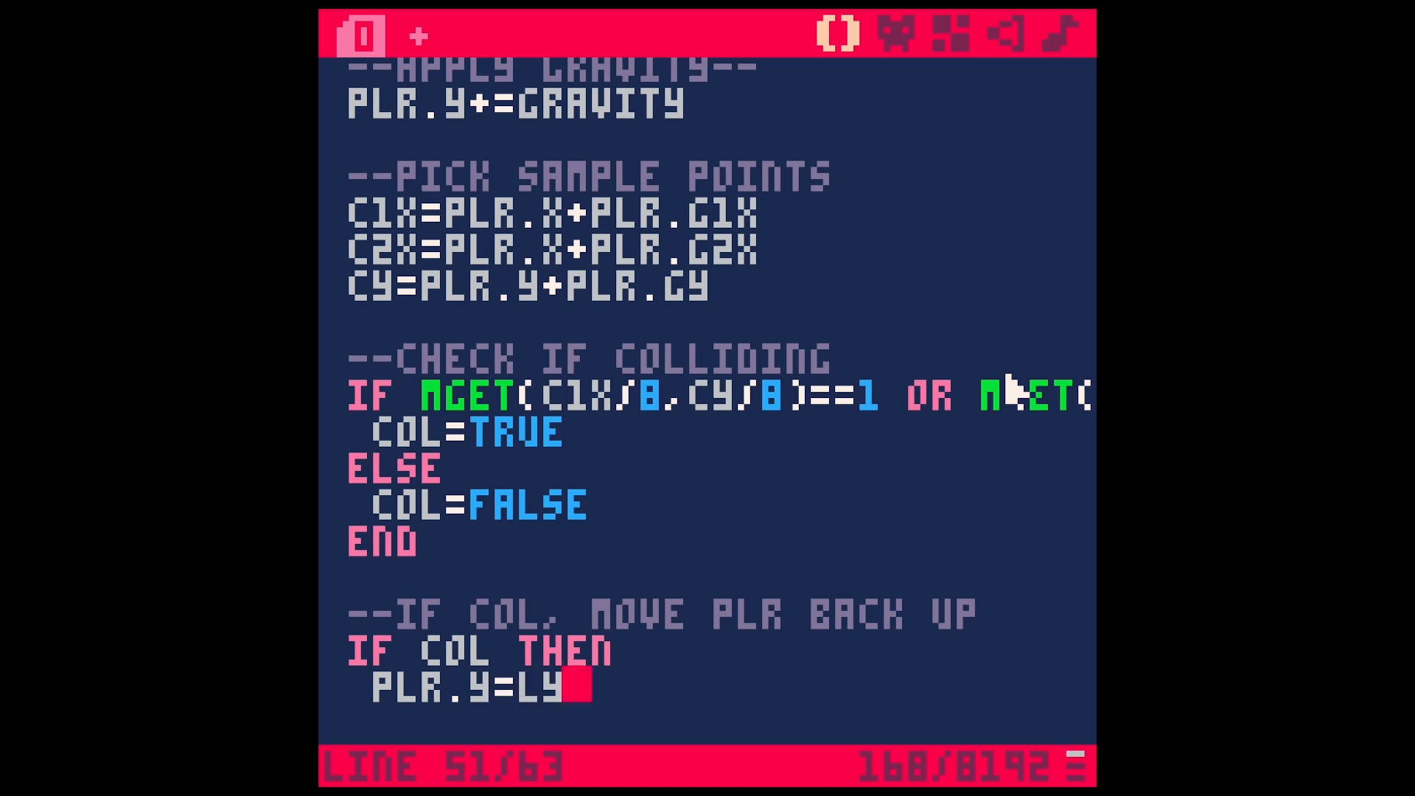
- Check where LY is used, then run the game to test the collision
{"action": "scroll", "scroll_direction": "up", "scroll_amount": 3}
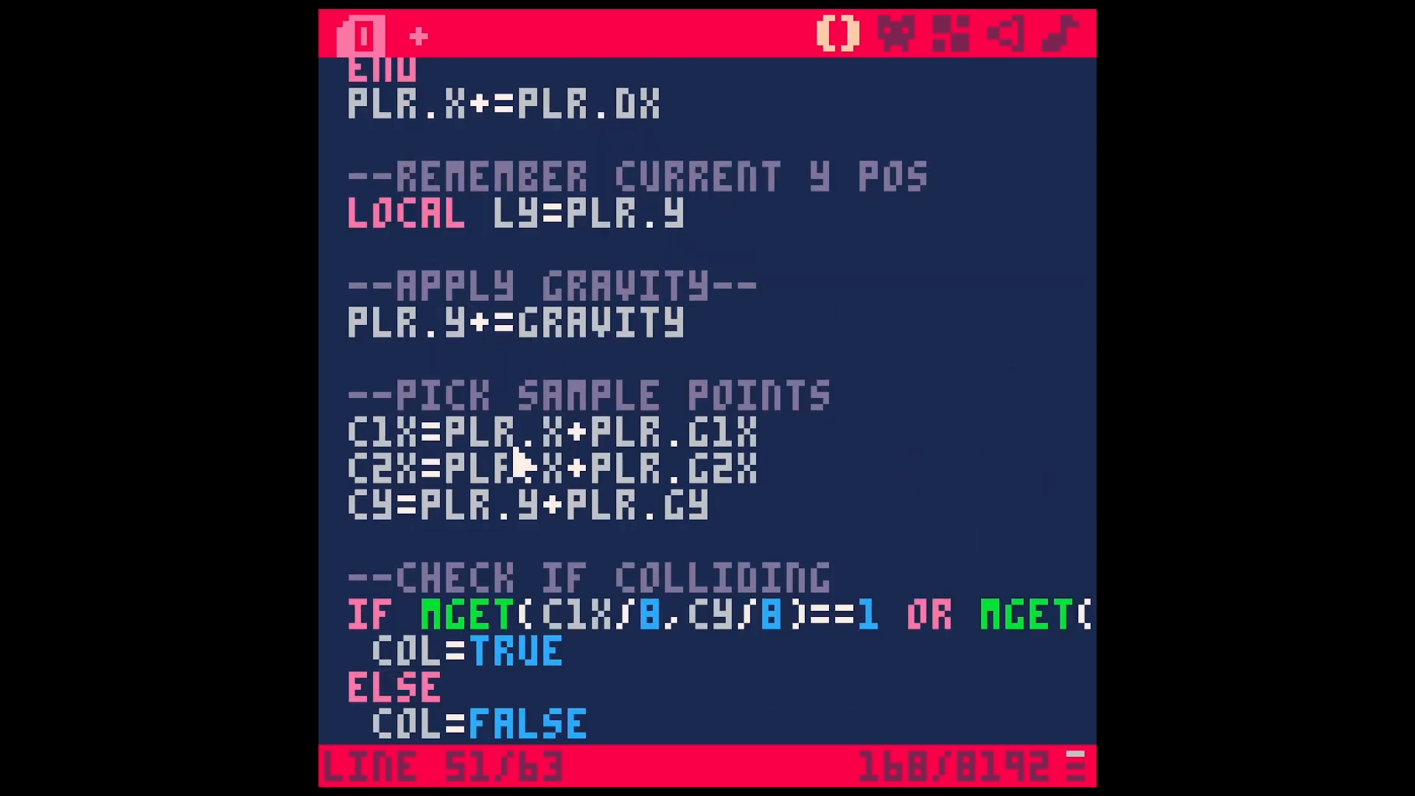
{"action": "mouse_move", "coordinate": [666, 262]}
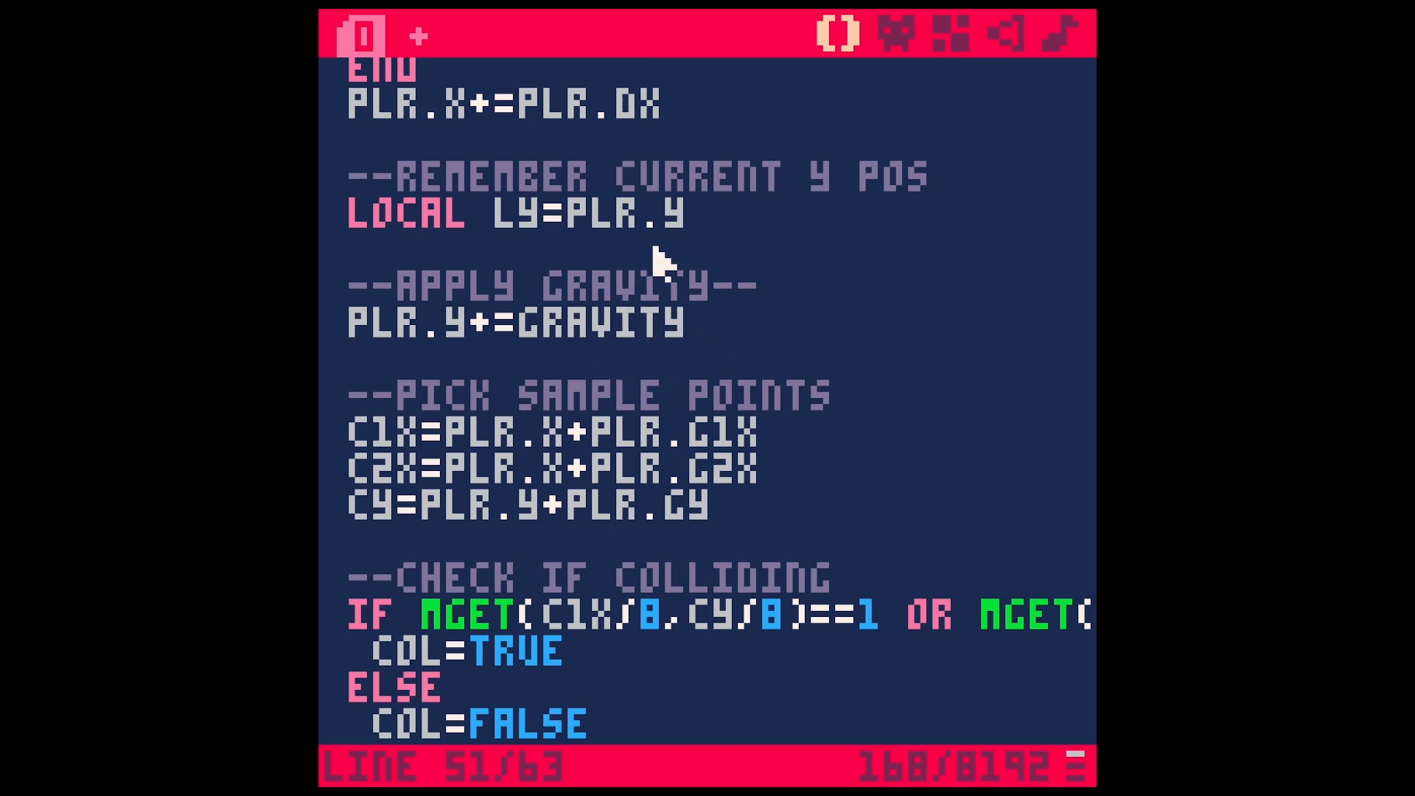
{"action": "double_click", "coordinate": [515, 213]}
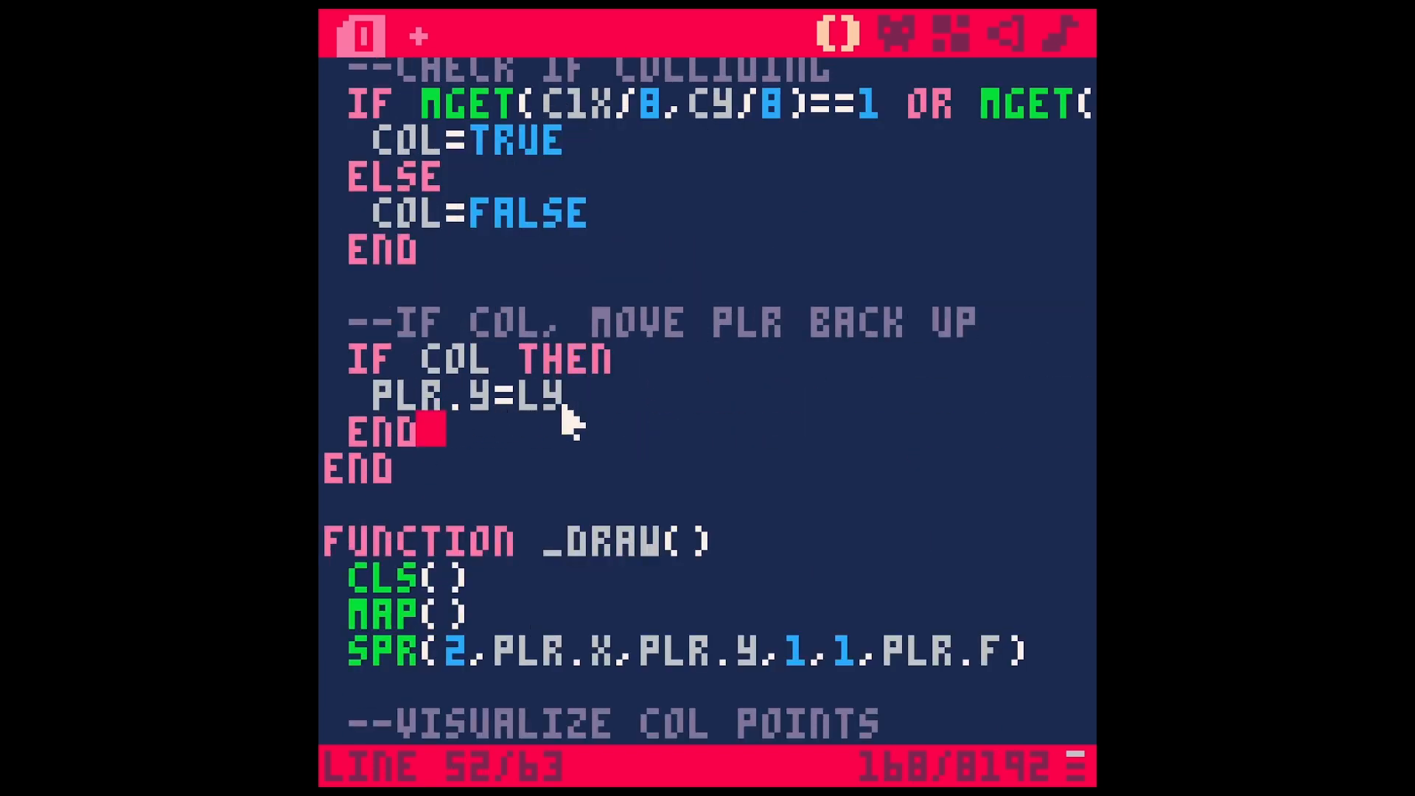
{"action": "mouse_move", "coordinate": [555, 460]}
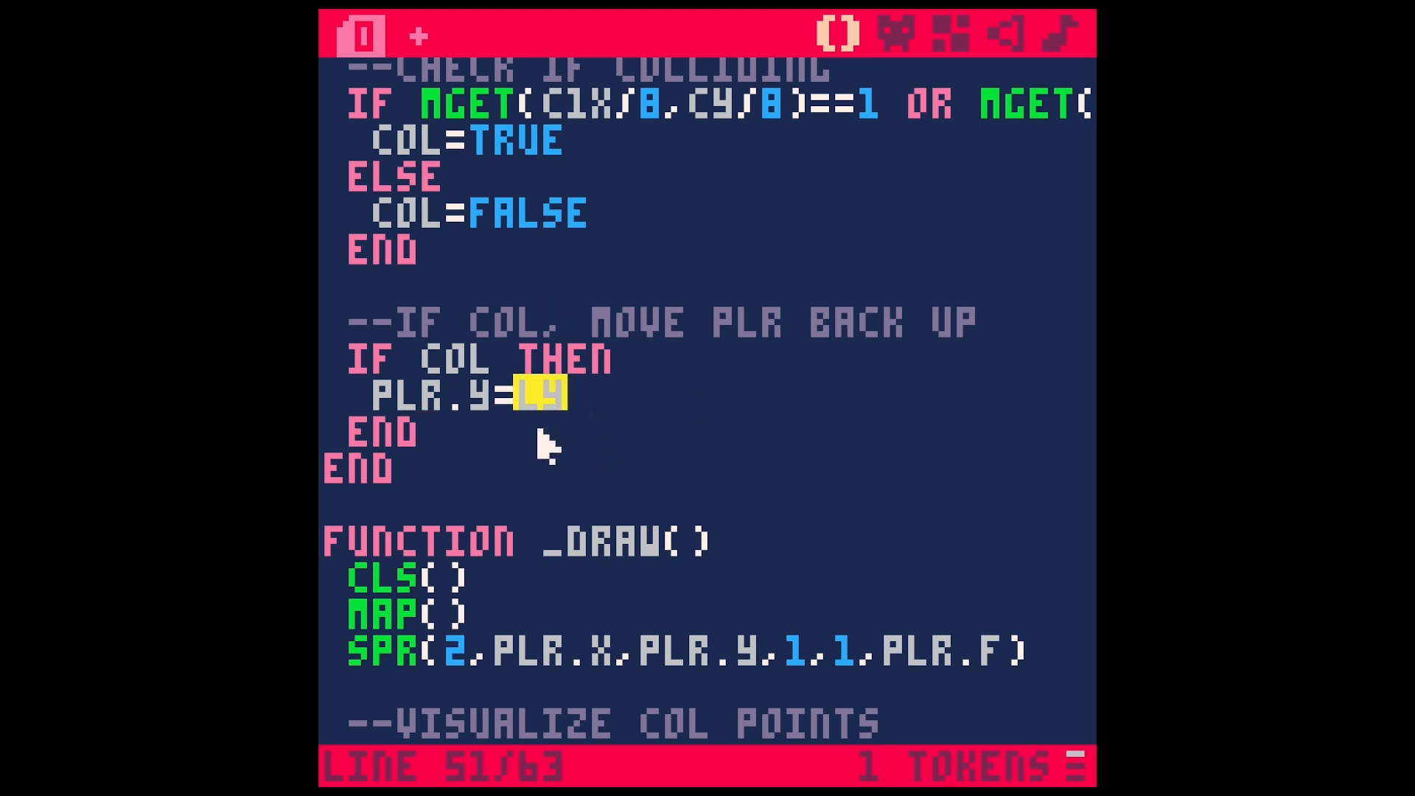
{"action": "key", "text": "ctrl+r"}
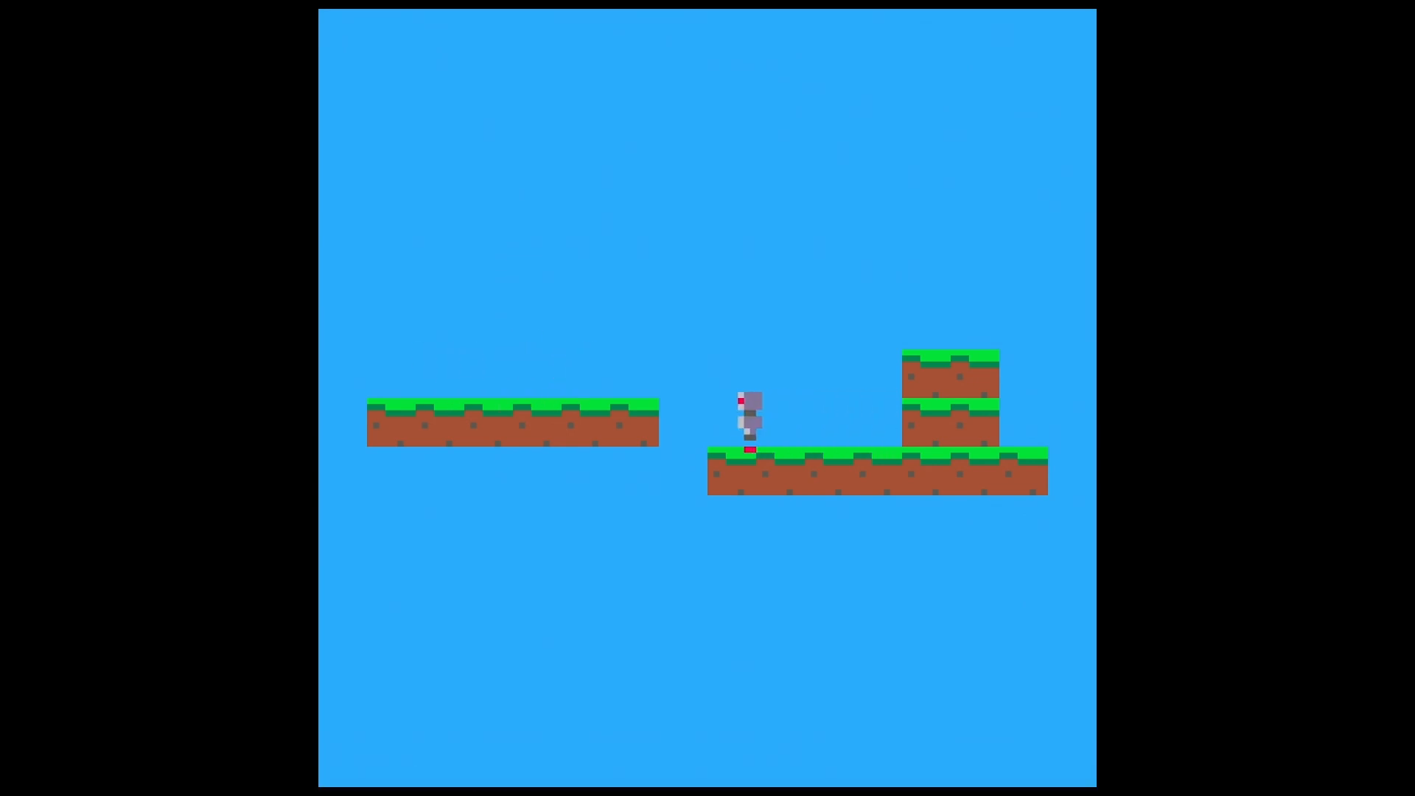
- Walk the robot left and right across the upper and lower grass platforms
{"action": "key", "text": "Left"}
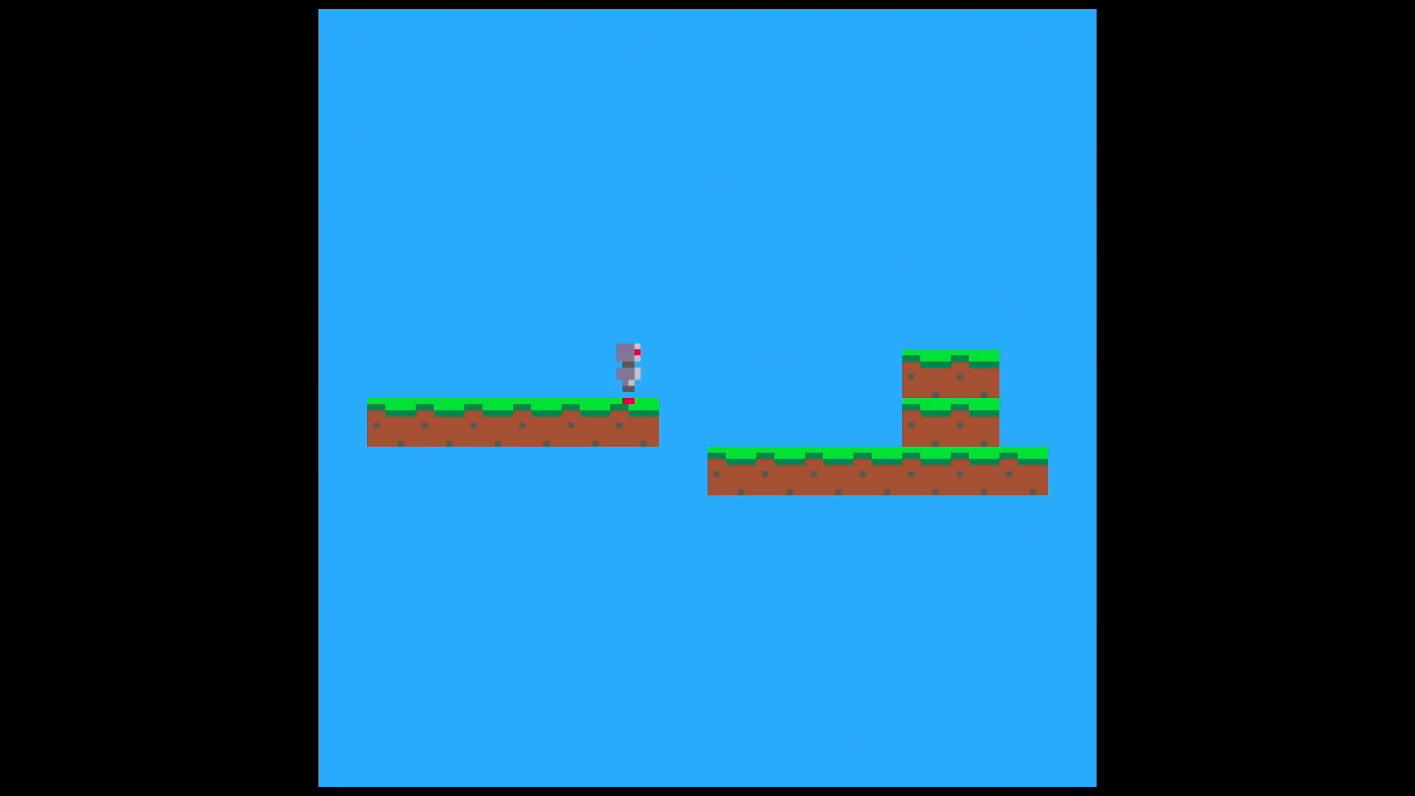
{"action": "key", "text": "Left"}
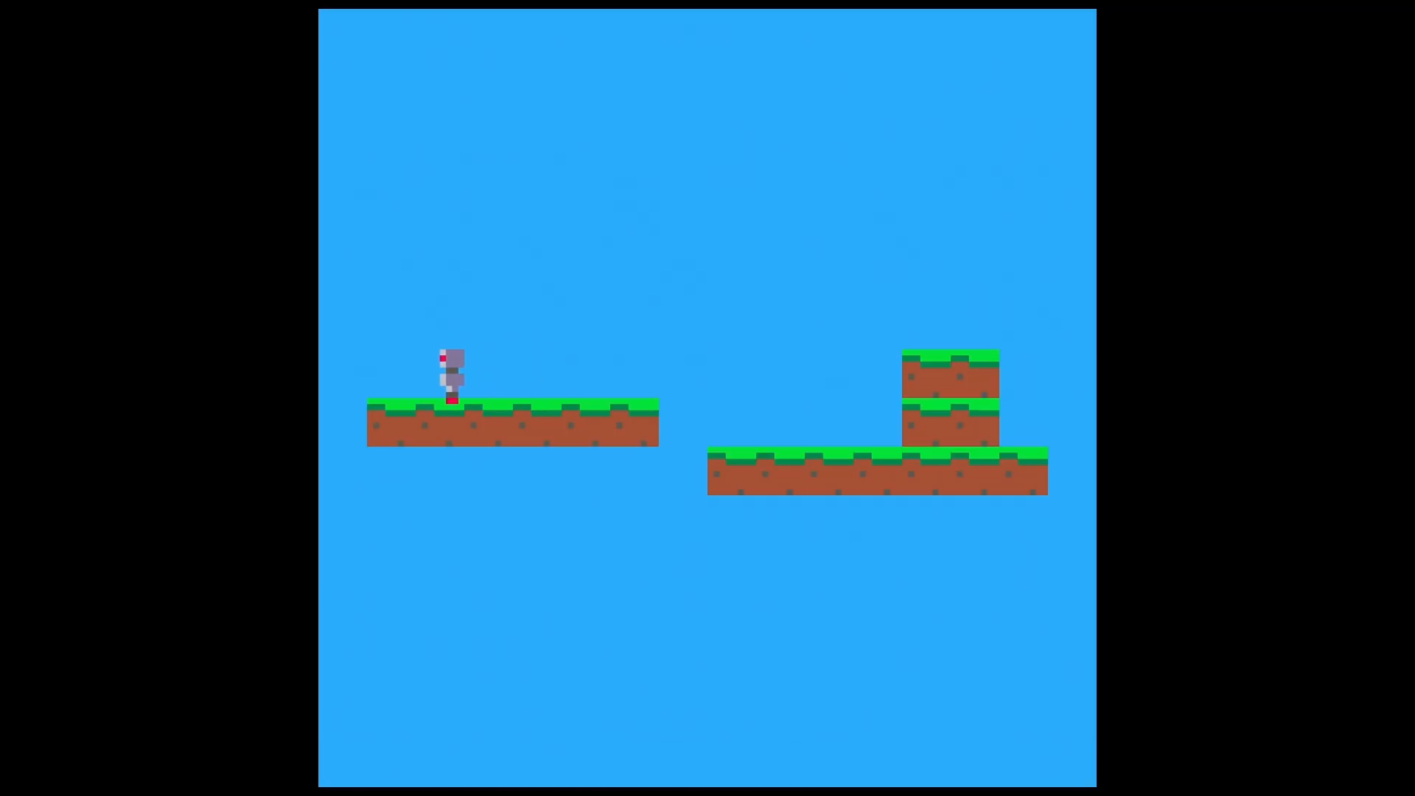
{"action": "key", "text": "right"}
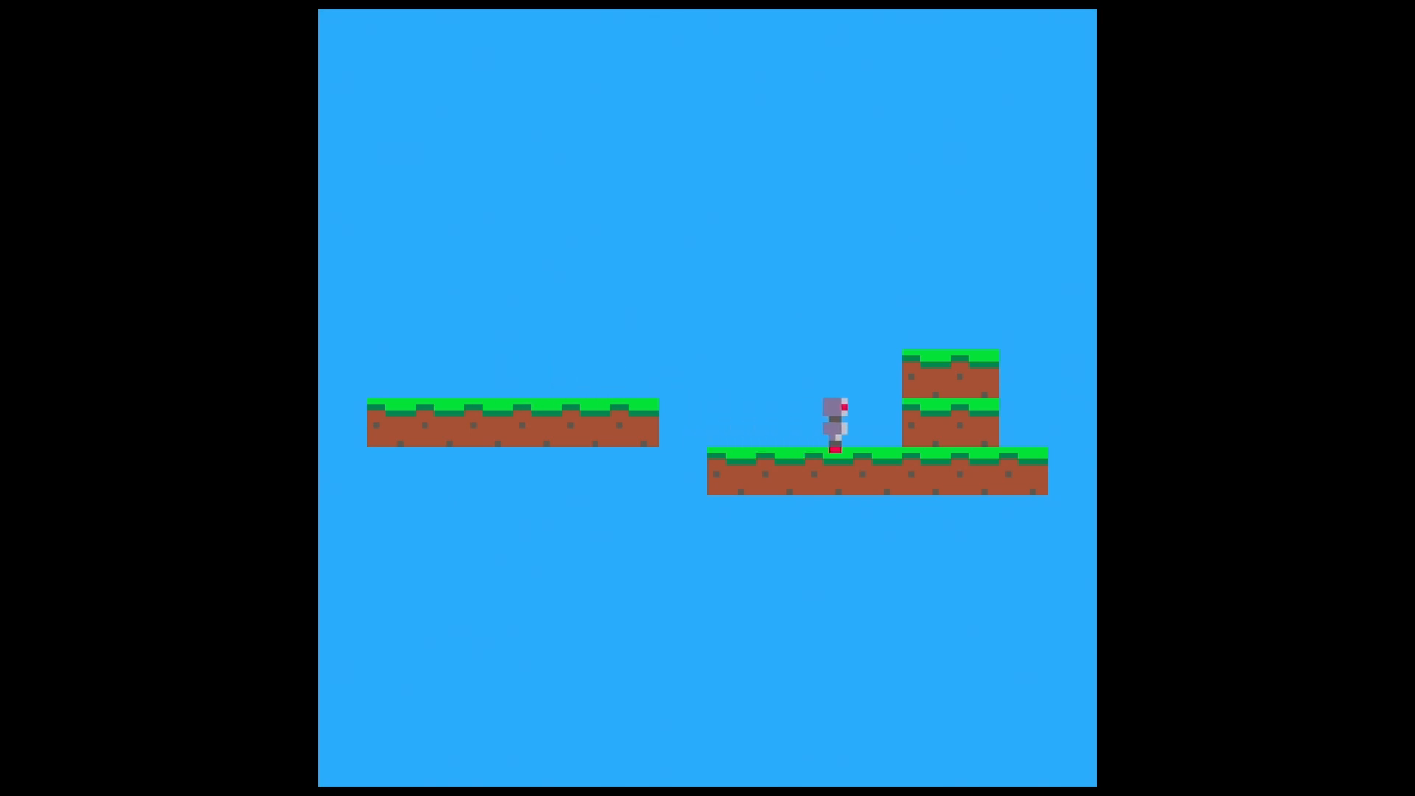
{"action": "key", "text": "Left"}
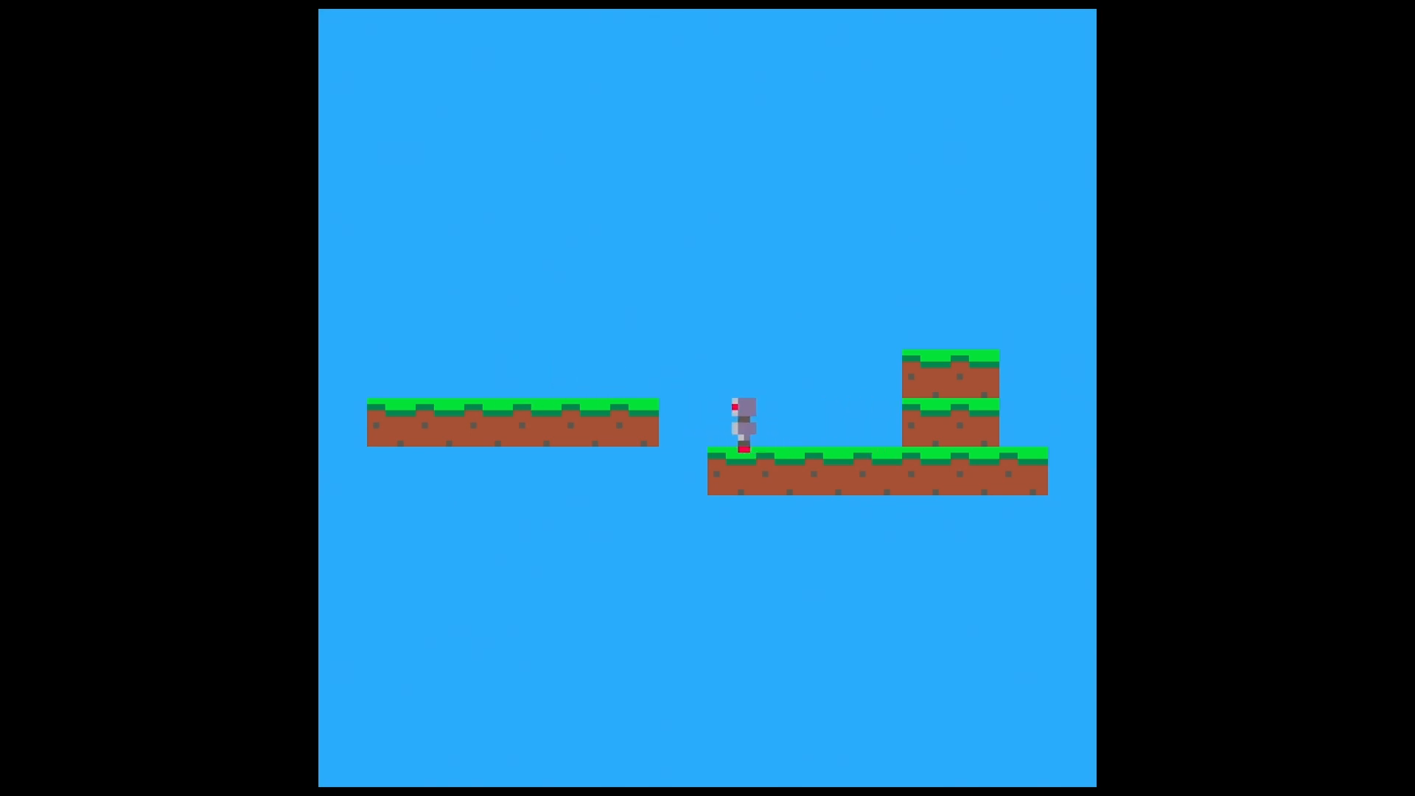
{"action": "key", "text": "Right"}
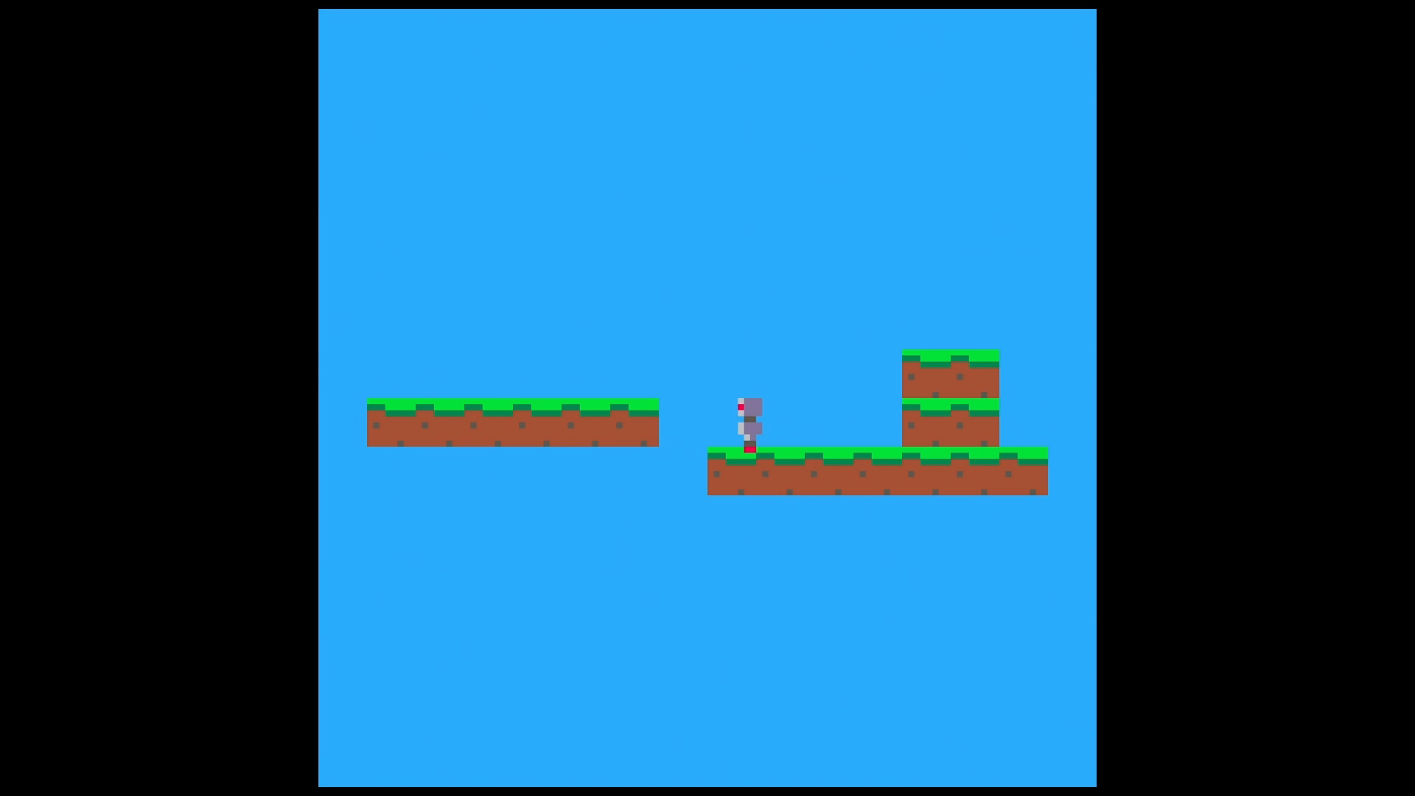
{"action": "key", "text": "Right"}
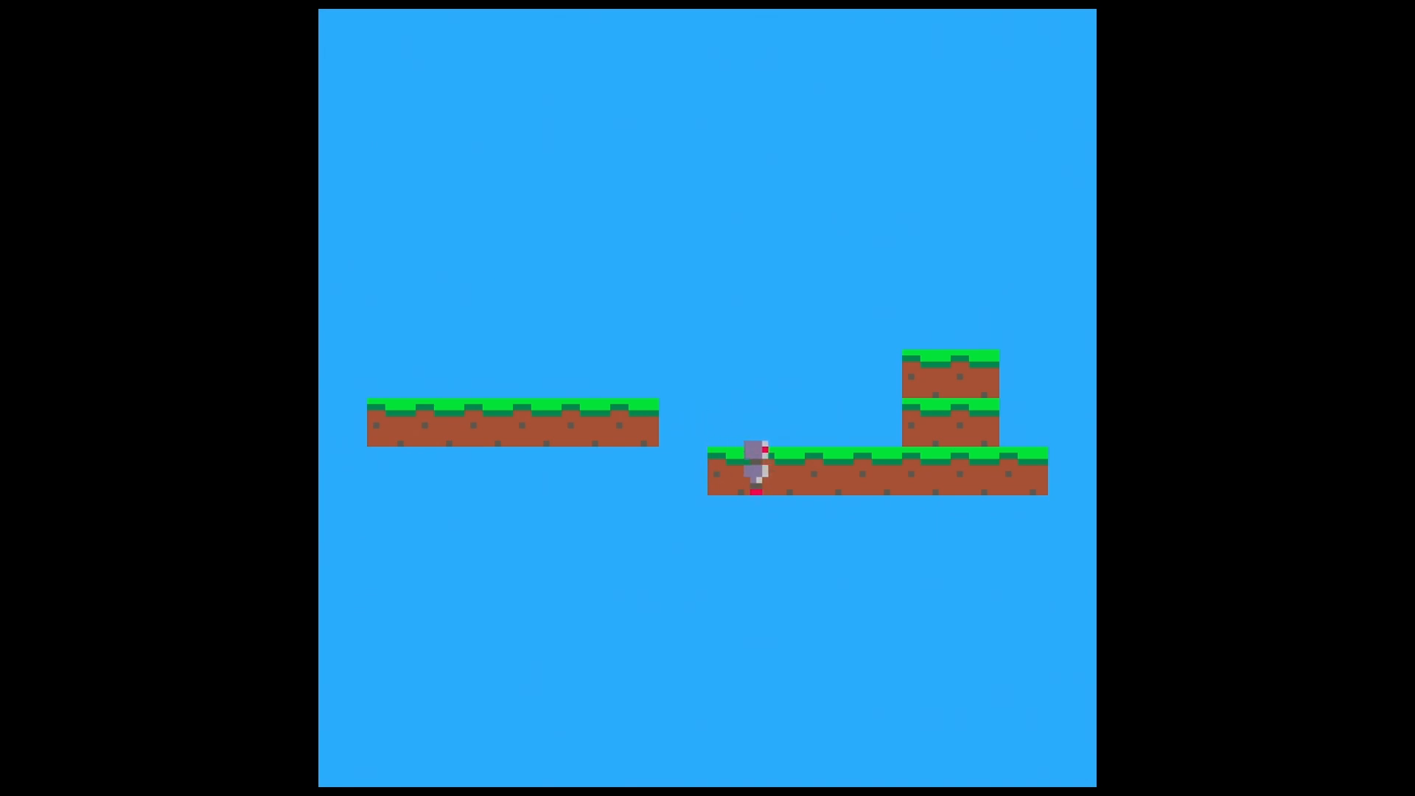
{"action": "key", "text": "Right"}
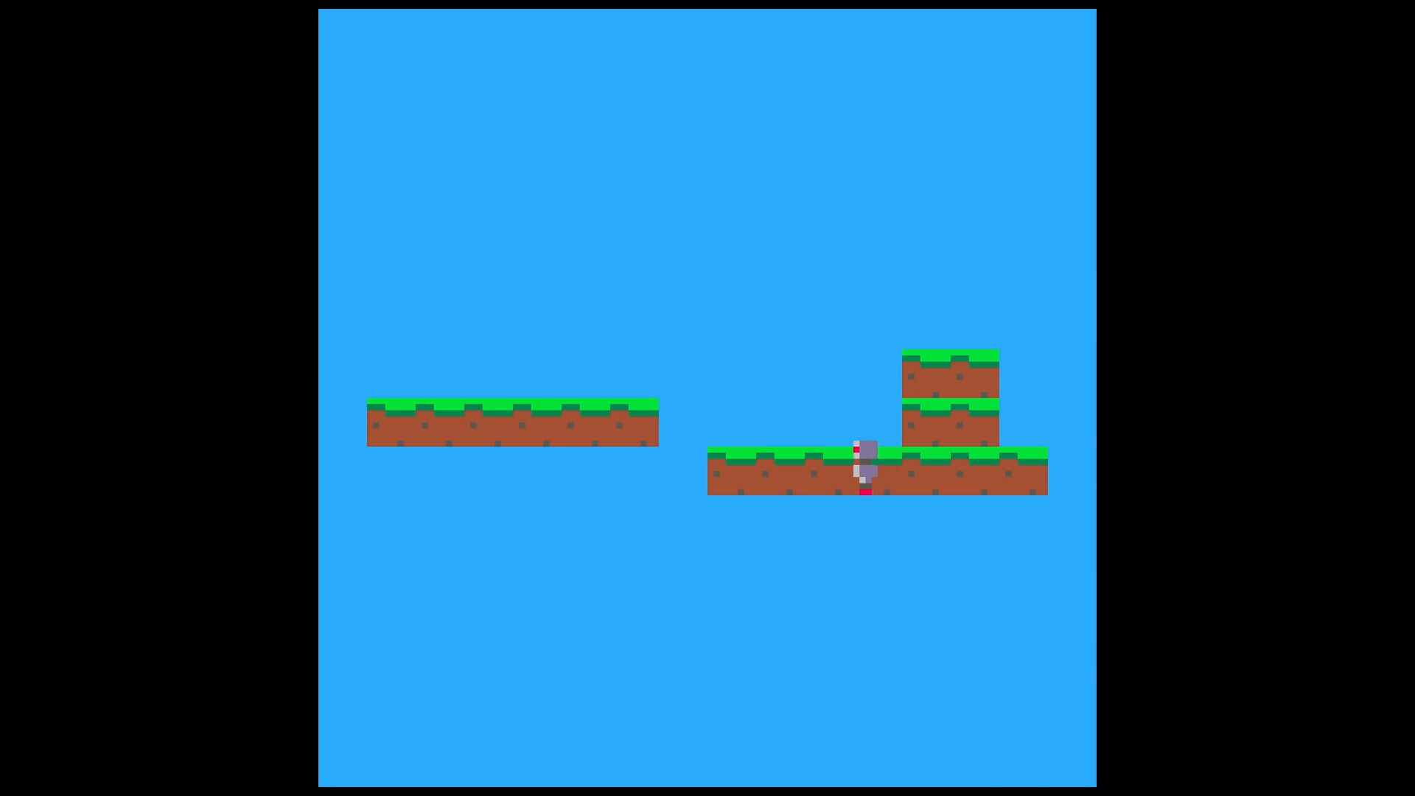
- Play again, walking the robot back and forth along the upper grass
{"action": "key", "text": "Left"}
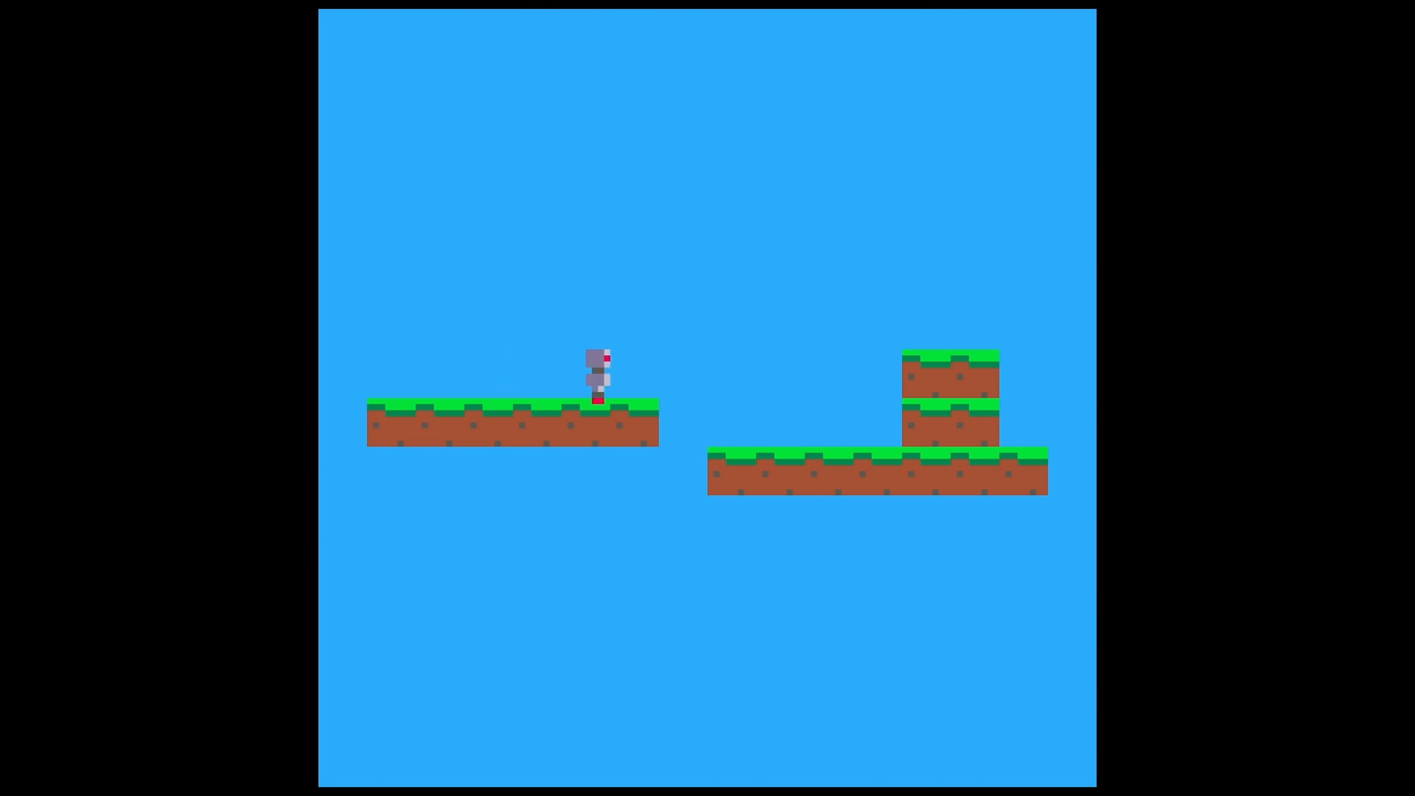
{"action": "key", "text": "Left"}
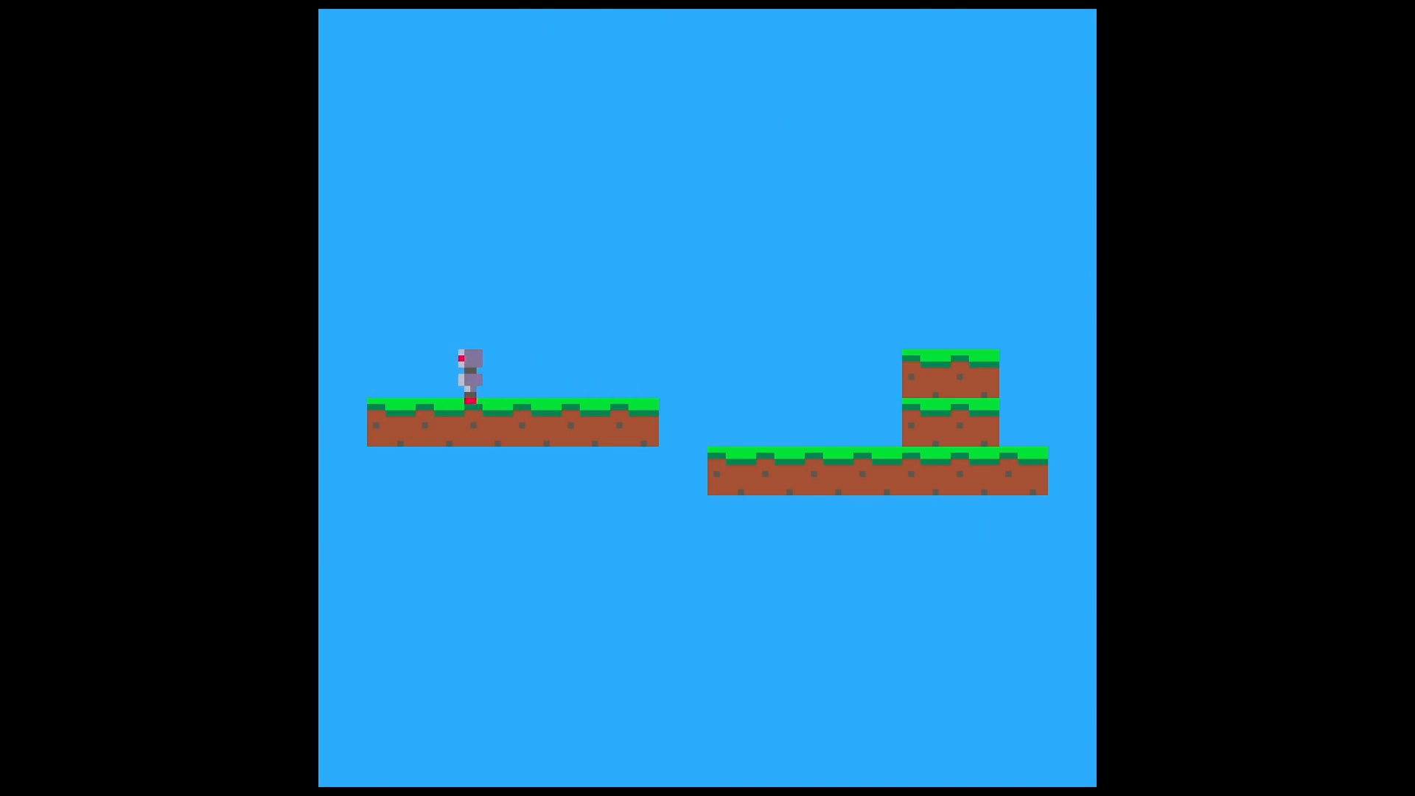
{"action": "key", "text": "Right"}
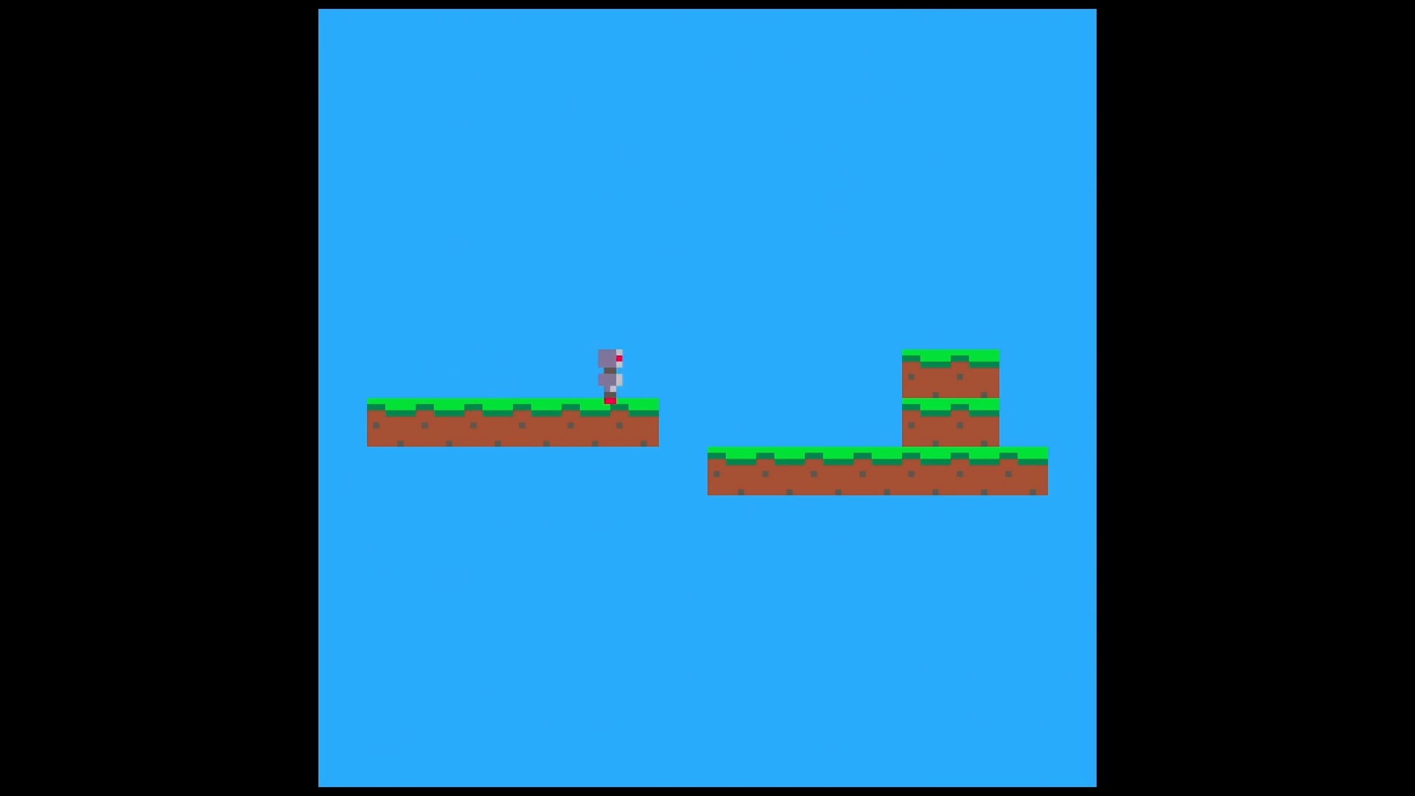
{"action": "key", "text": "left"}
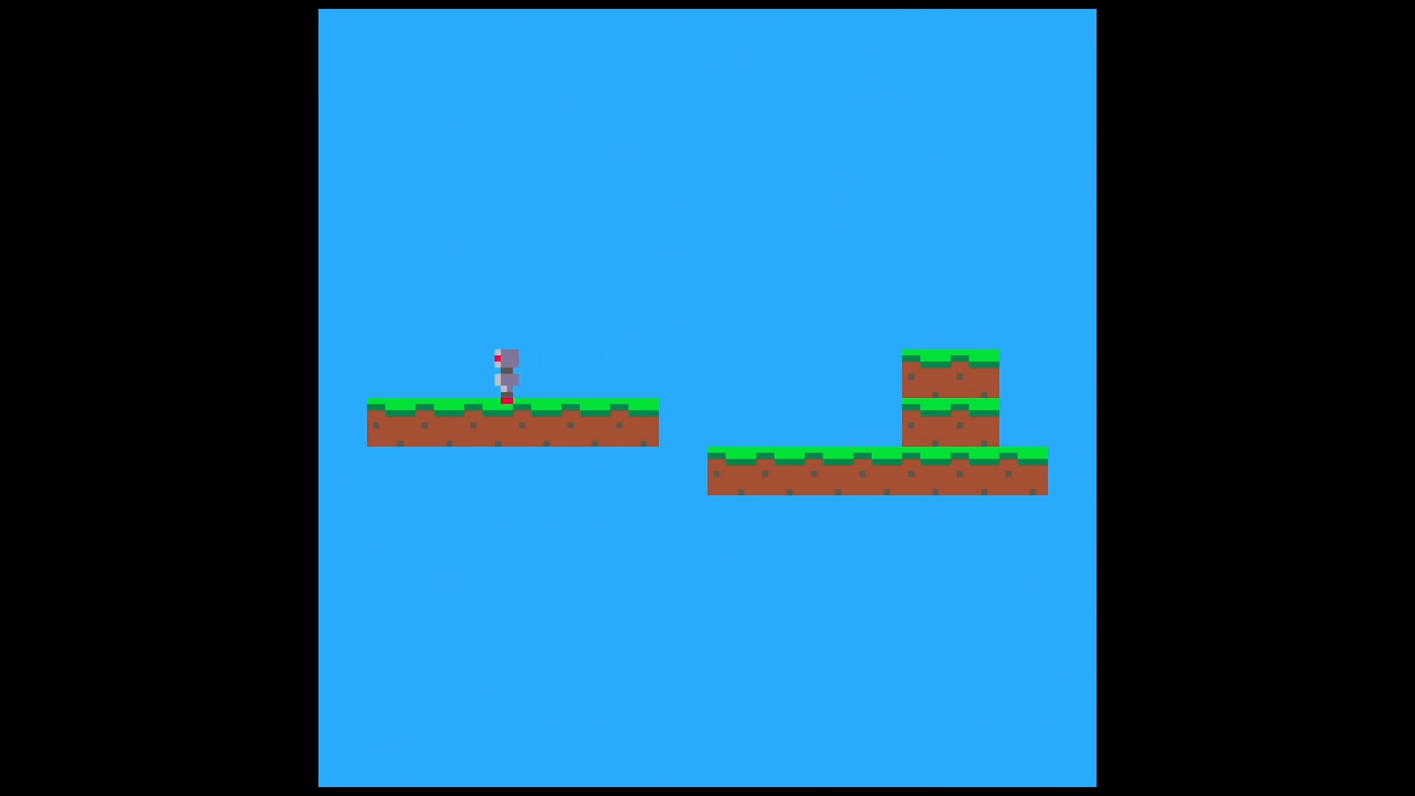
{"action": "key", "text": "Right"}
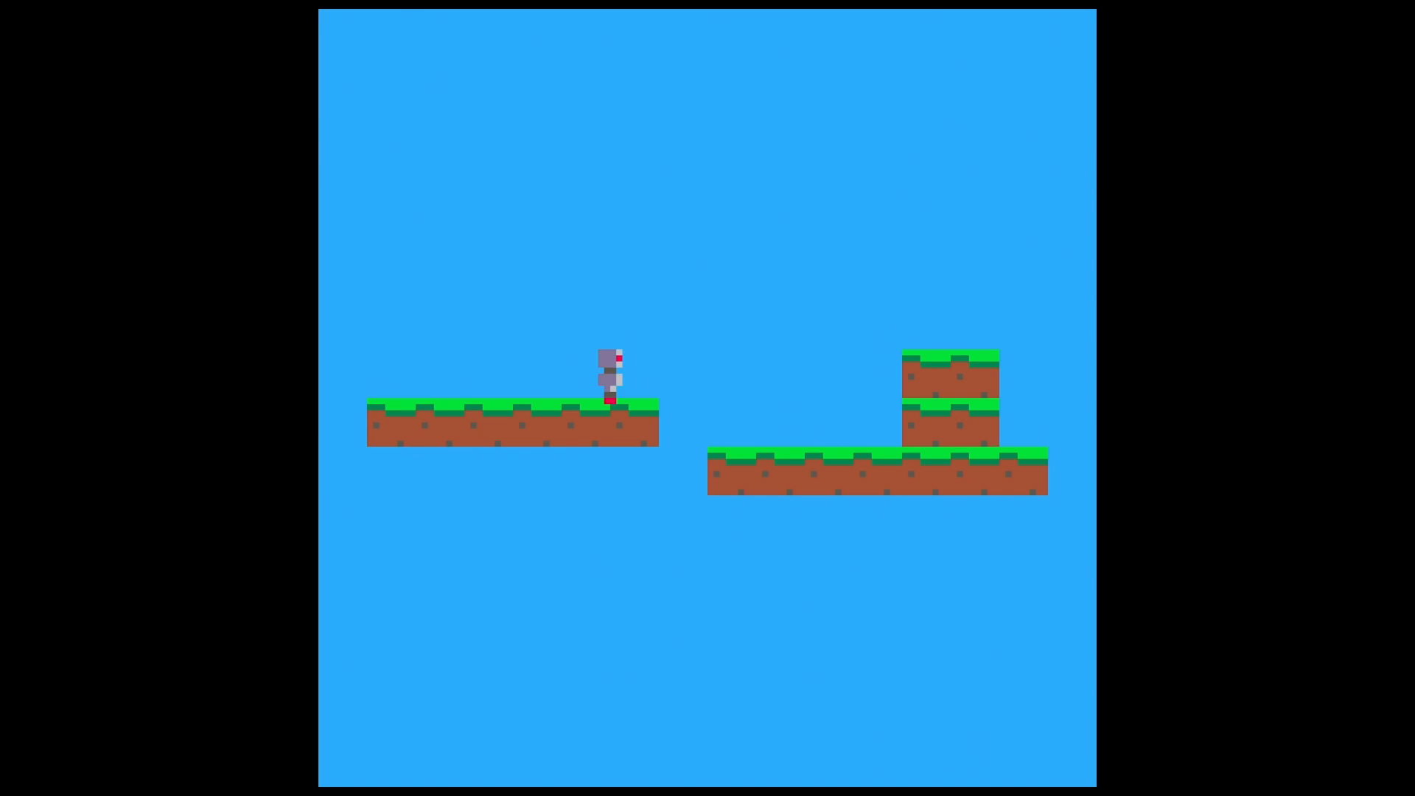